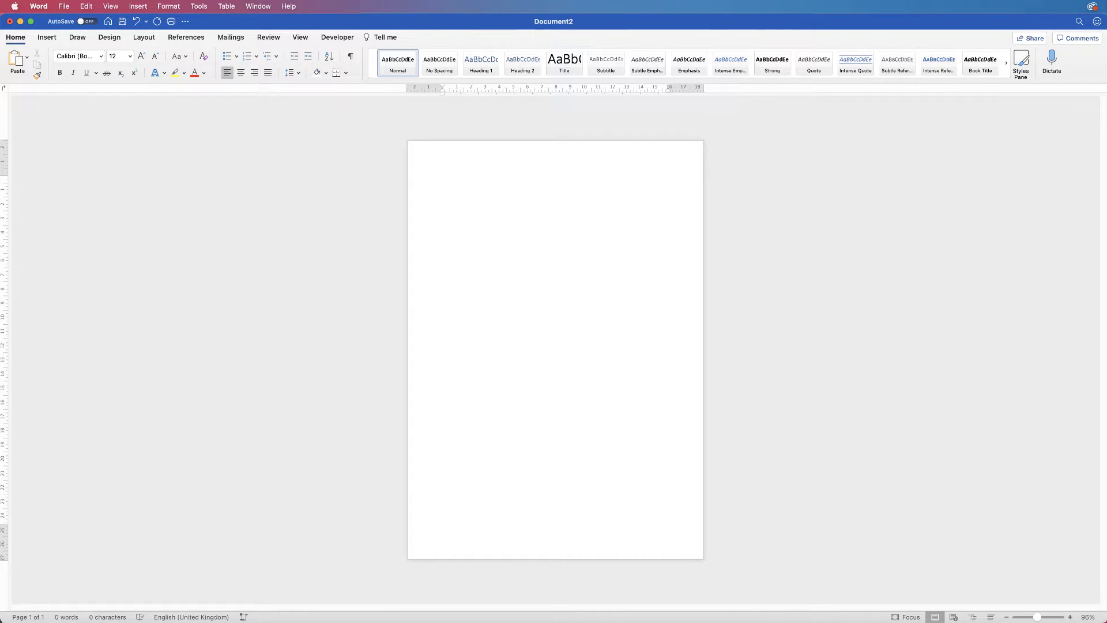
# Apply the Rose swatch from Page Colour's Recent Colours as the page background
pyautogui.click(443, 179)
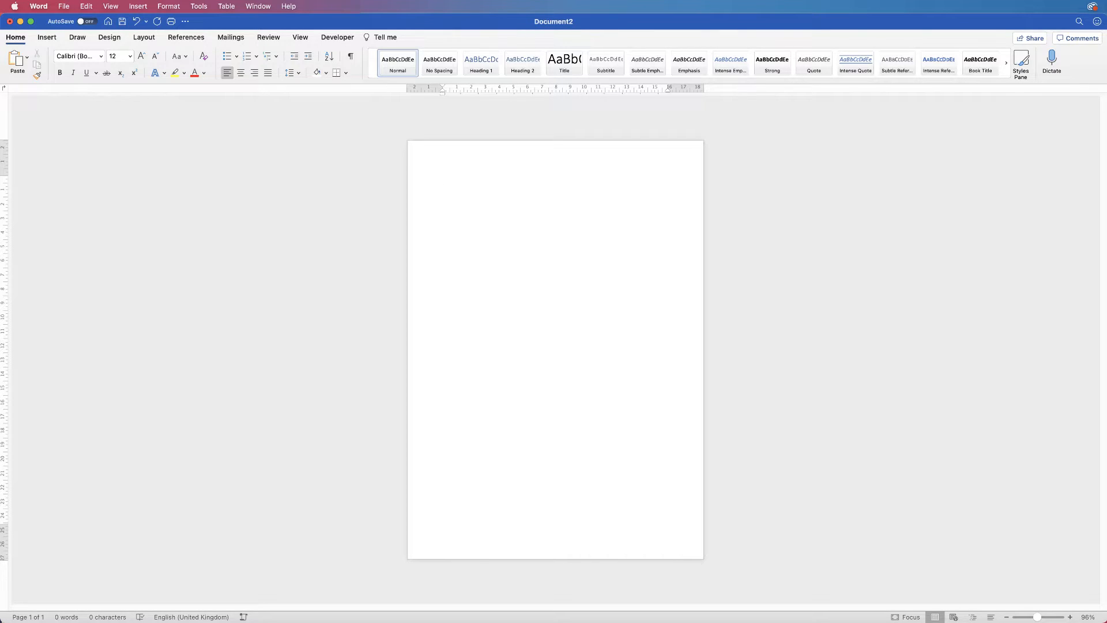
pyautogui.click(443, 179)
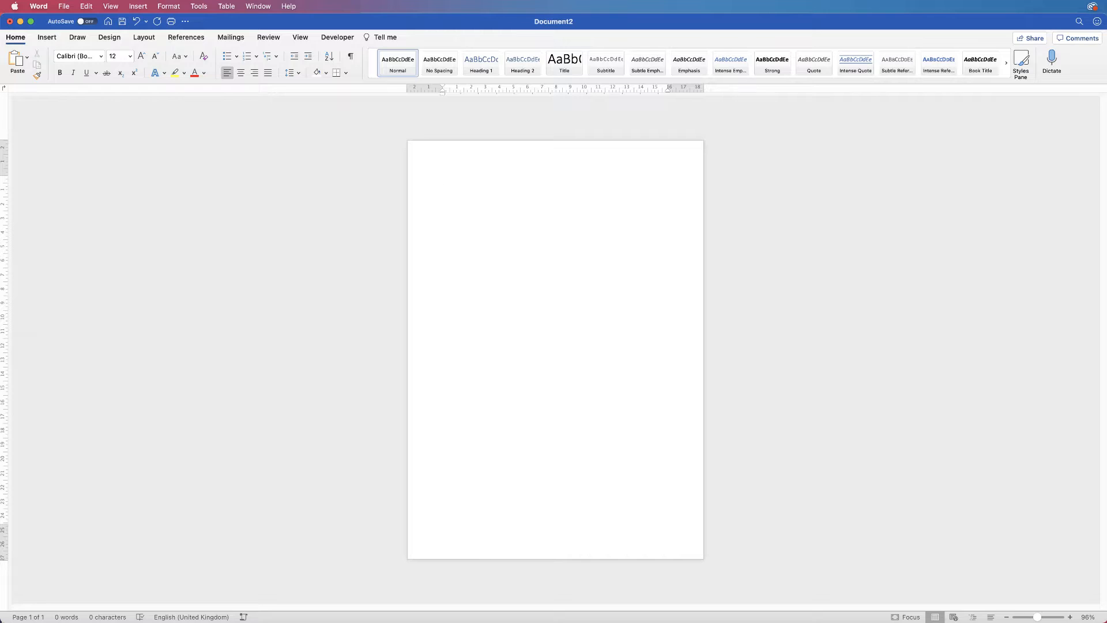
pyautogui.click(443, 179)
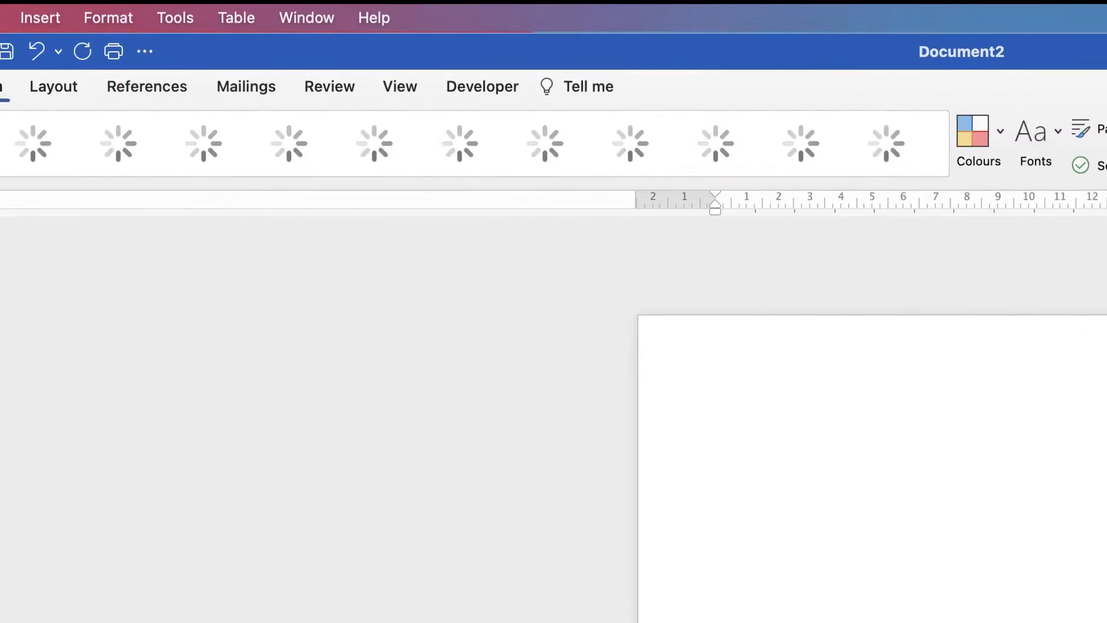
pyautogui.click(786, 127)
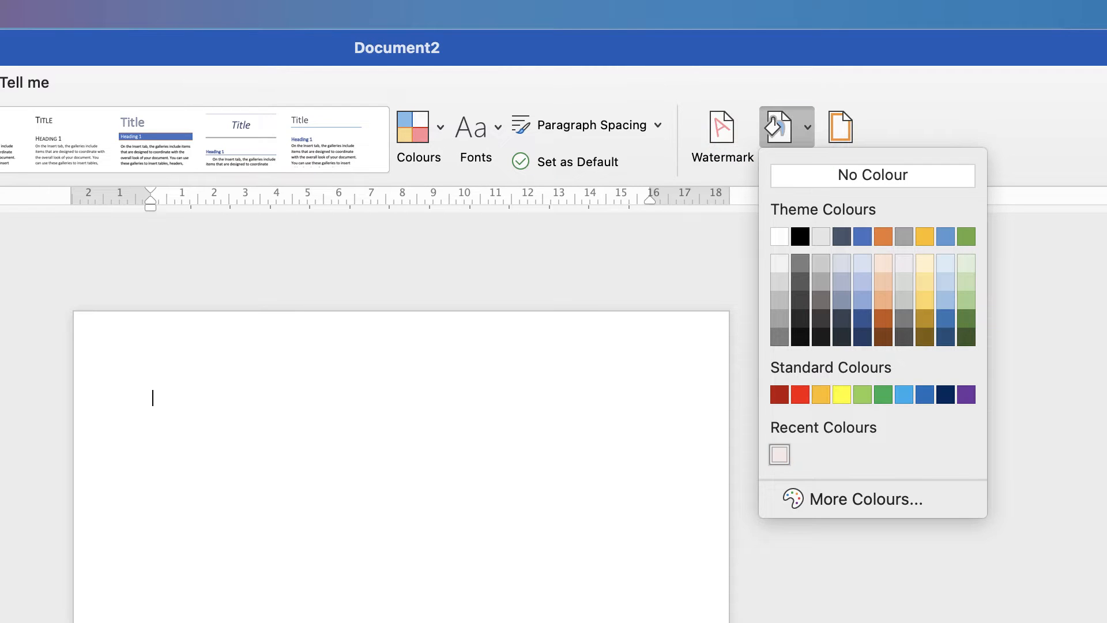
pyautogui.moveTo(780, 454)
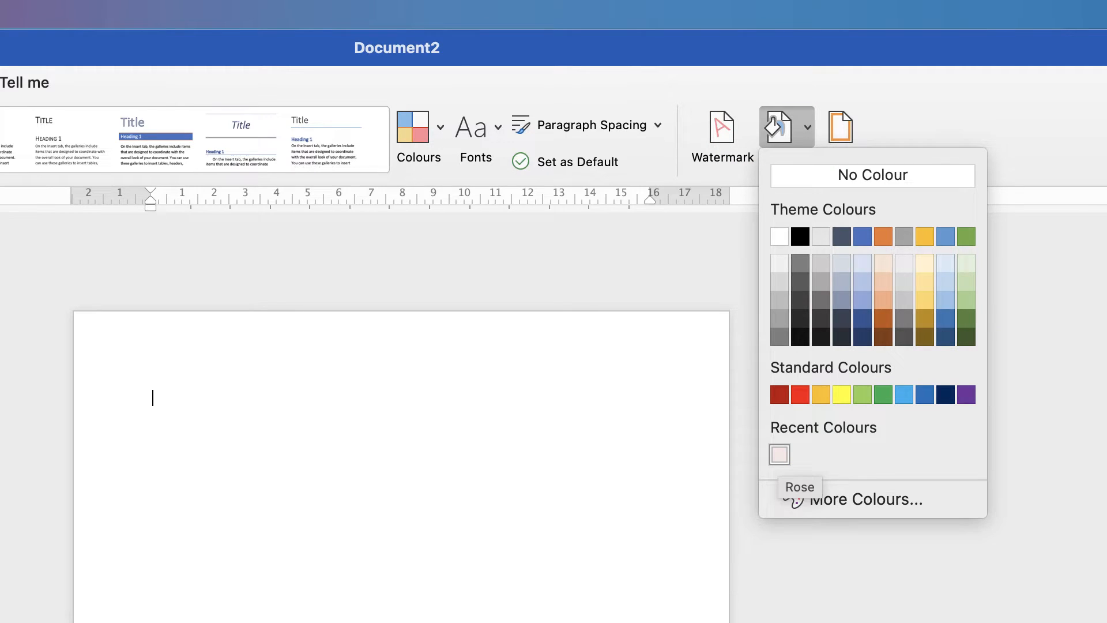
pyautogui.click(780, 454)
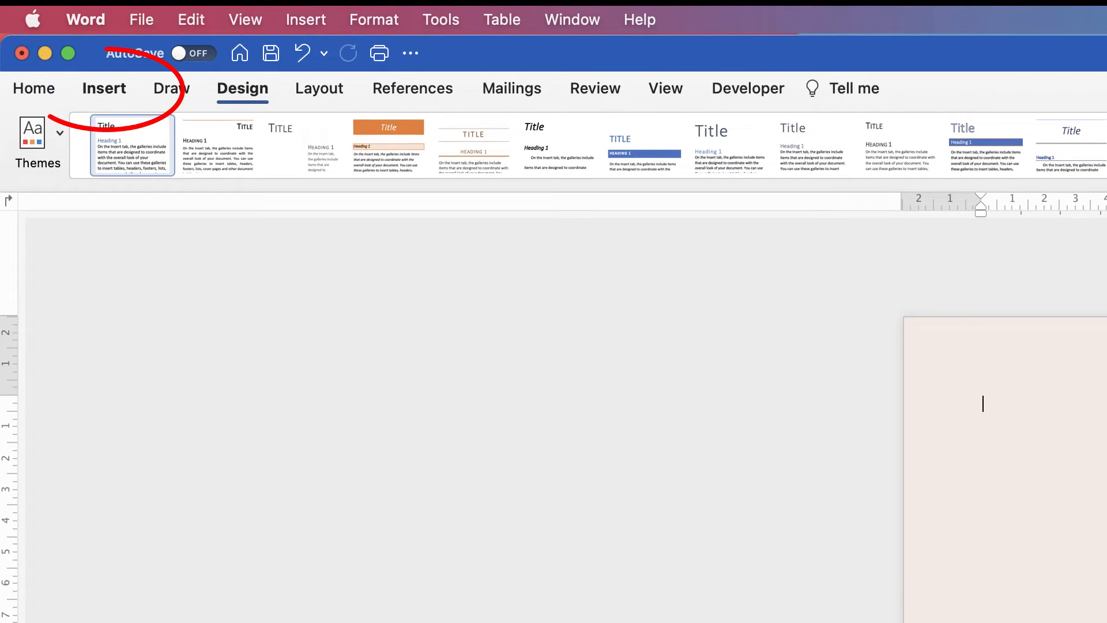
# Draw a text box near the top of the page and type ROAD TRIP
pyautogui.click(104, 88)
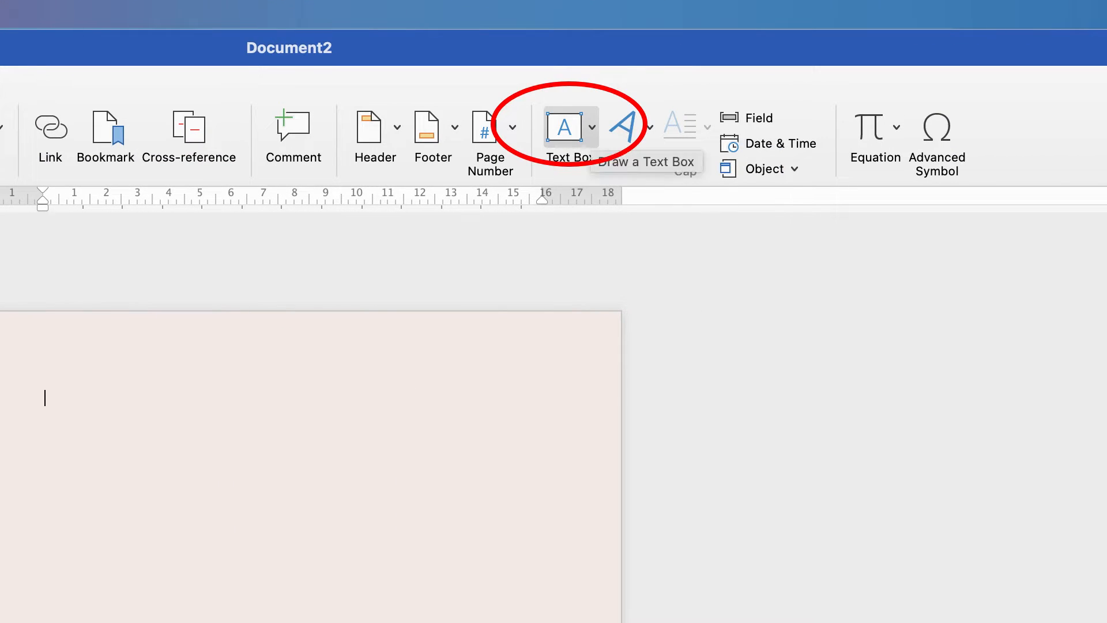
pyautogui.click(591, 127)
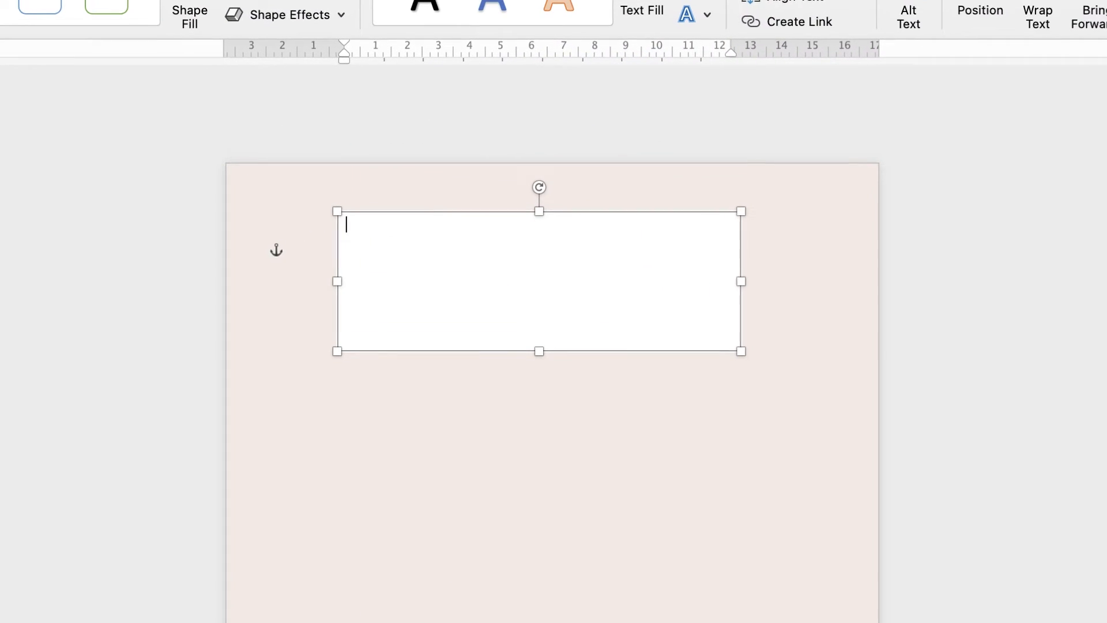
pyautogui.write('ROAD TRI')
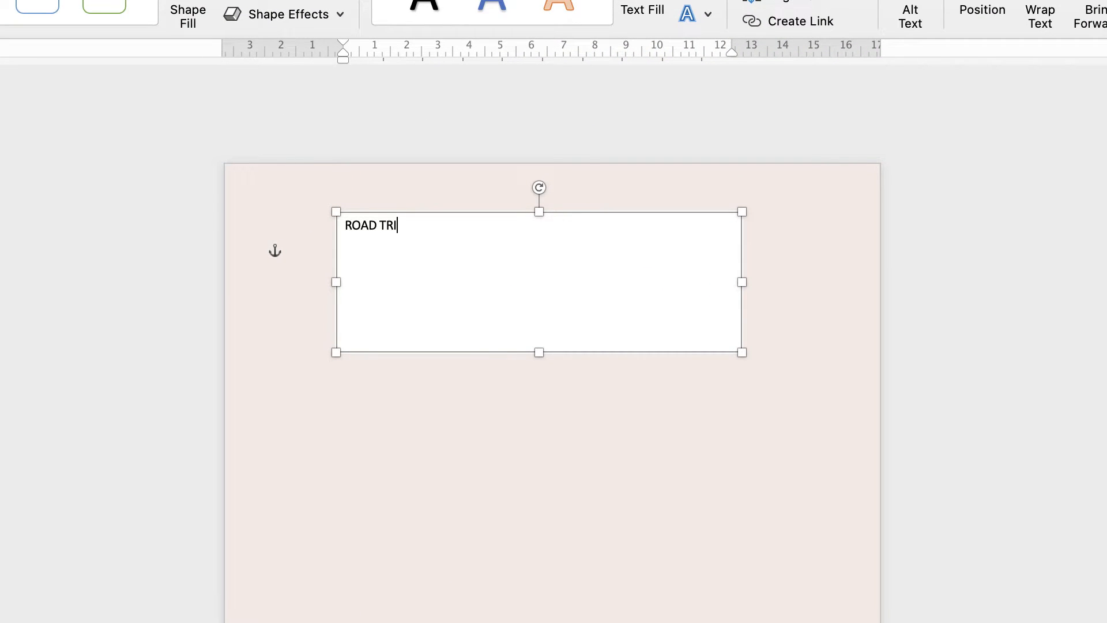
pyautogui.write('P')
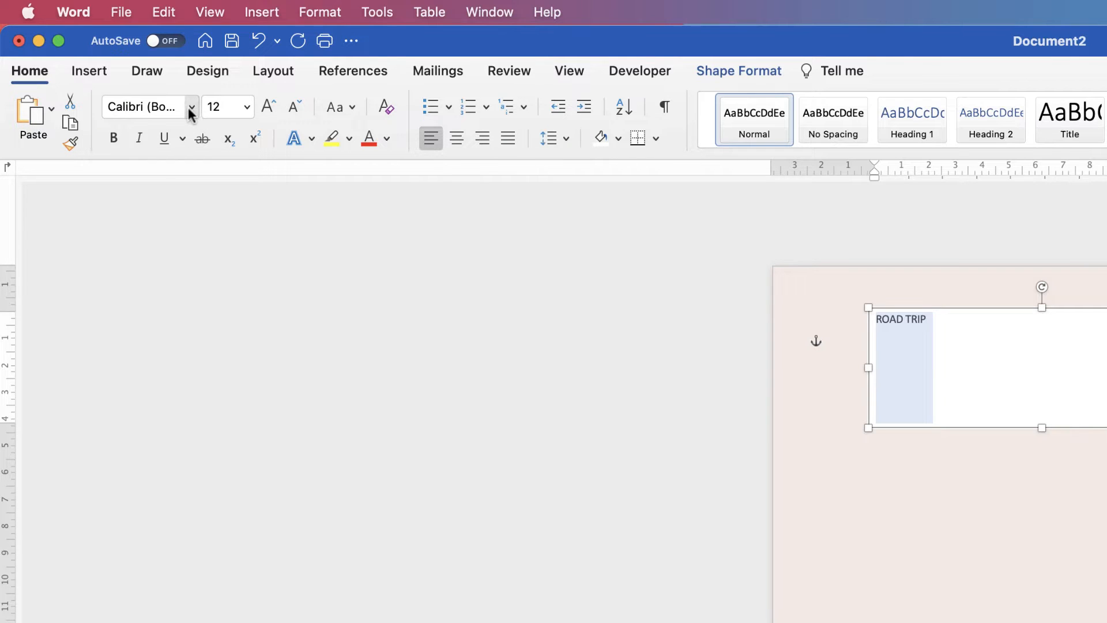
# Set ROAD TRIP in Brazilia at 72 pt, centred within its box
pyautogui.click(191, 106)
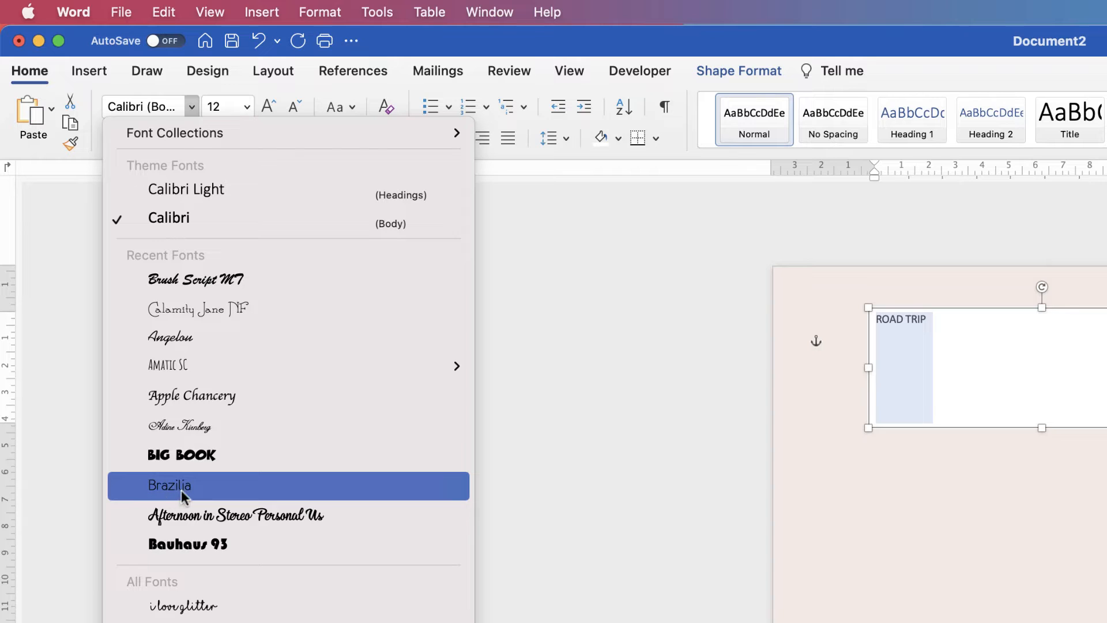
pyautogui.click(183, 485)
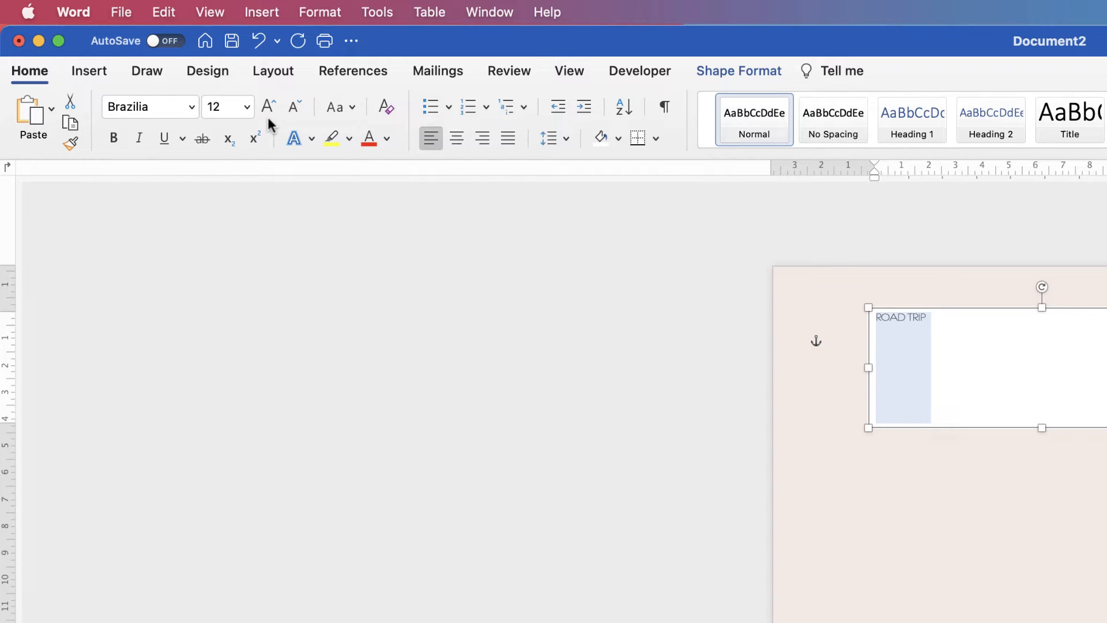
pyautogui.click(267, 106)
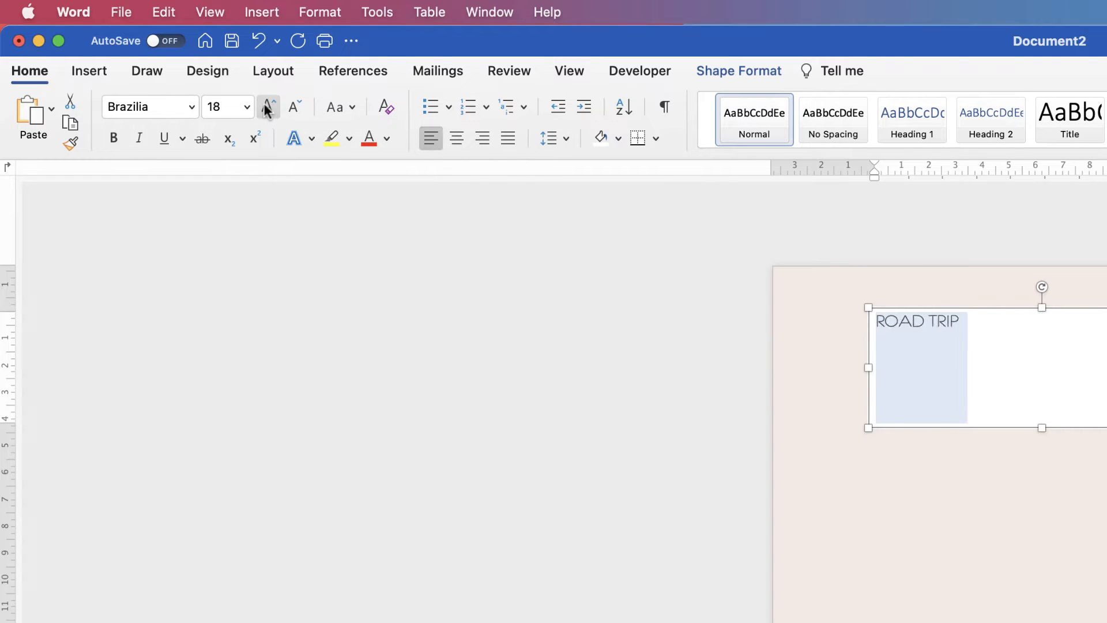
pyautogui.click(267, 107)
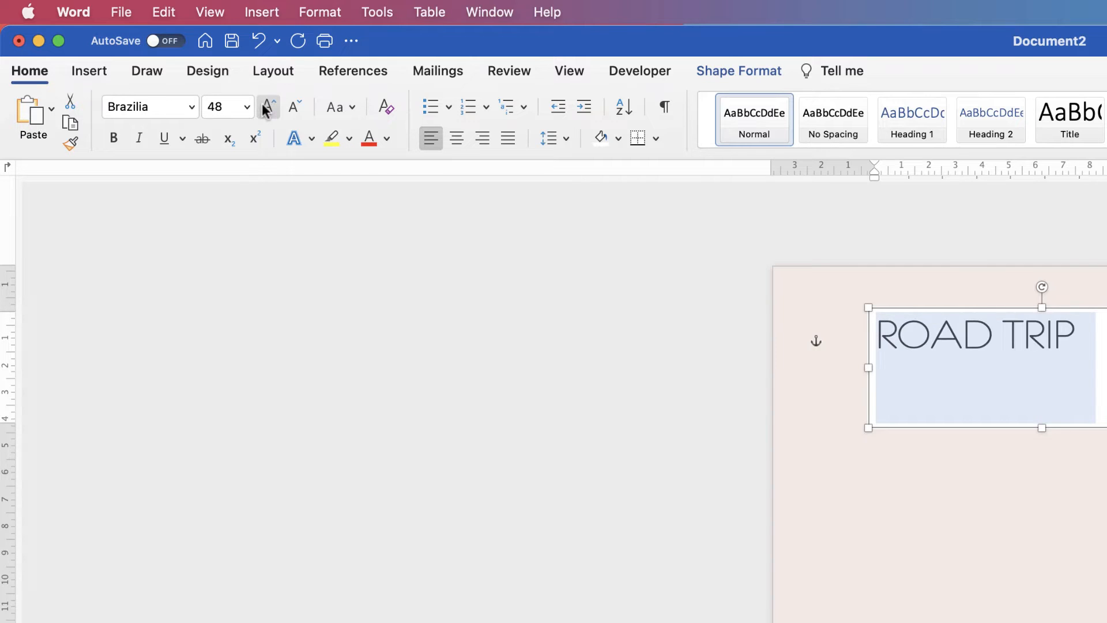
pyautogui.click(267, 107)
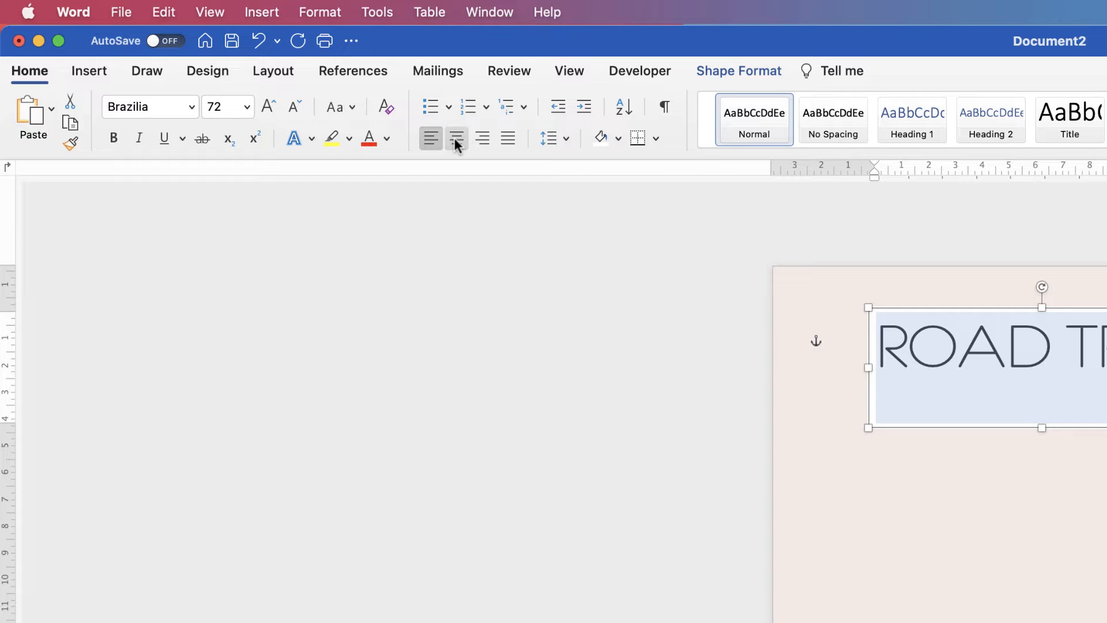
pyautogui.click(456, 137)
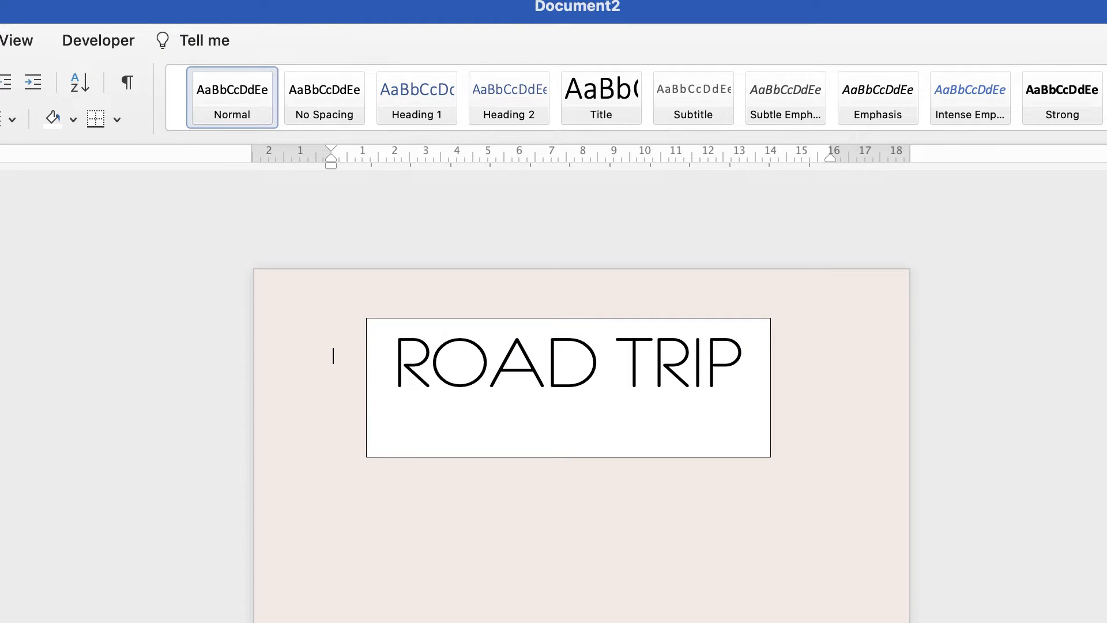
pyautogui.moveTo(523, 361)
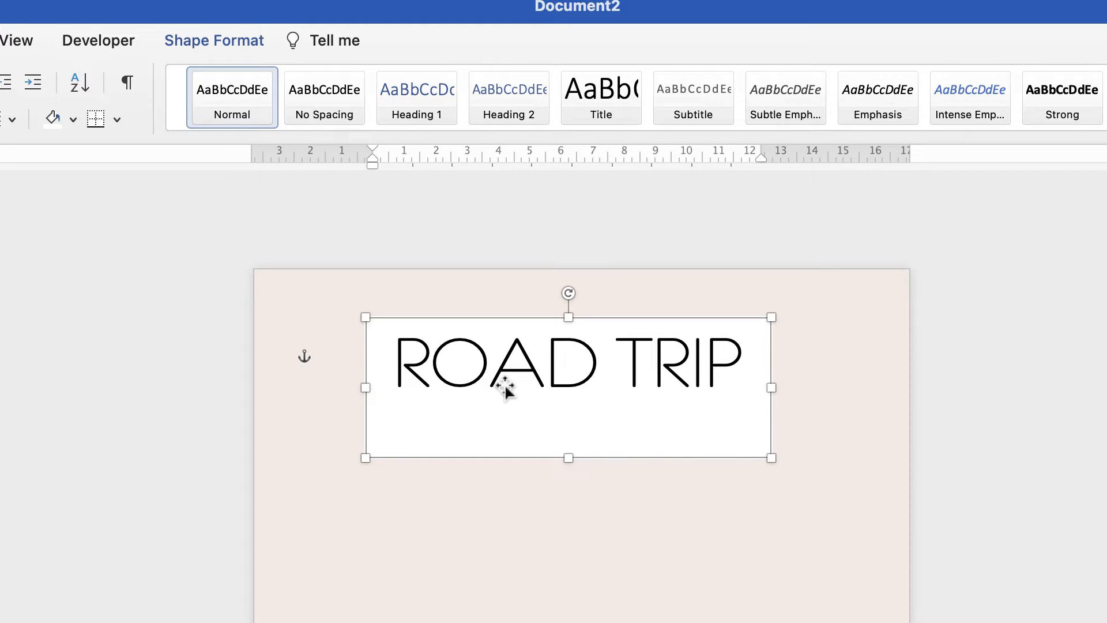
pyautogui.moveTo(490, 387)
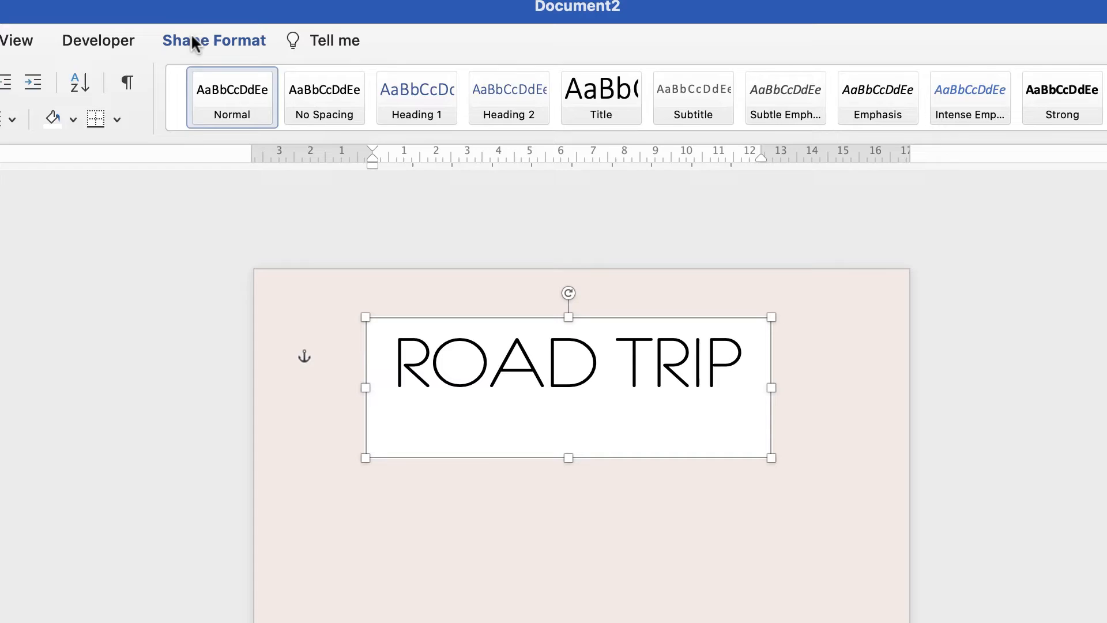
# Set the ROAD TRIP box's Shape Fill to No Fill
pyautogui.click(214, 41)
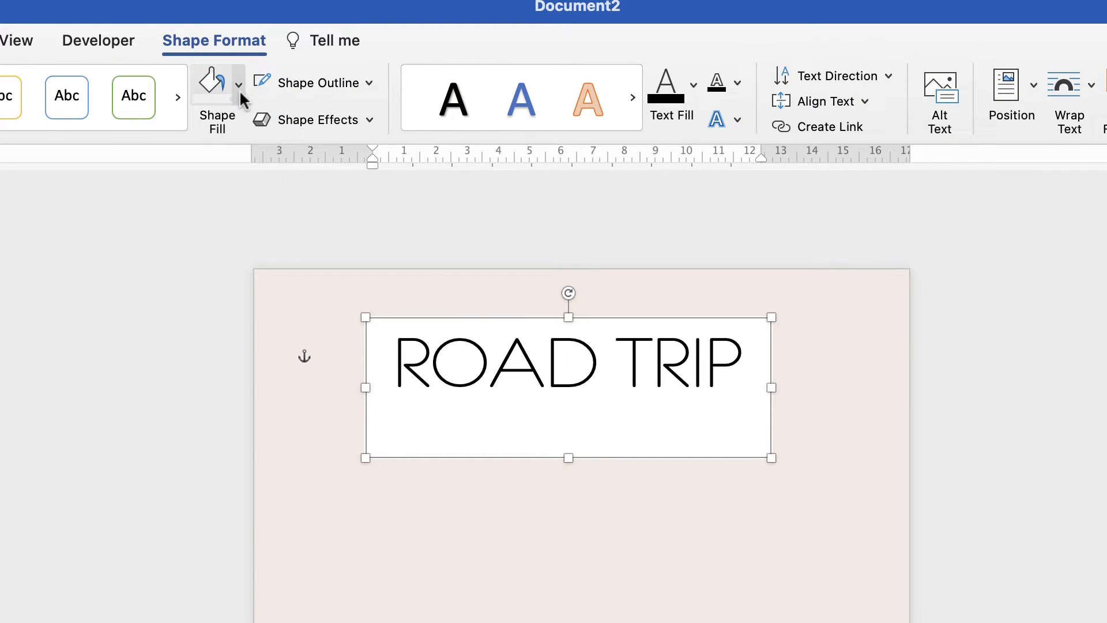
pyautogui.click(217, 82)
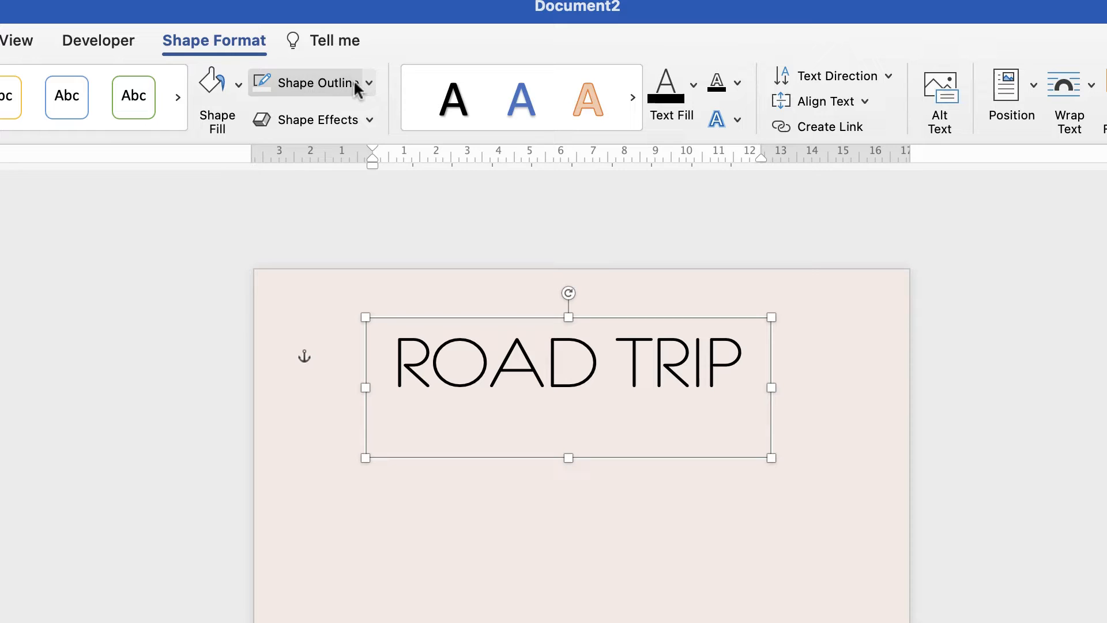
pyautogui.moveTo(338, 276)
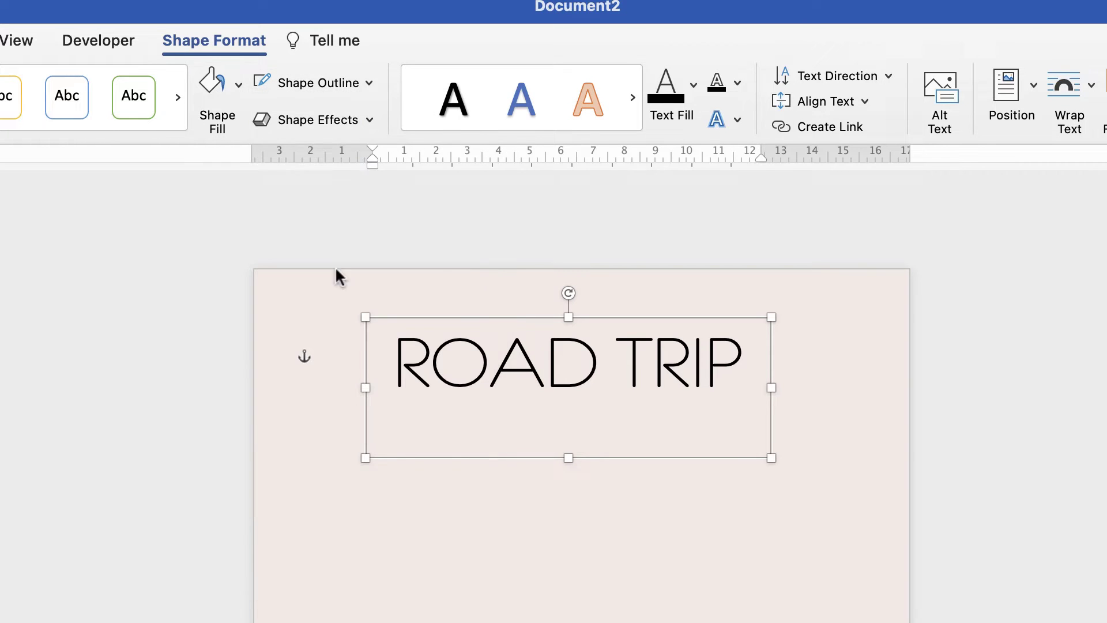
pyautogui.moveTo(569, 455)
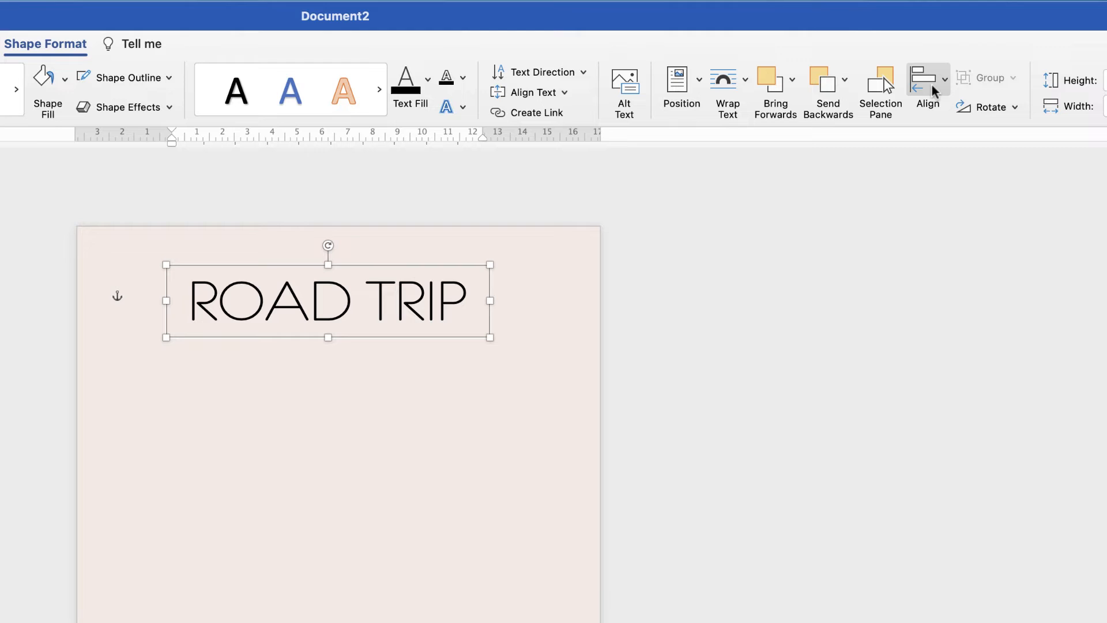
# Apply Align to Centre to the ROAD TRIP text box
pyautogui.click(928, 91)
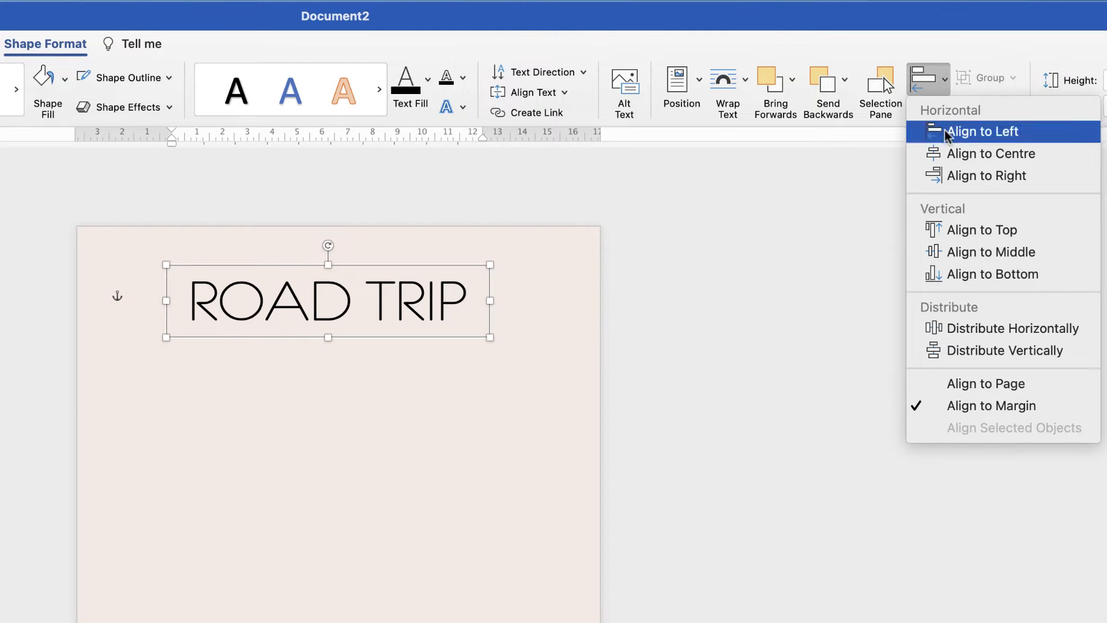
pyautogui.click(981, 131)
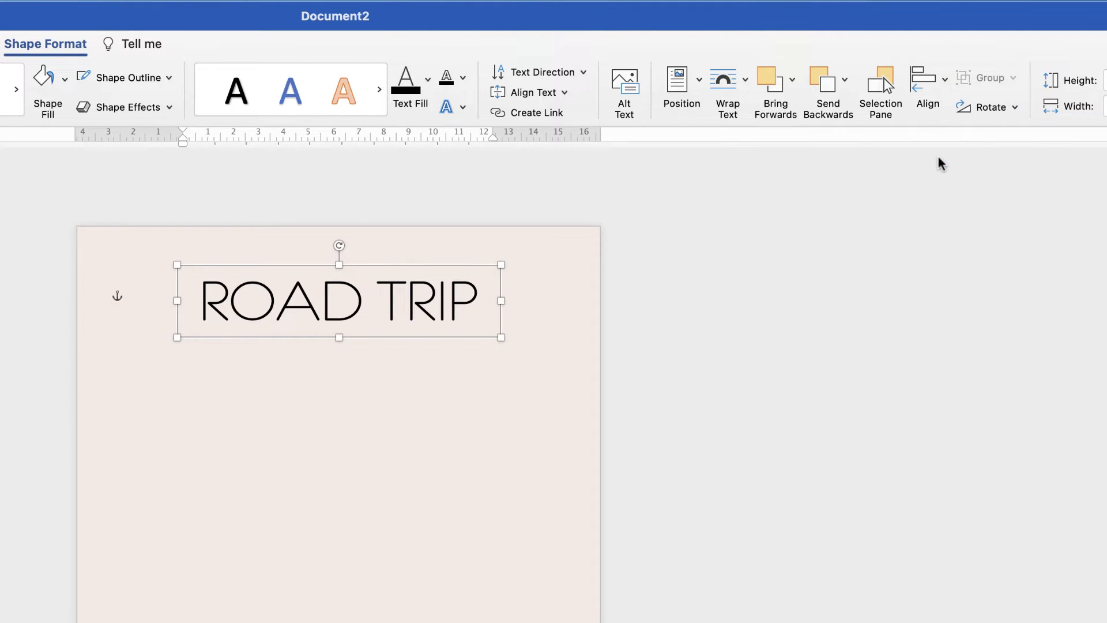
pyautogui.moveTo(358, 309)
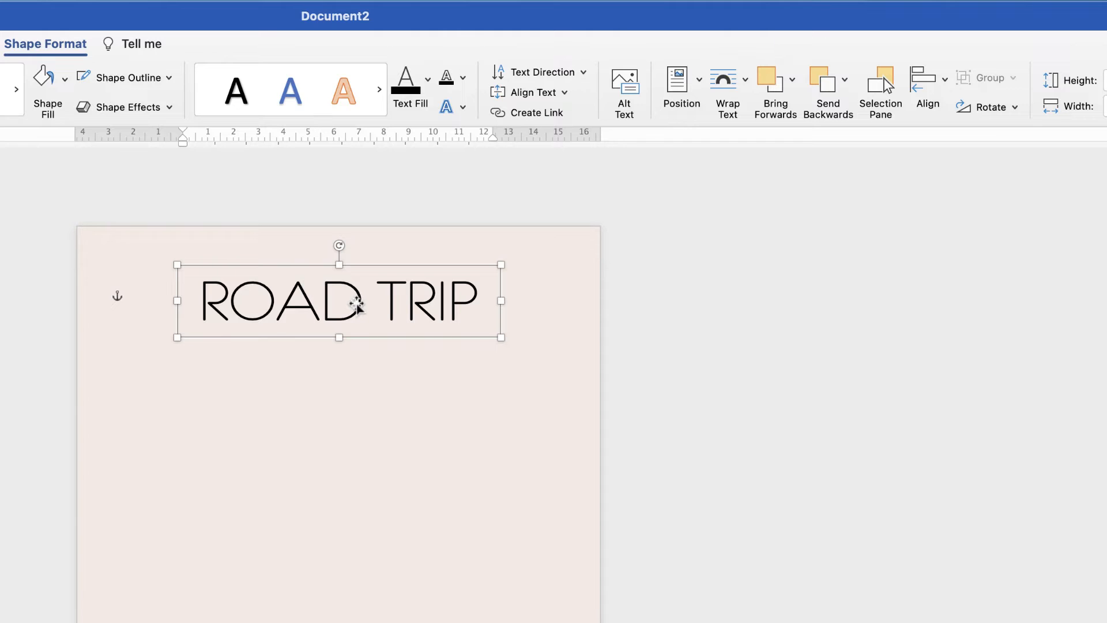
pyautogui.moveTo(356, 319)
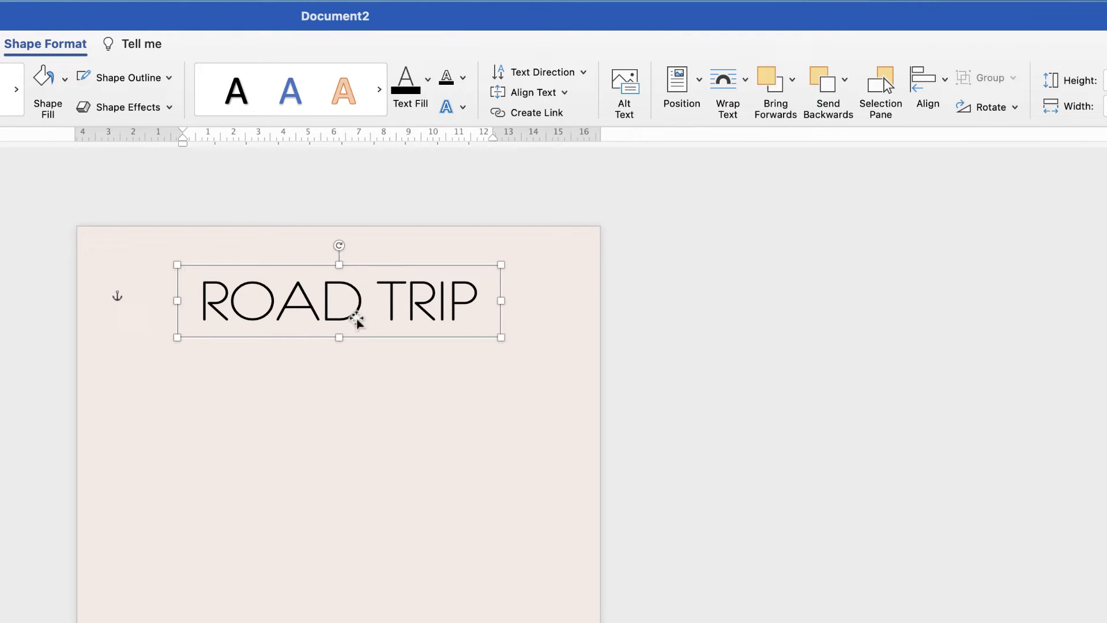
pyautogui.moveTo(431, 355)
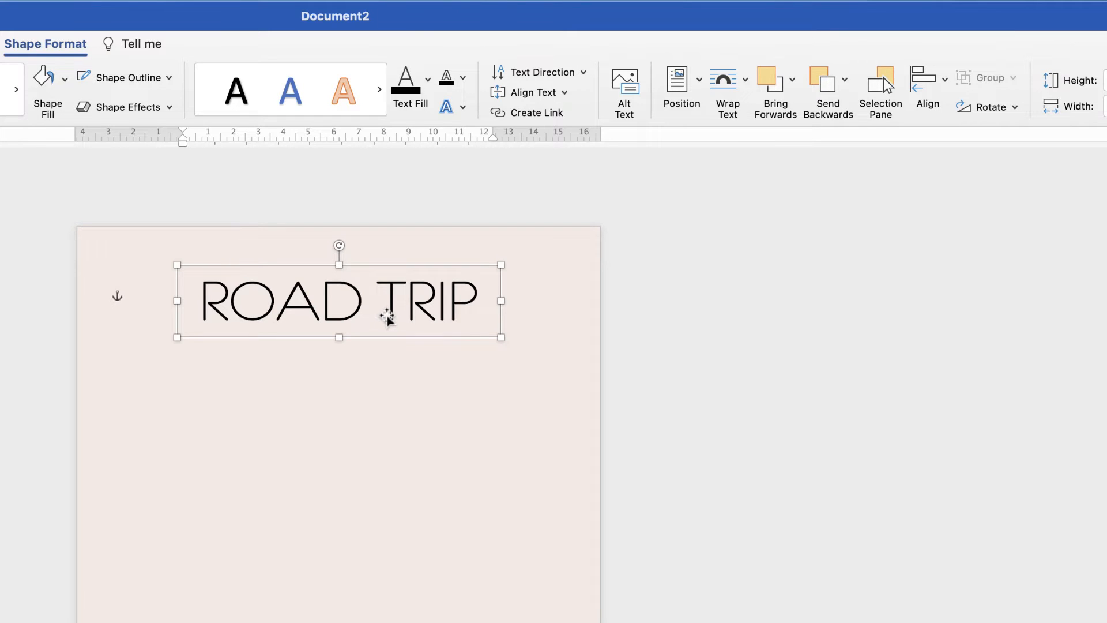
pyautogui.moveTo(332, 336)
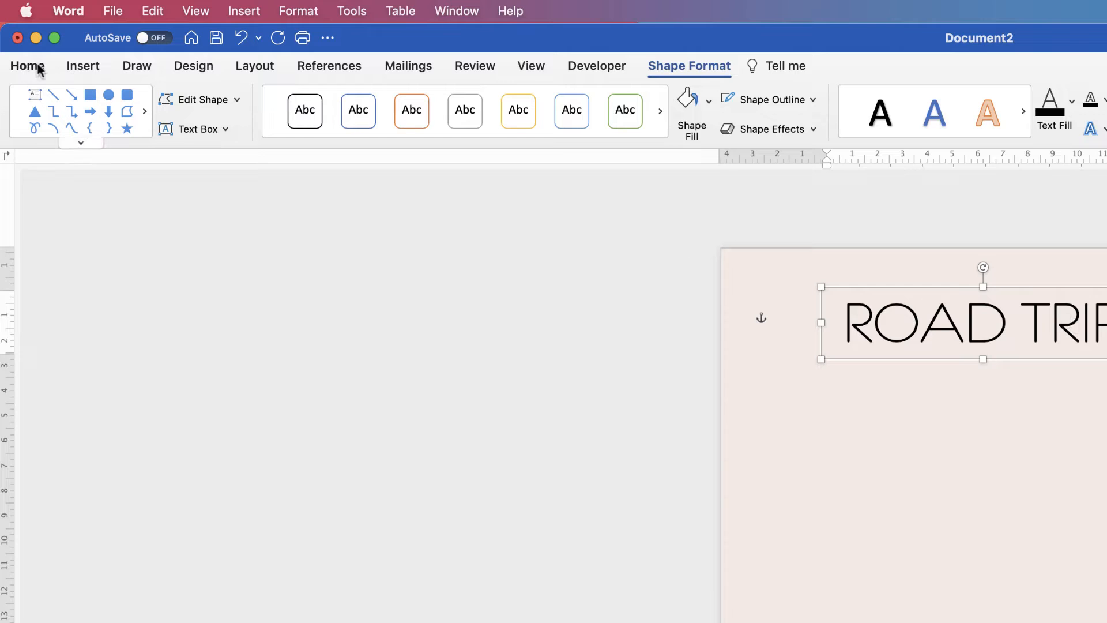
# Duplicate the ROAD TRIP box just below the original and select the copy's text
pyautogui.click(27, 65)
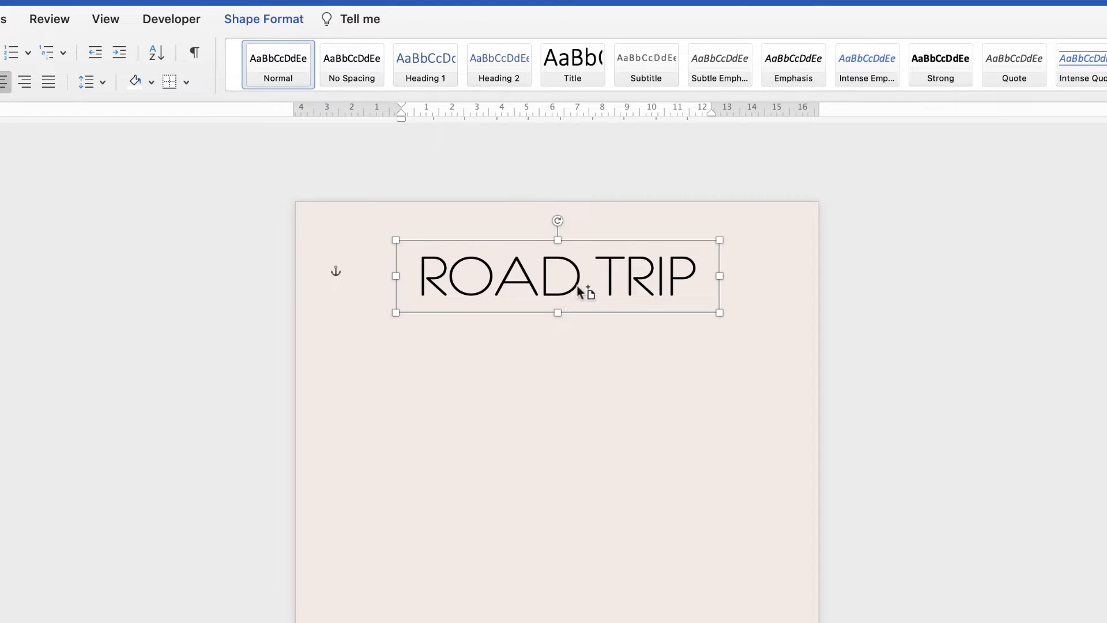
pyautogui.moveTo(575, 295)
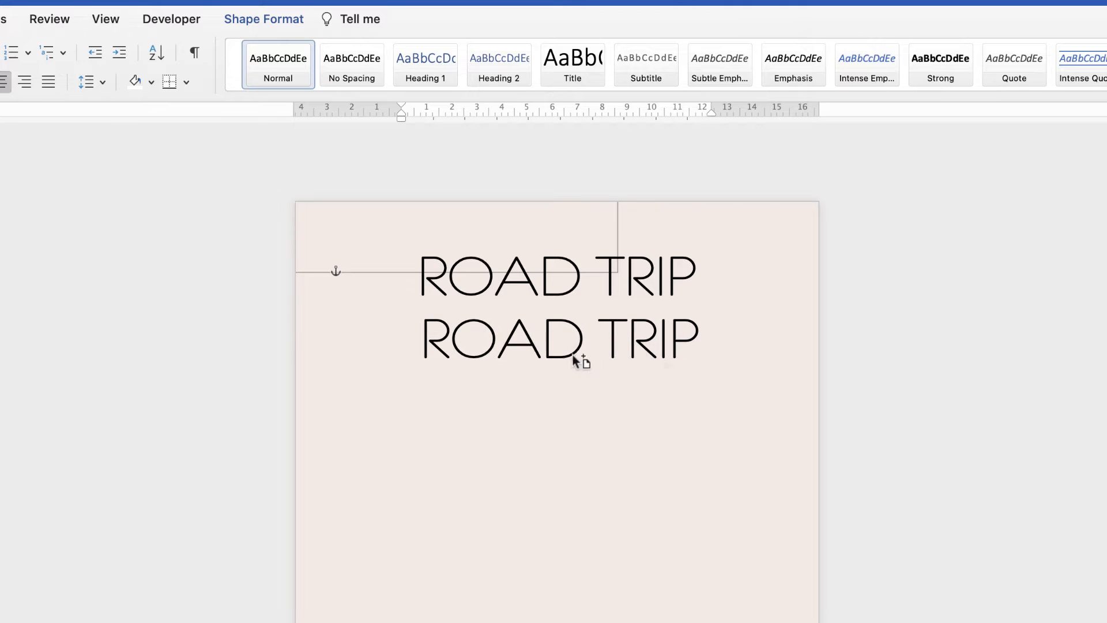
pyautogui.click(558, 340)
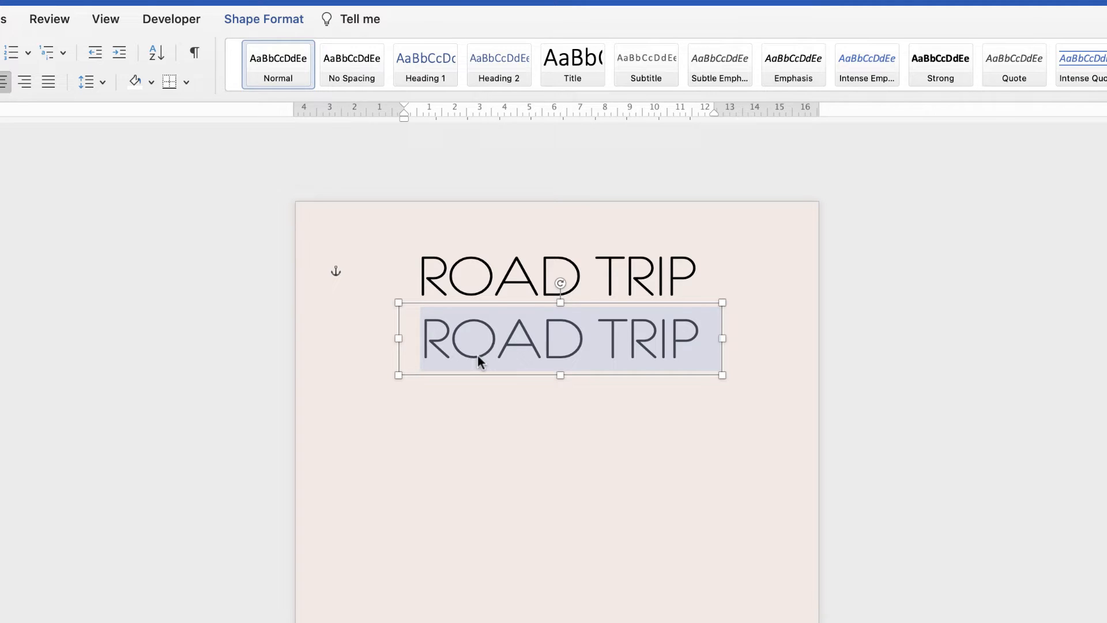
# Type Checklist in the copied box and set it in Brush Script MT
pyautogui.write('Checkl')
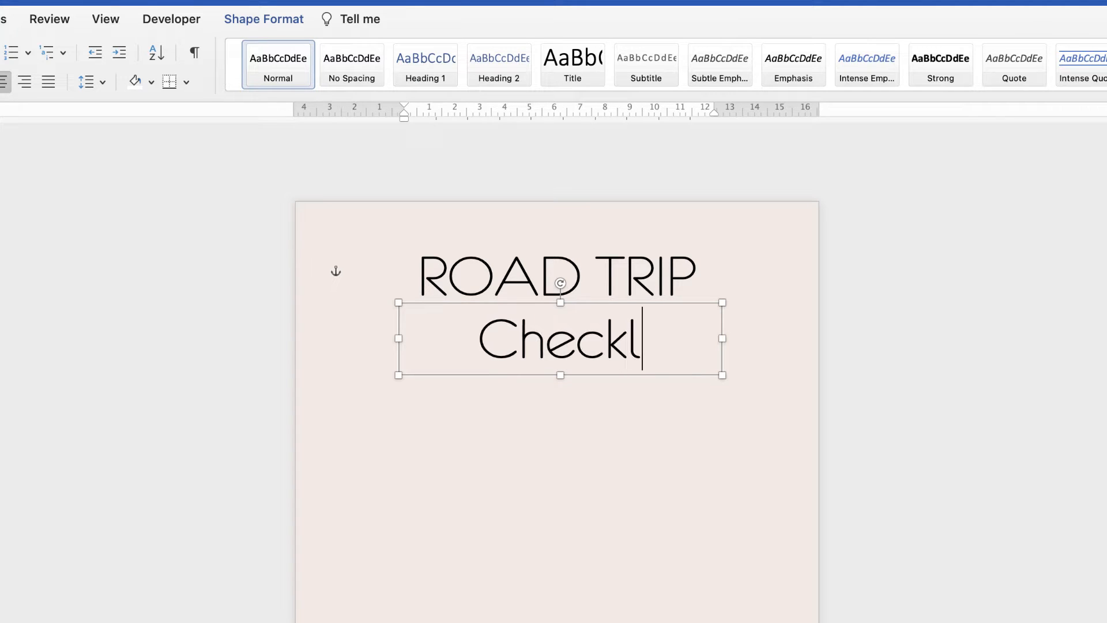
pyautogui.write('ist')
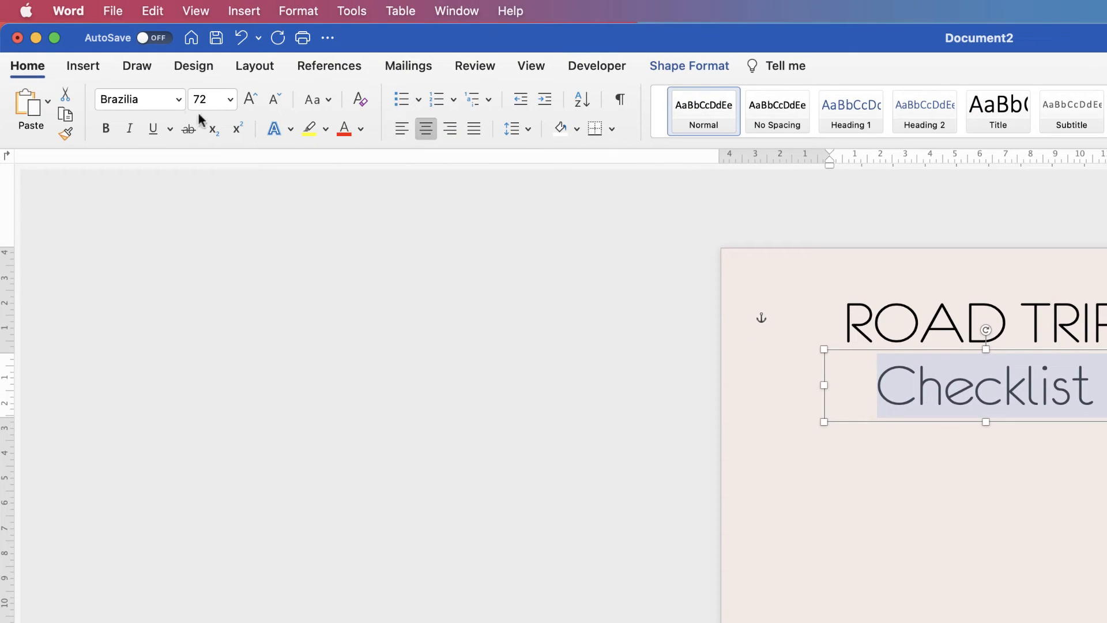
pyautogui.click(179, 99)
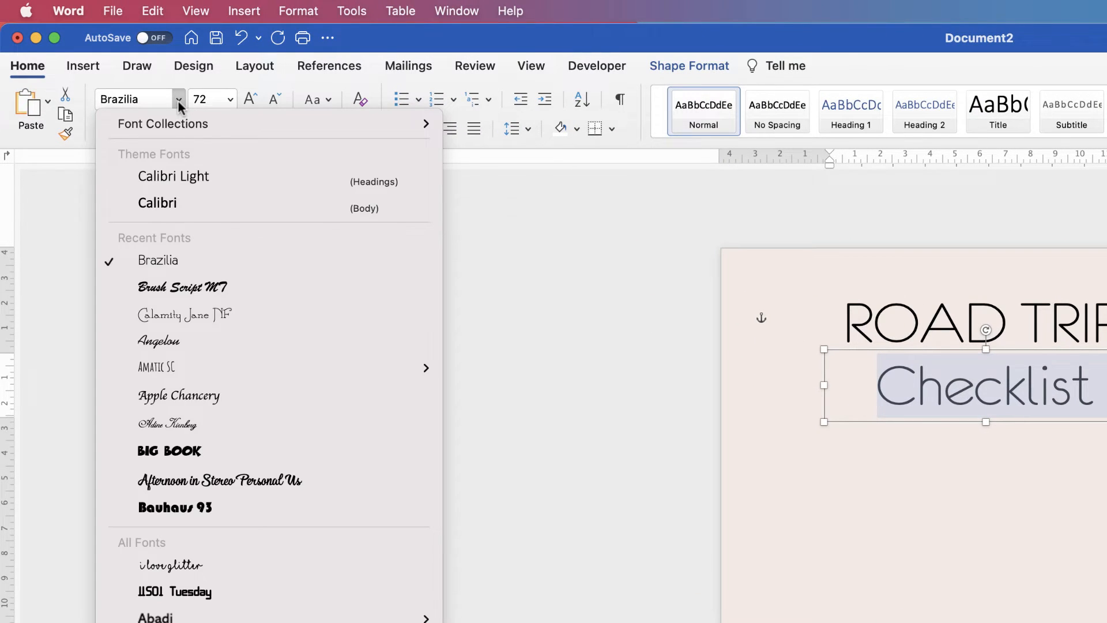
pyautogui.moveTo(196, 287)
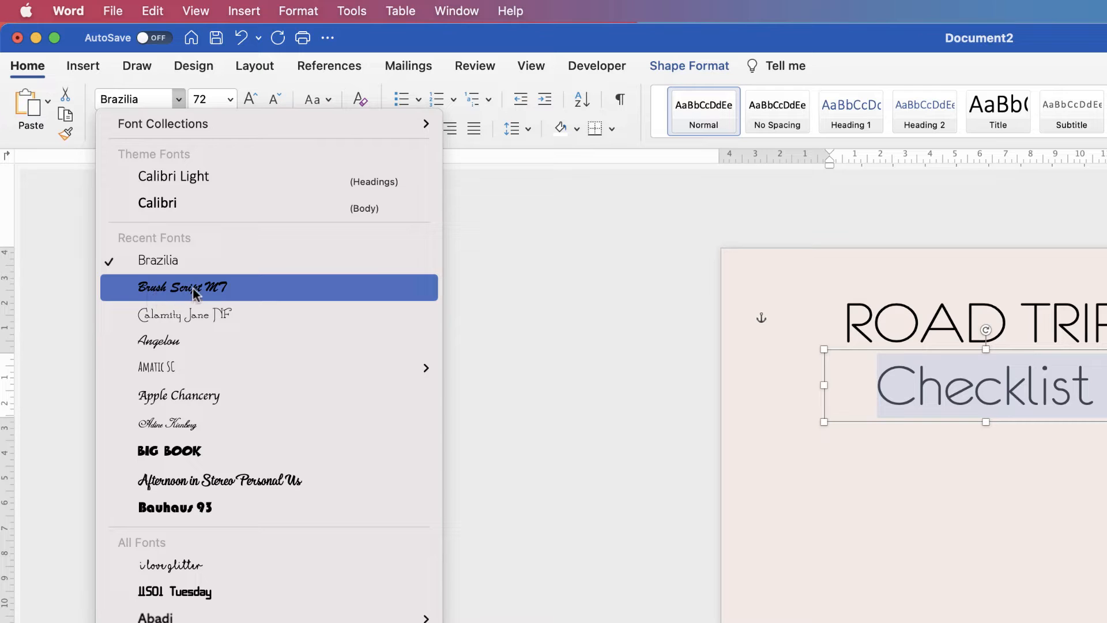
pyautogui.click(182, 288)
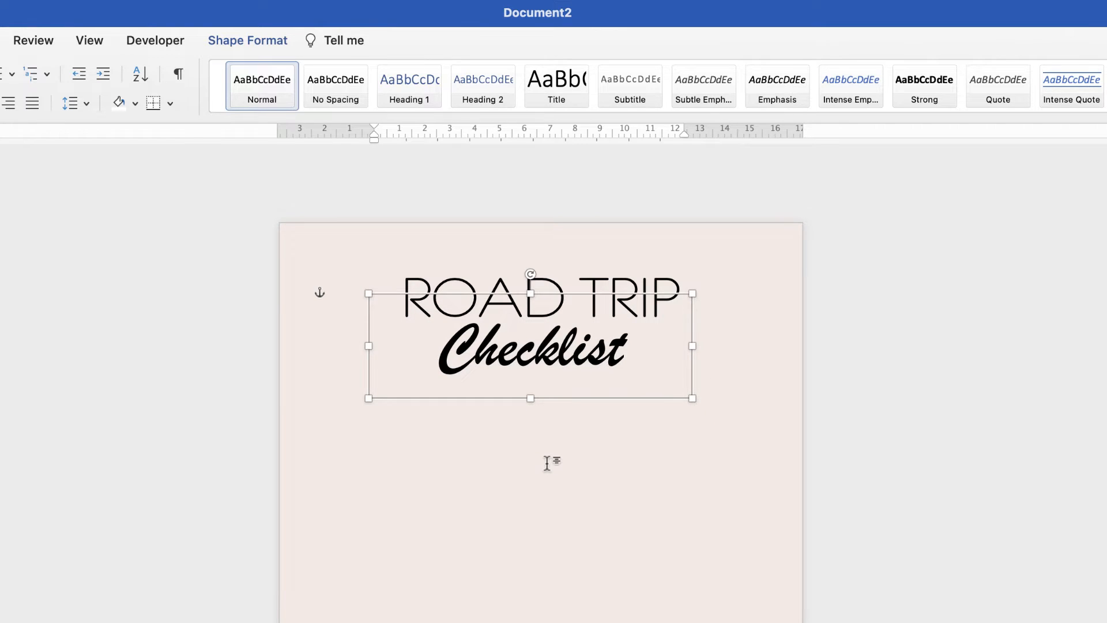
pyautogui.click(615, 435)
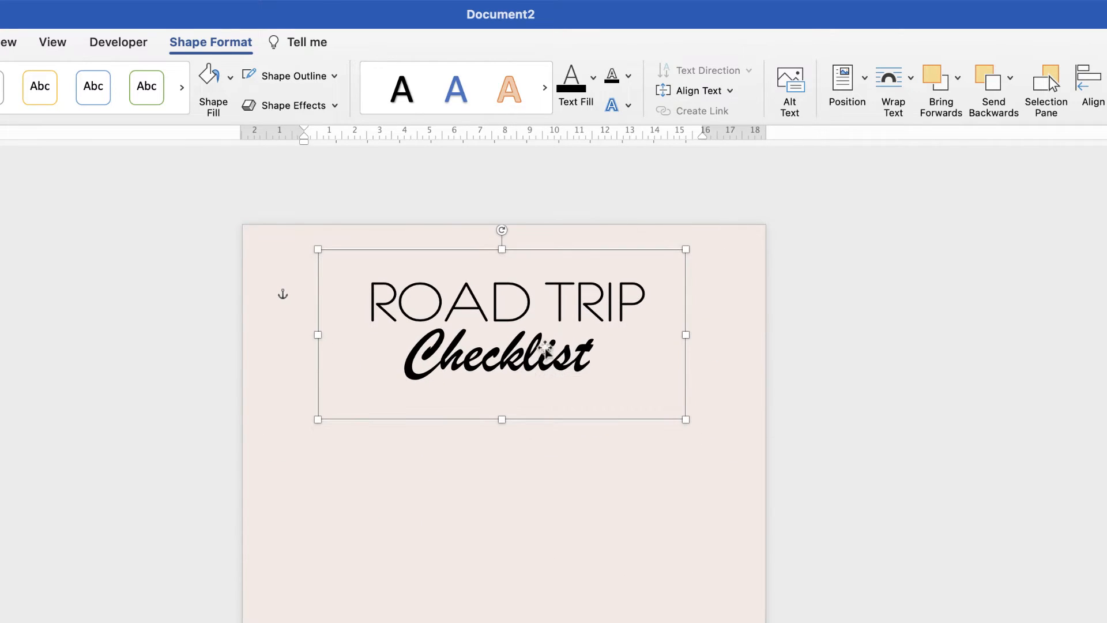
# Apply Align to Centre to the ROAD TRIP Checklist title box
pyautogui.click(784, 85)
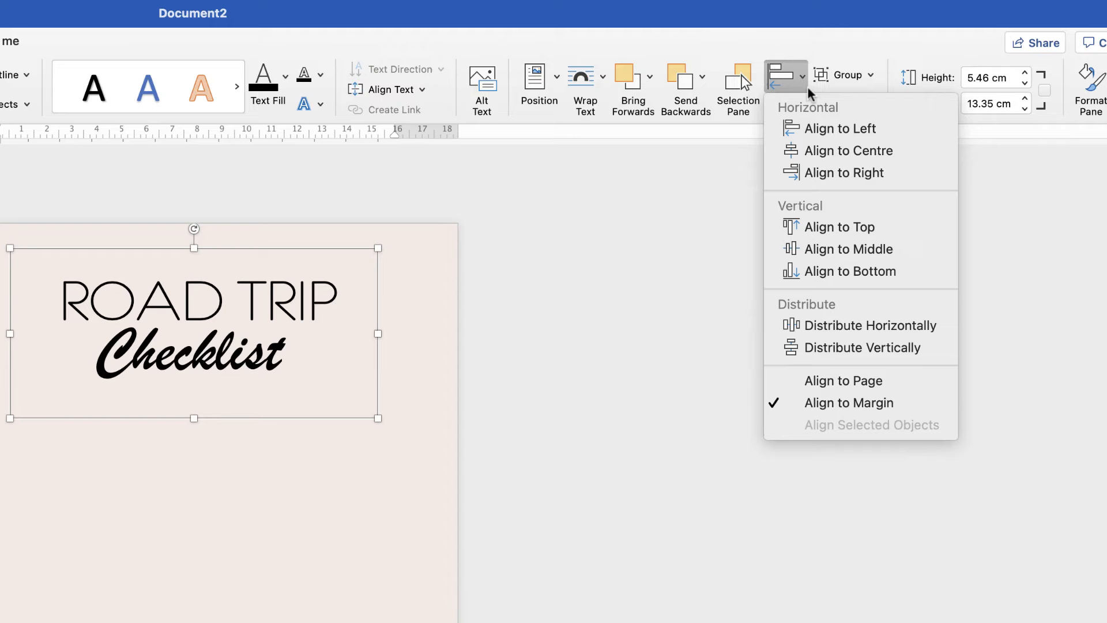
pyautogui.moveTo(843, 150)
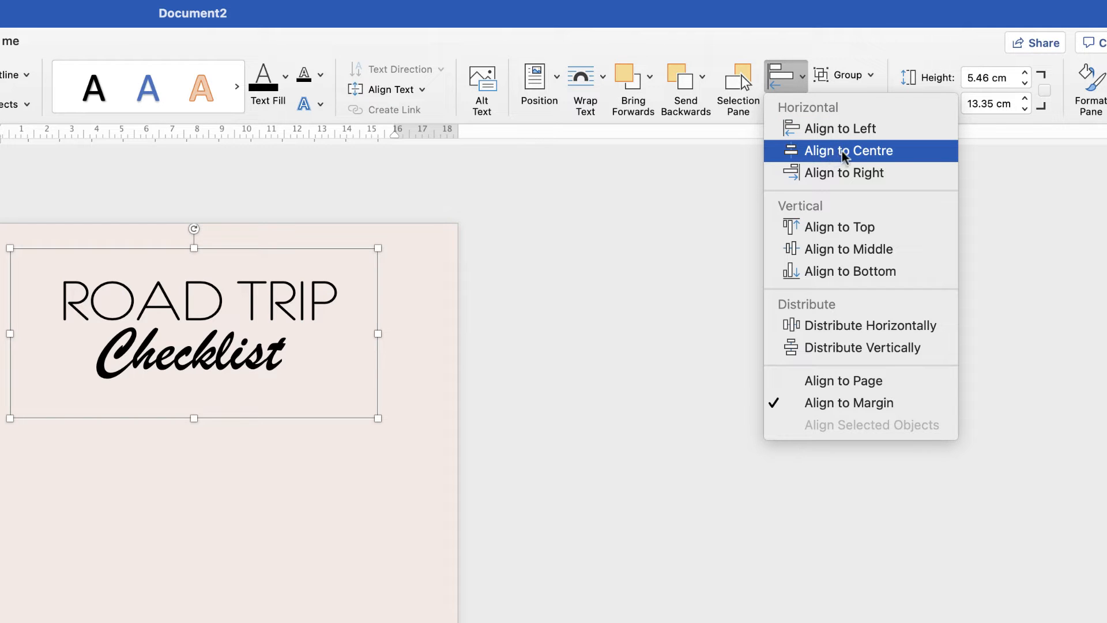
pyautogui.click(851, 150)
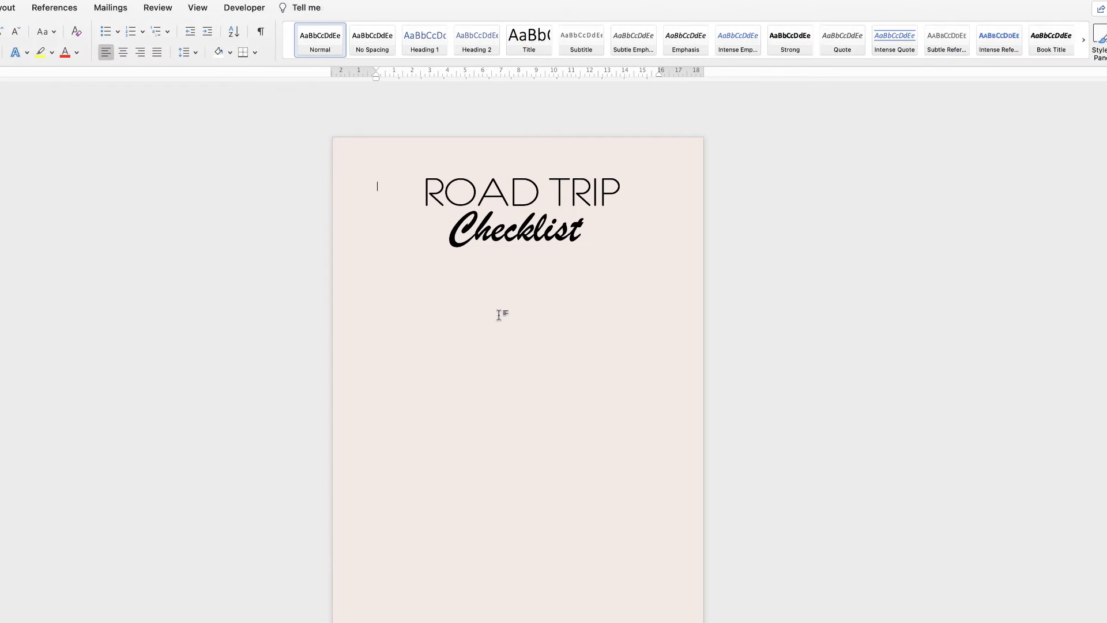
pyautogui.moveTo(369, 232)
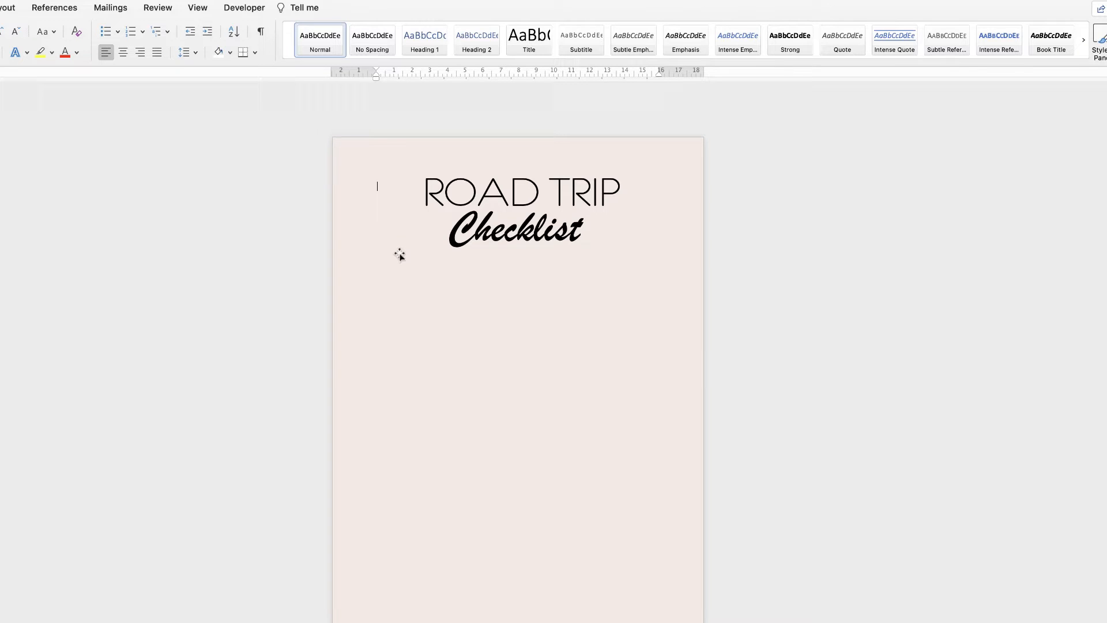
pyautogui.scroll(-3)
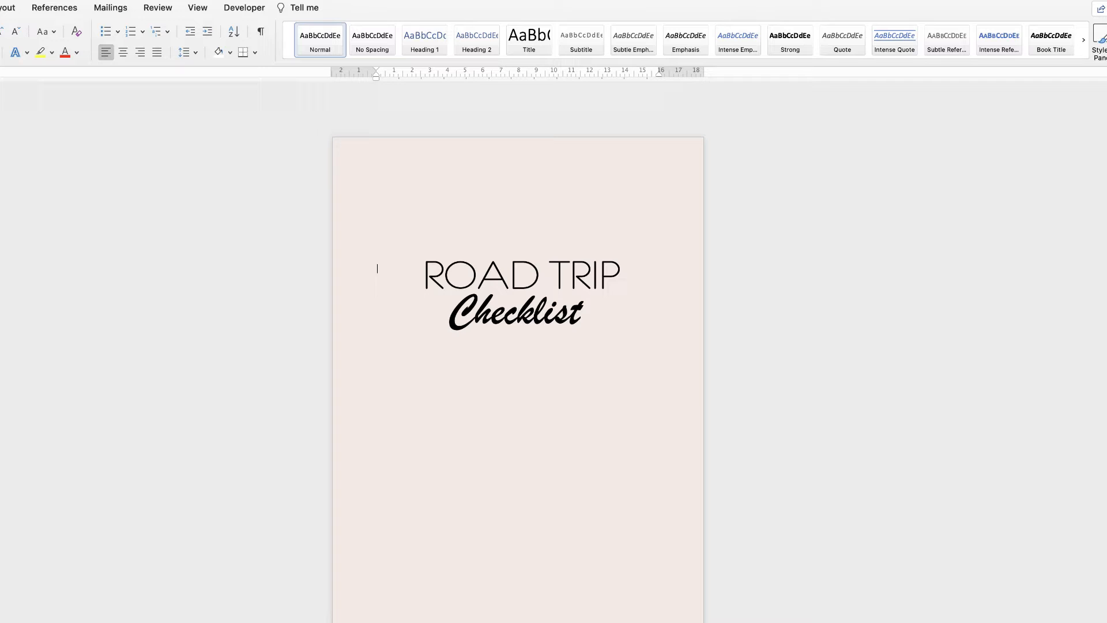
# Move the title box near the top and return to the blank line below it
pyautogui.click(519, 293)
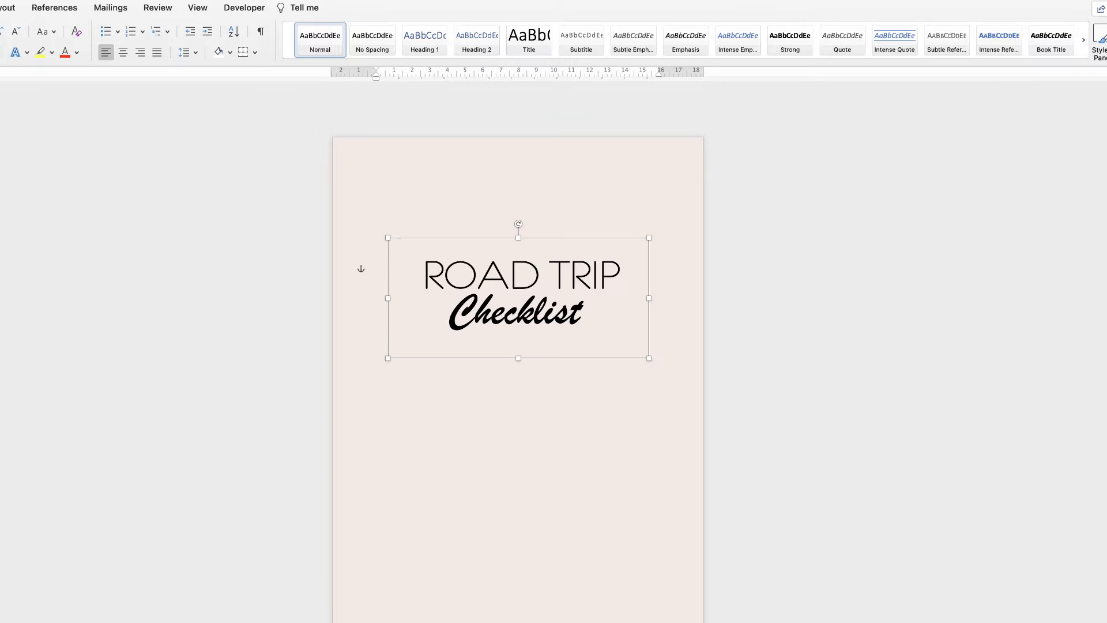
pyautogui.click(518, 297)
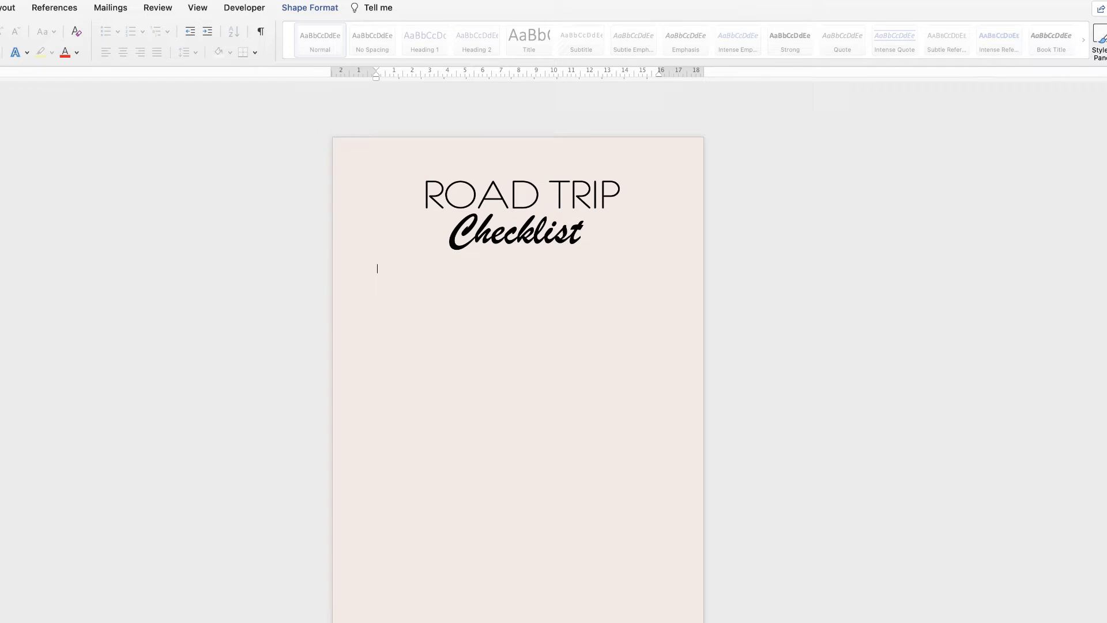
pyautogui.click(517, 211)
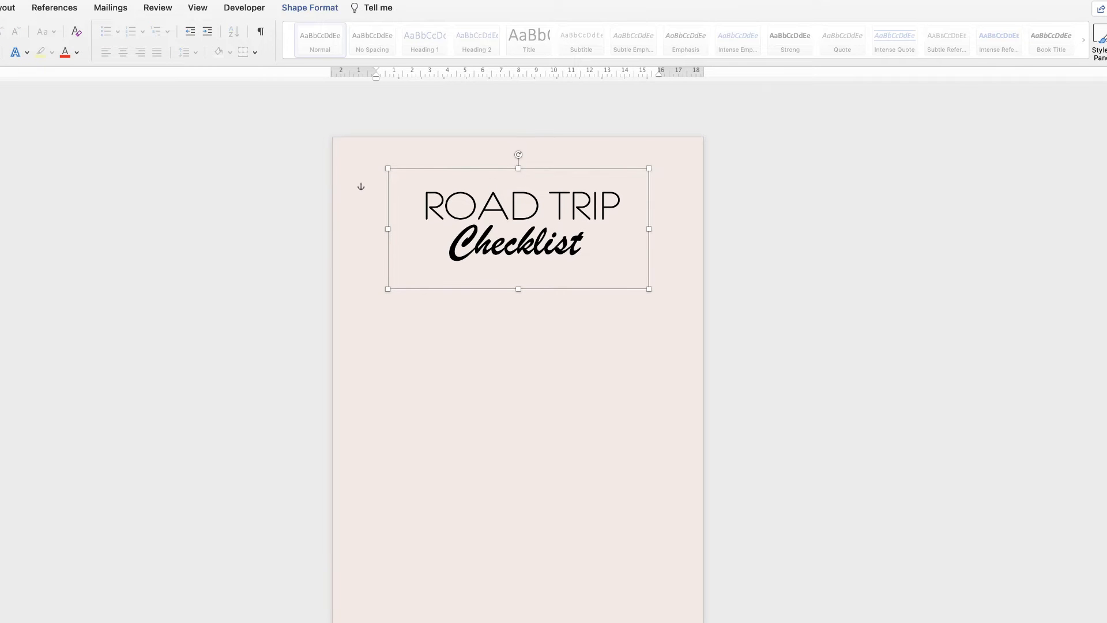
pyautogui.click(377, 268)
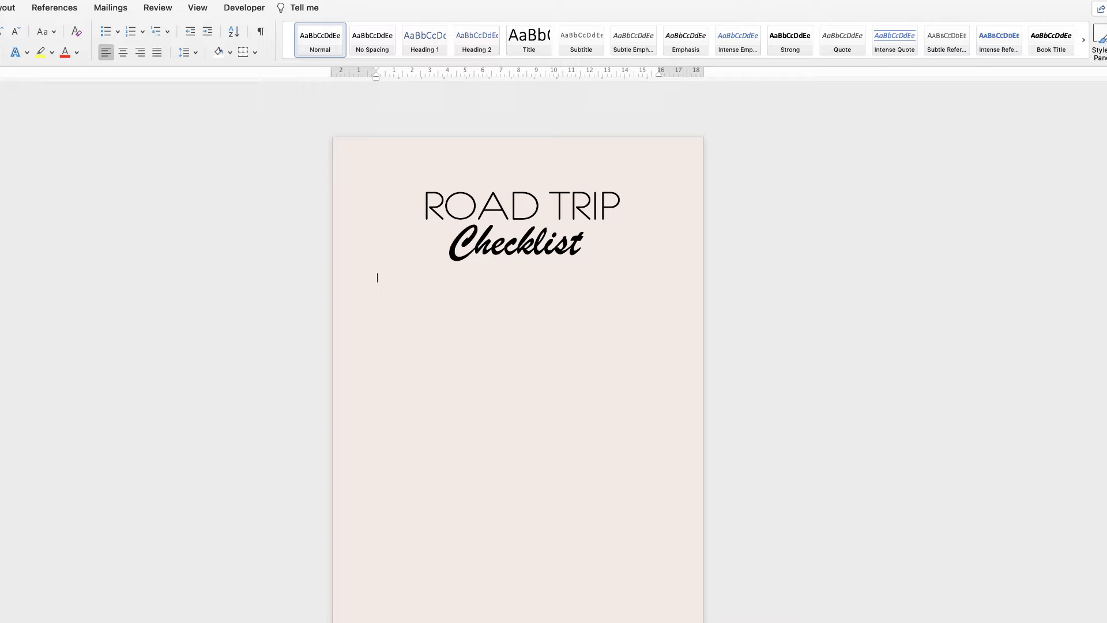
pyautogui.moveTo(648, 394)
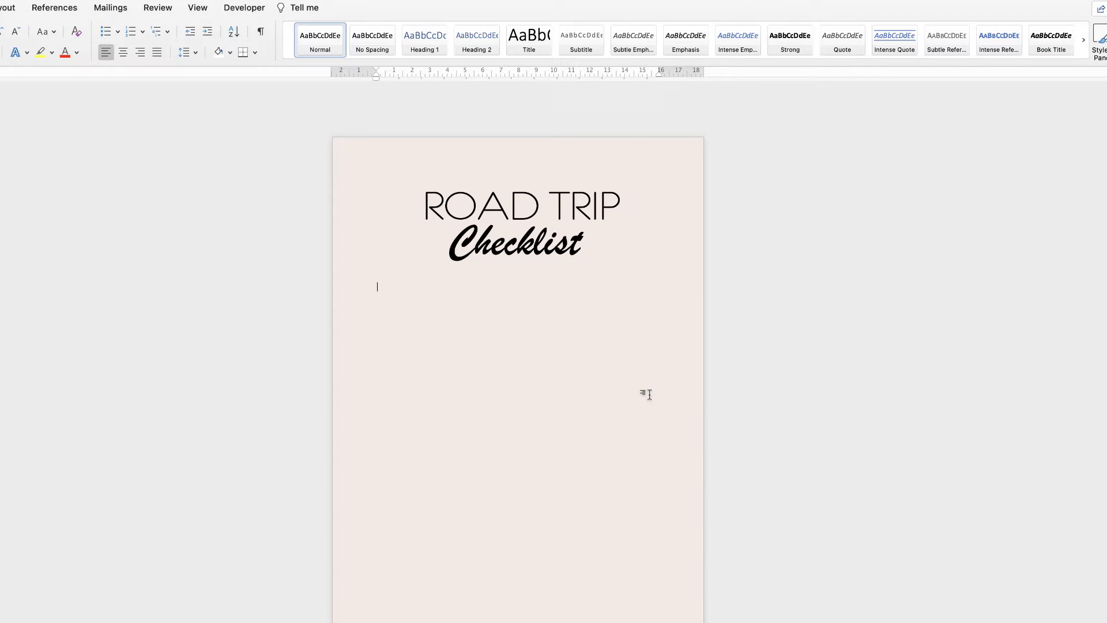
pyautogui.moveTo(377, 286)
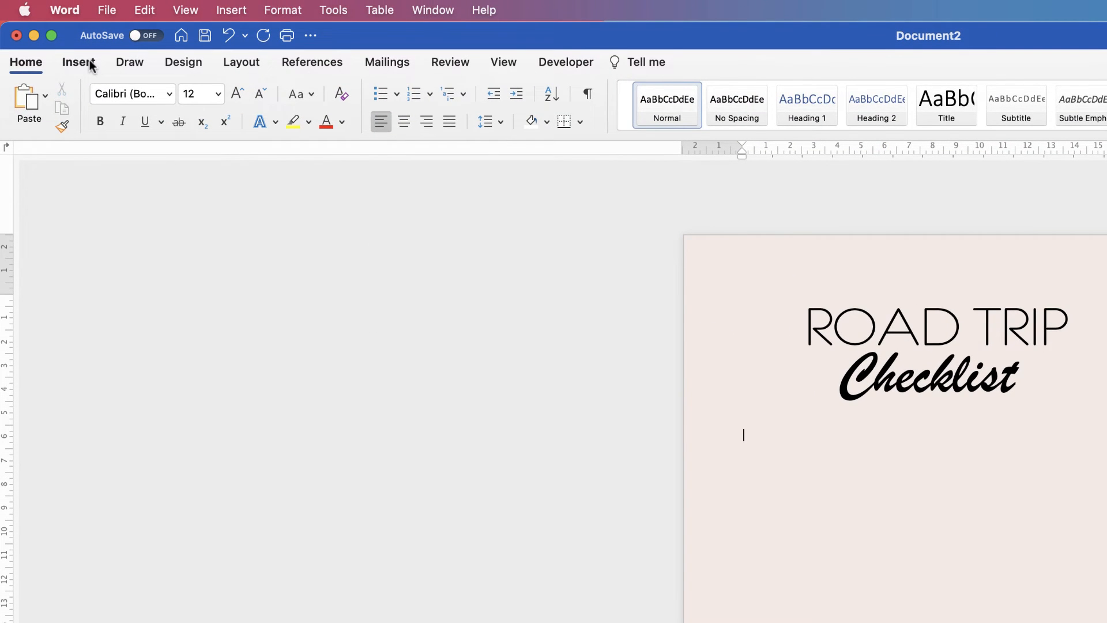
# Insert a 5-column by 8-row table beneath the title
pyautogui.click(79, 62)
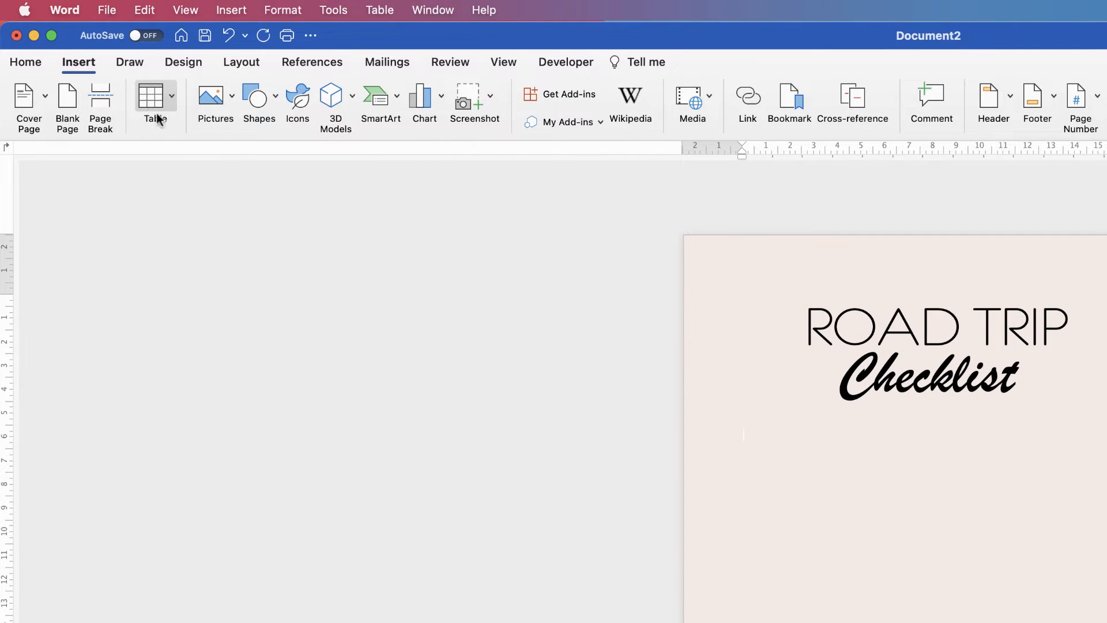
pyautogui.click(149, 103)
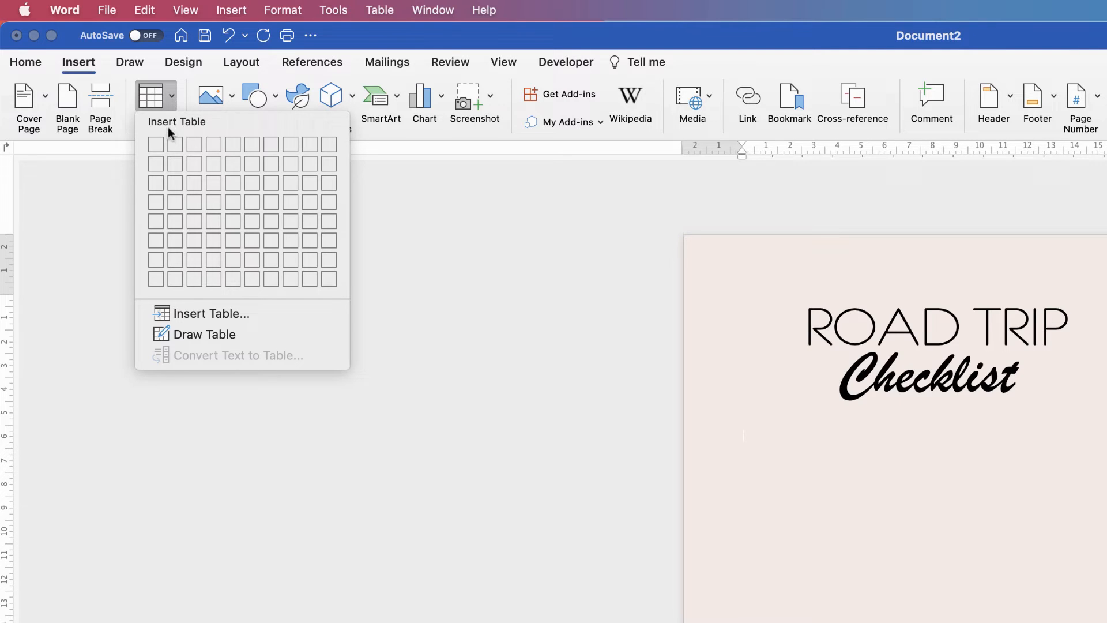
pyautogui.moveTo(175, 145)
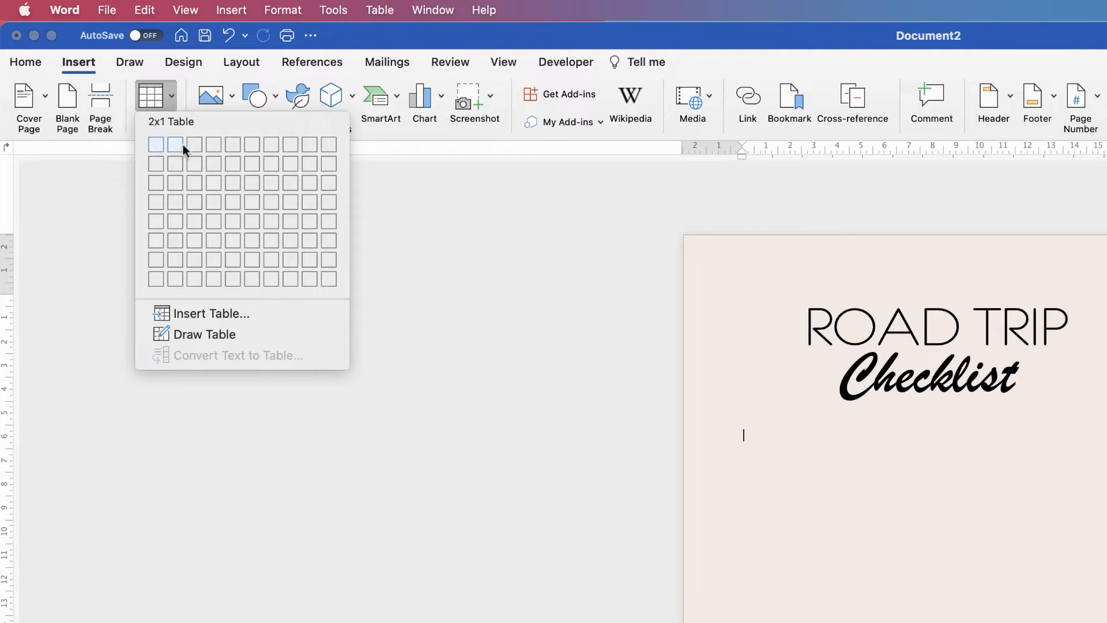
pyautogui.moveTo(232, 144)
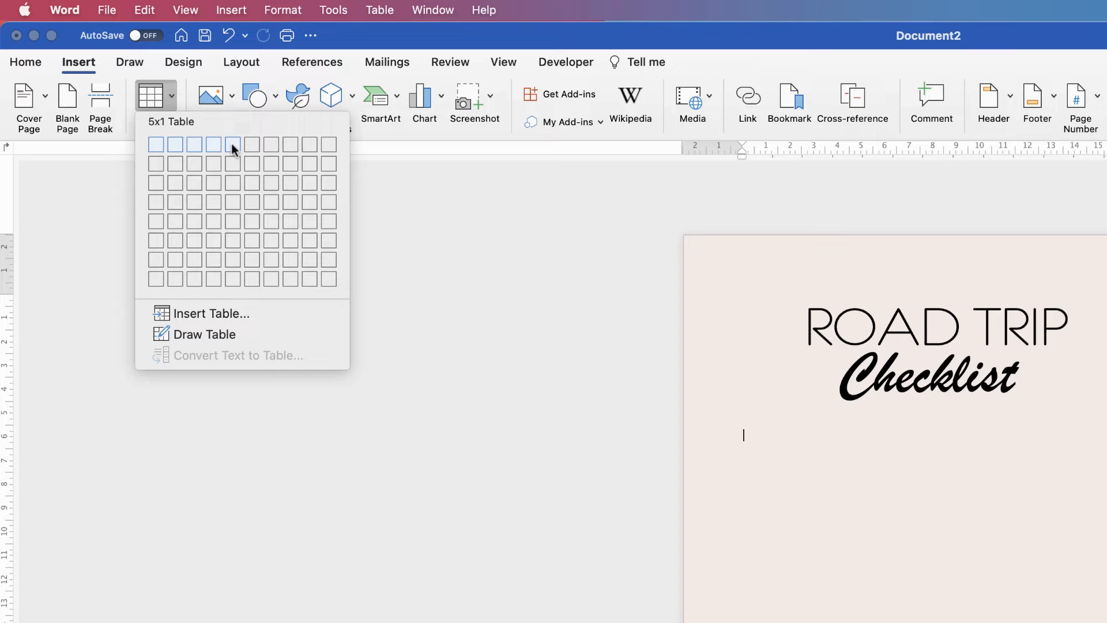
pyautogui.moveTo(233, 279)
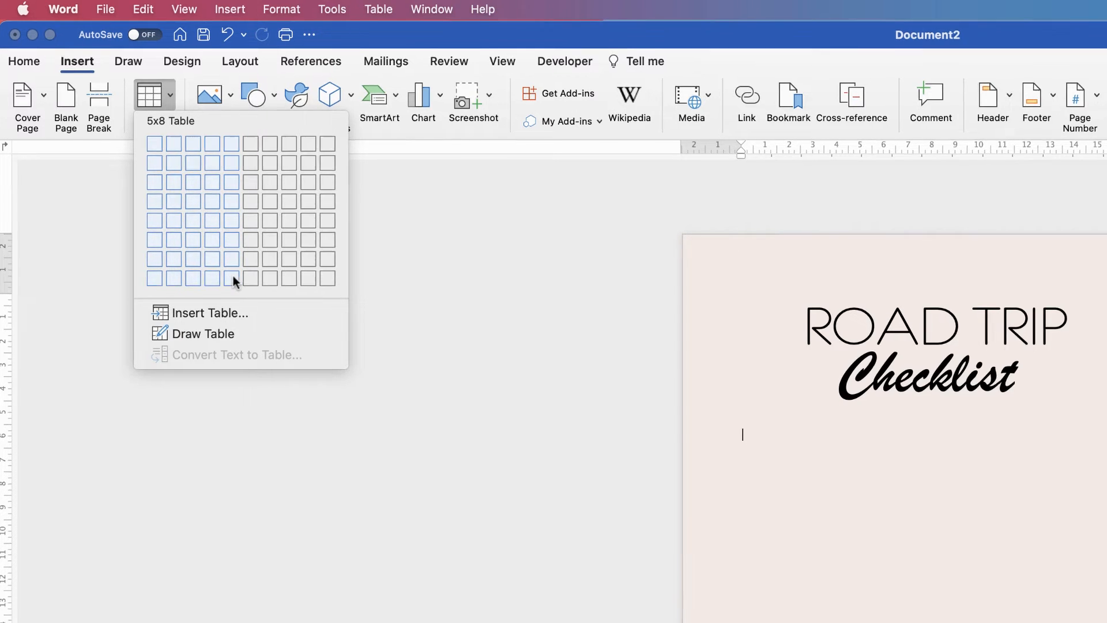
pyautogui.click(233, 278)
pyautogui.write('1')
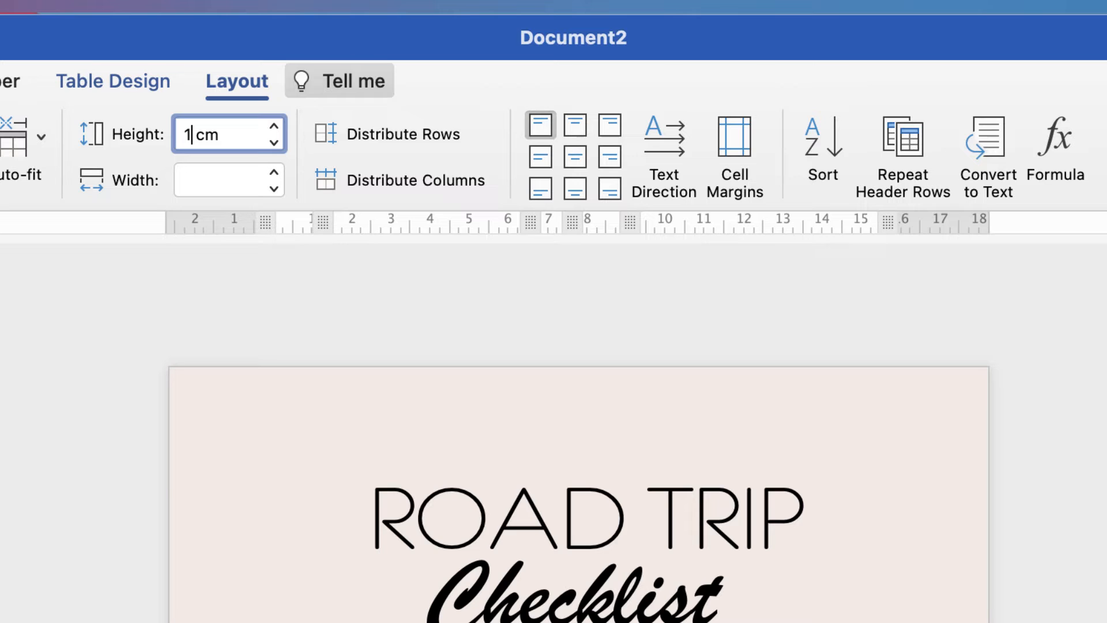
# Set the checklist table's row height to 1.5 cm
pyautogui.write('.')
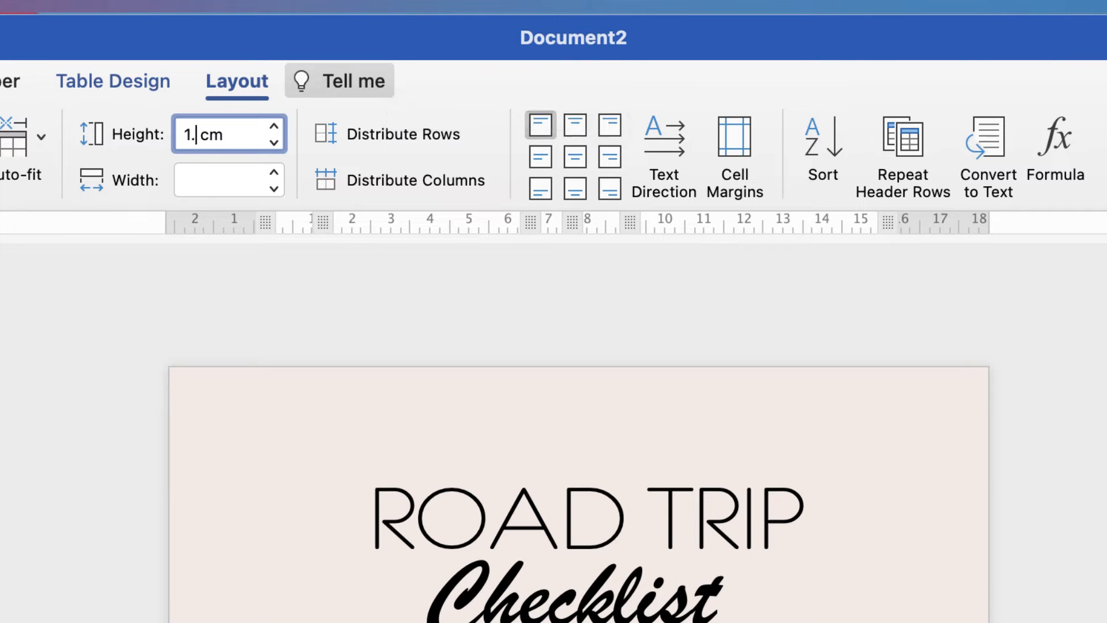
pyautogui.write('1.5 cm')
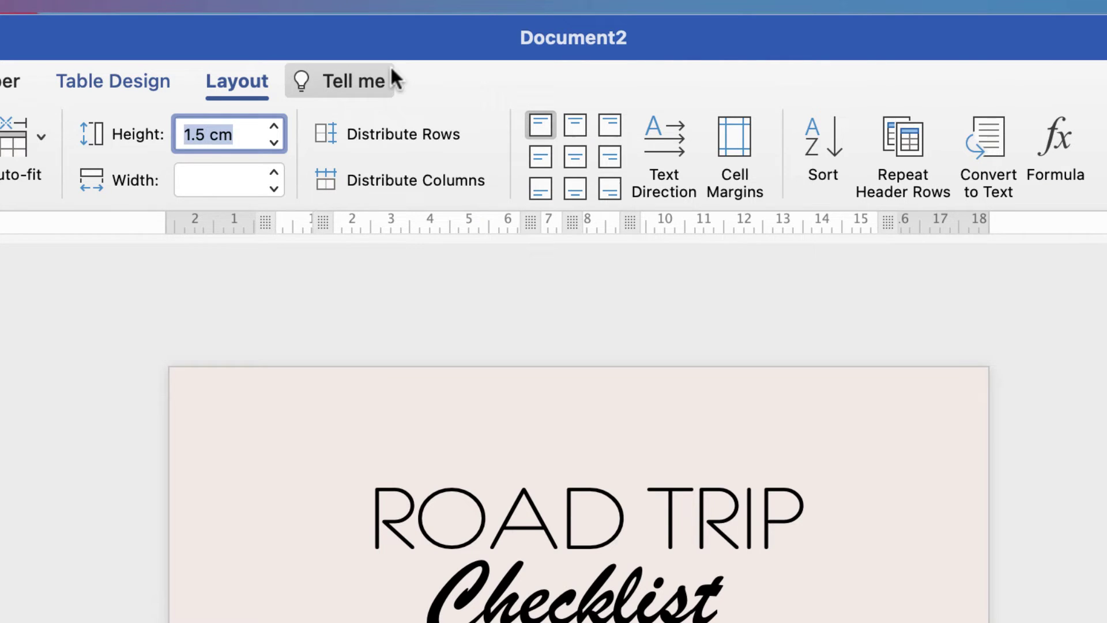
pyautogui.click(25, 60)
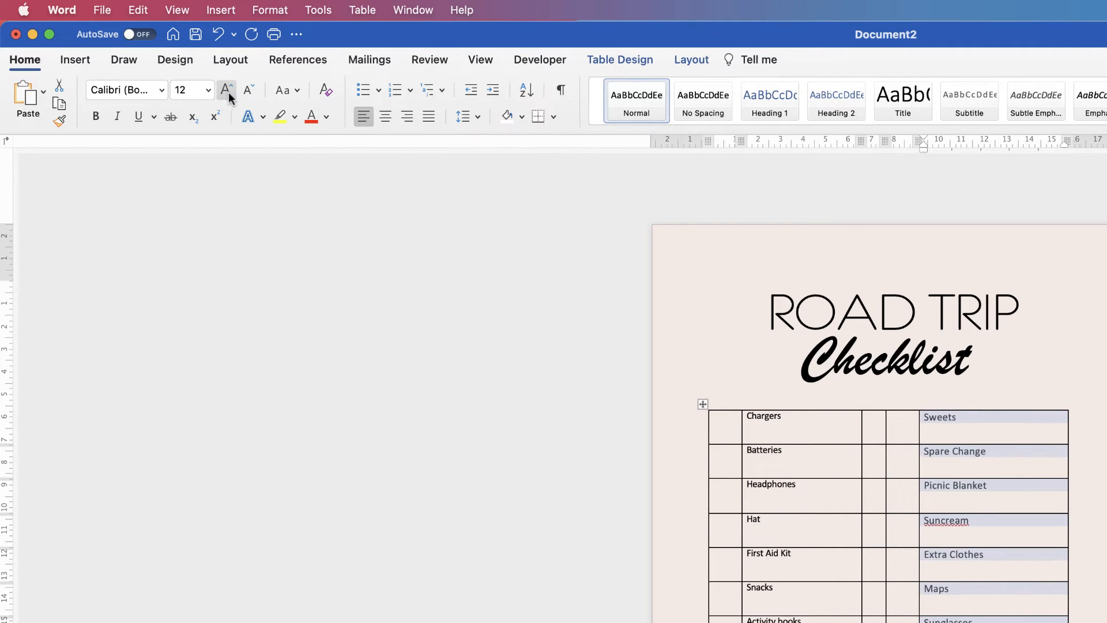
# Enlarge the right and left column item text, then shrink the left column slightly
pyautogui.click(225, 89)
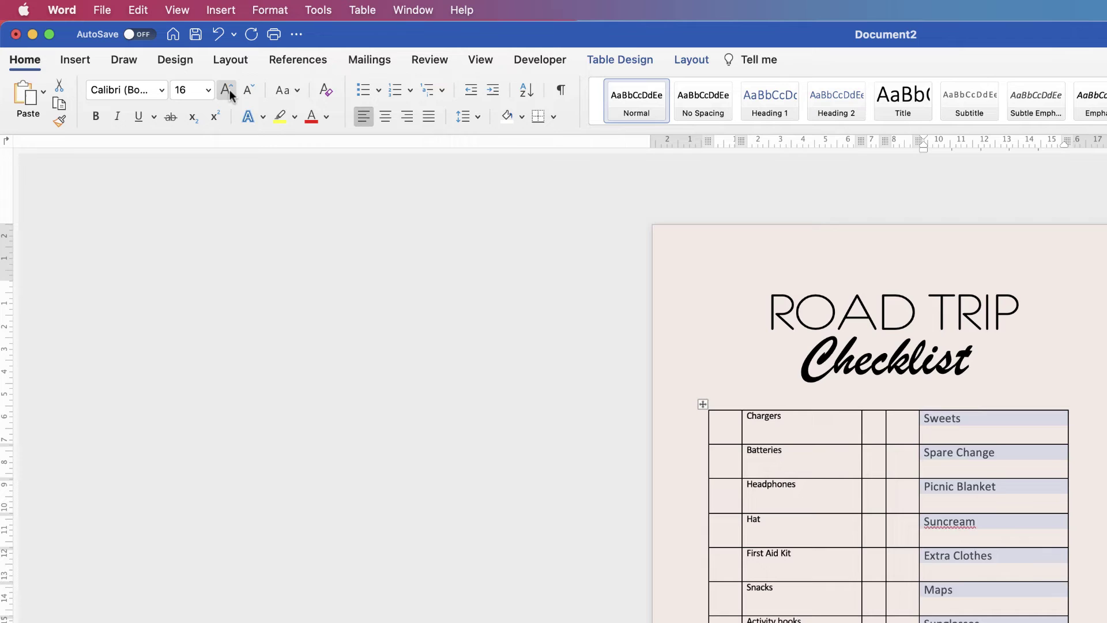
pyautogui.click(227, 90)
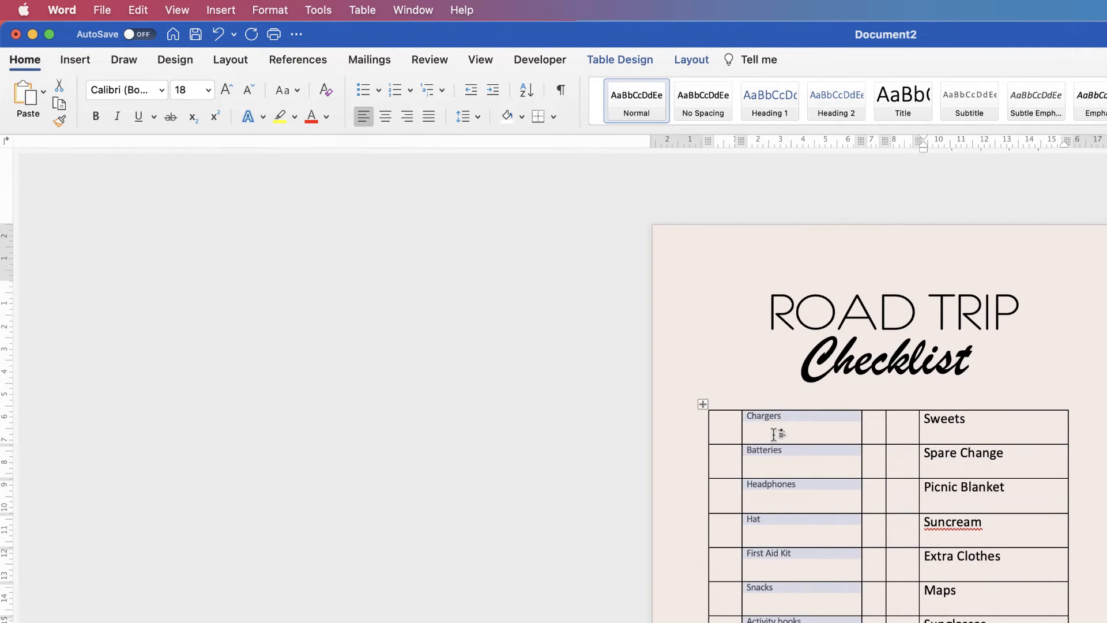
pyautogui.click(207, 90)
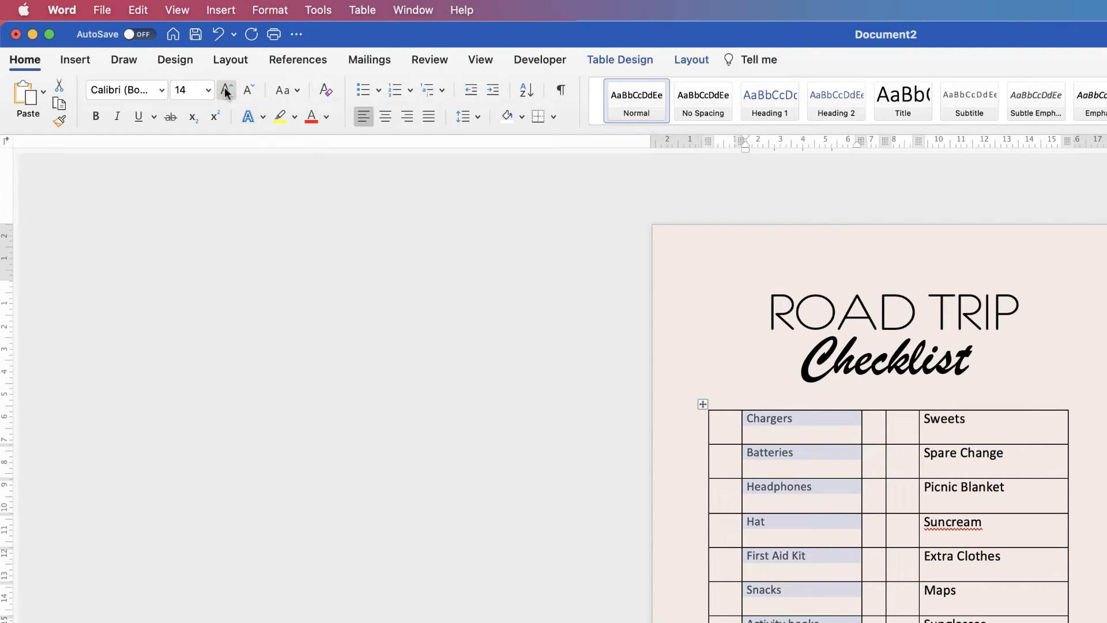
pyautogui.click(225, 90)
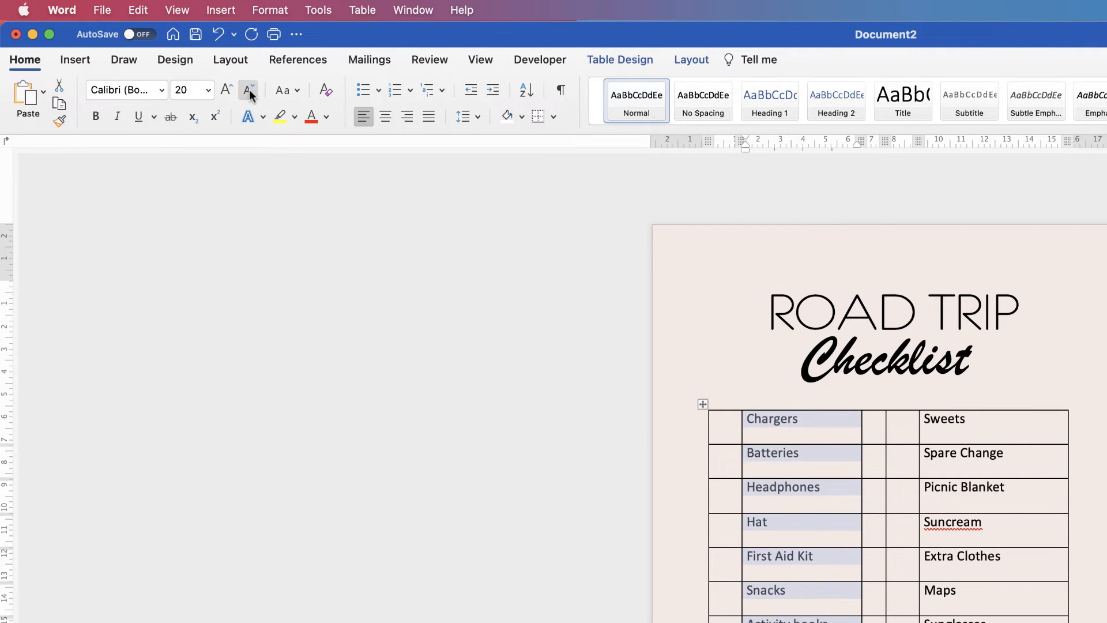
pyautogui.click(249, 90)
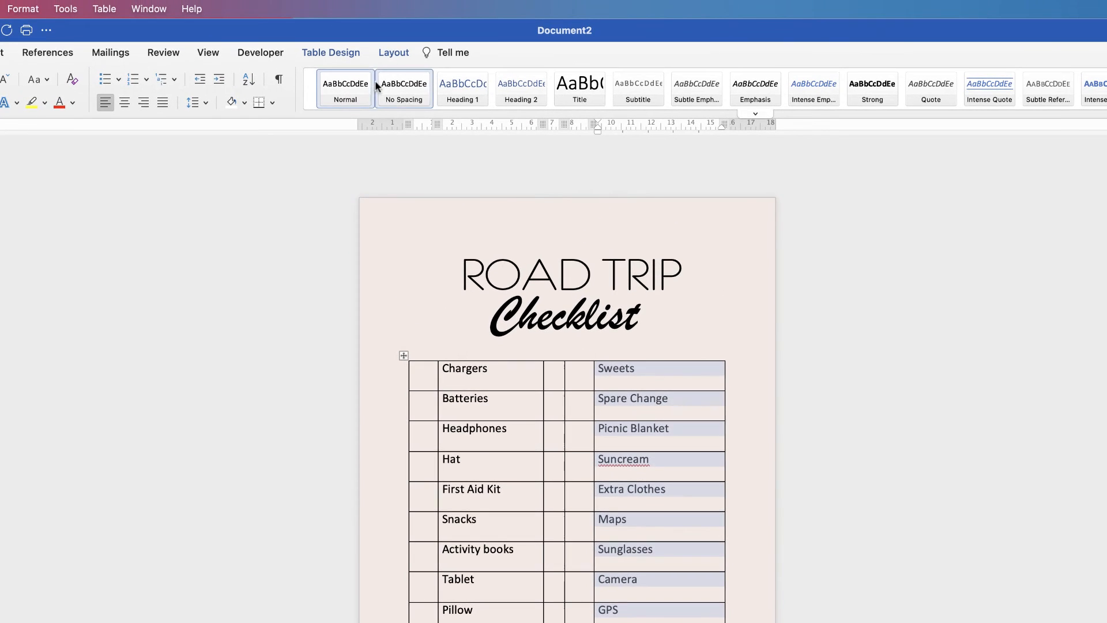
# Vertically centre the left column's item text with Align Centre Left
pyautogui.click(393, 53)
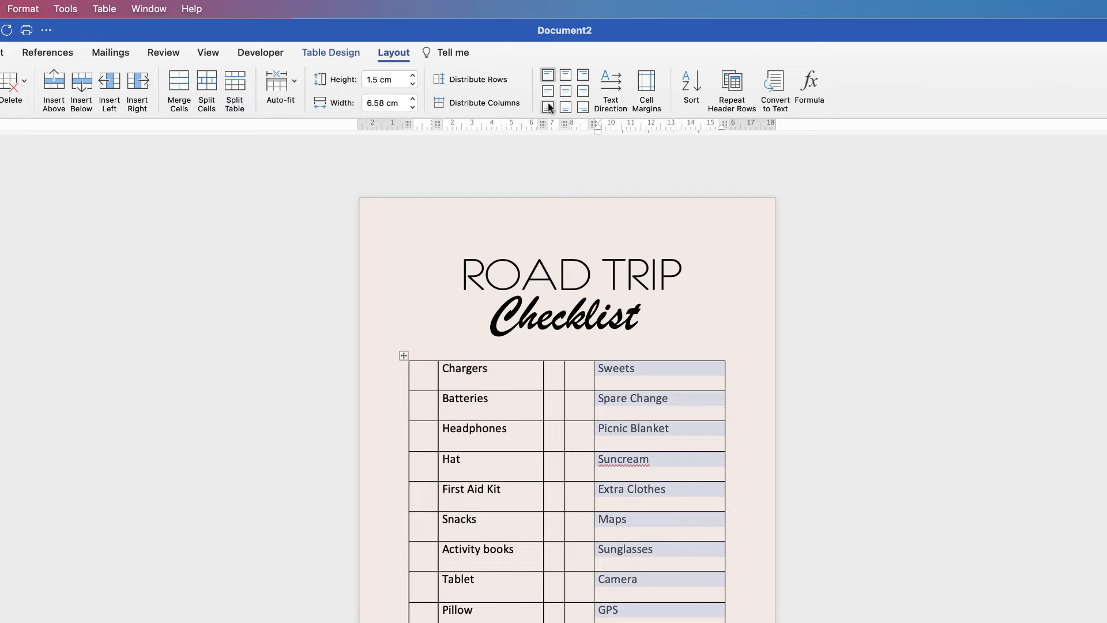
pyautogui.moveTo(584, 90)
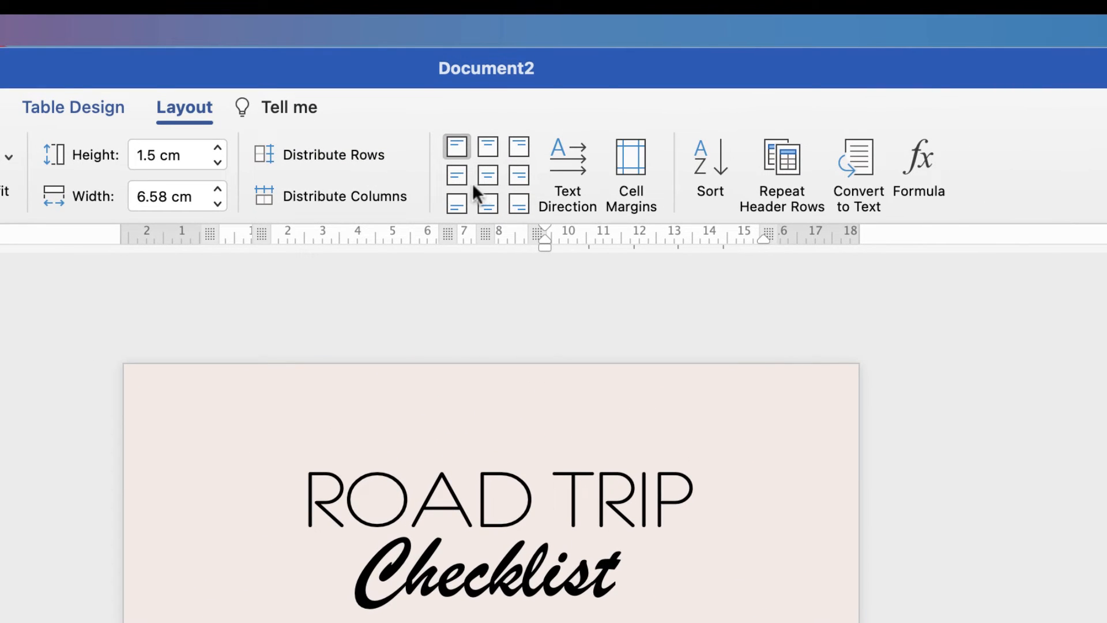
pyautogui.moveTo(488, 147)
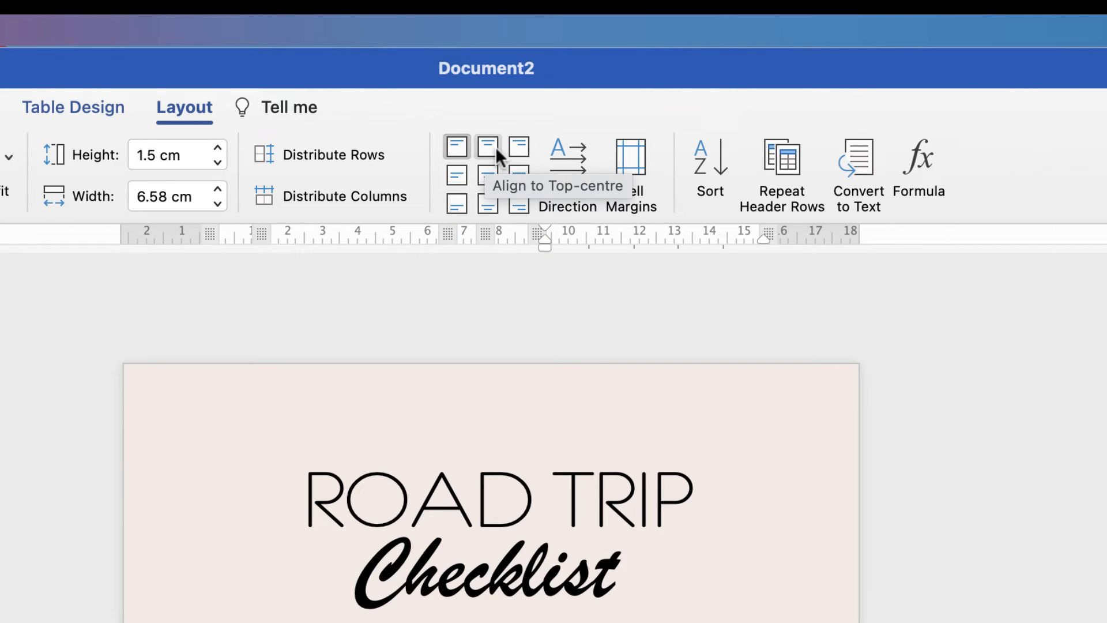
pyautogui.moveTo(457, 176)
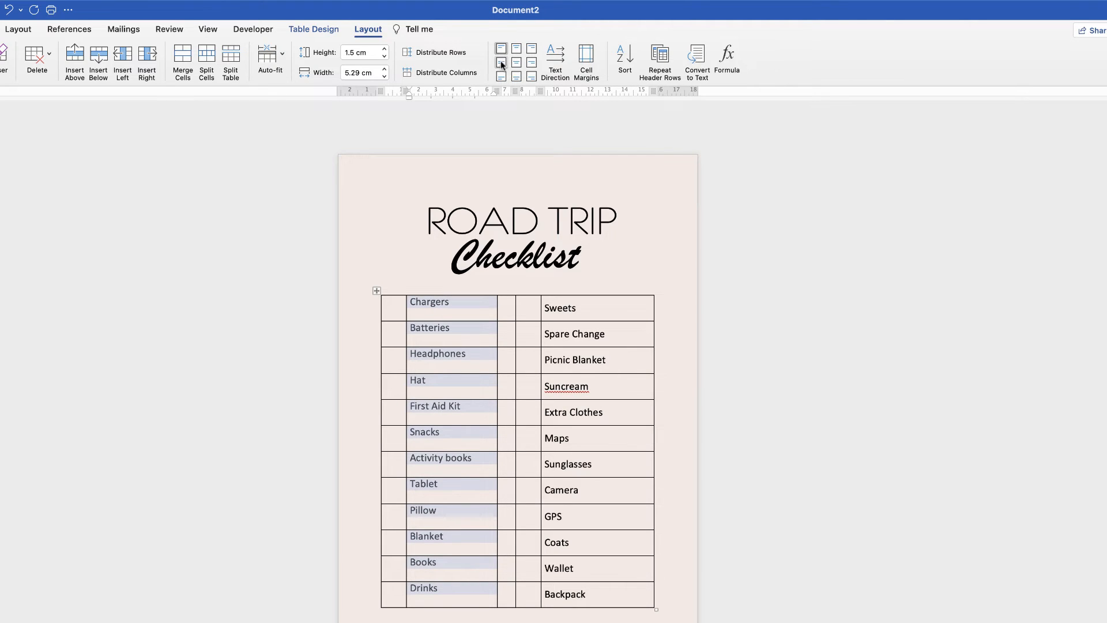
pyautogui.click(501, 49)
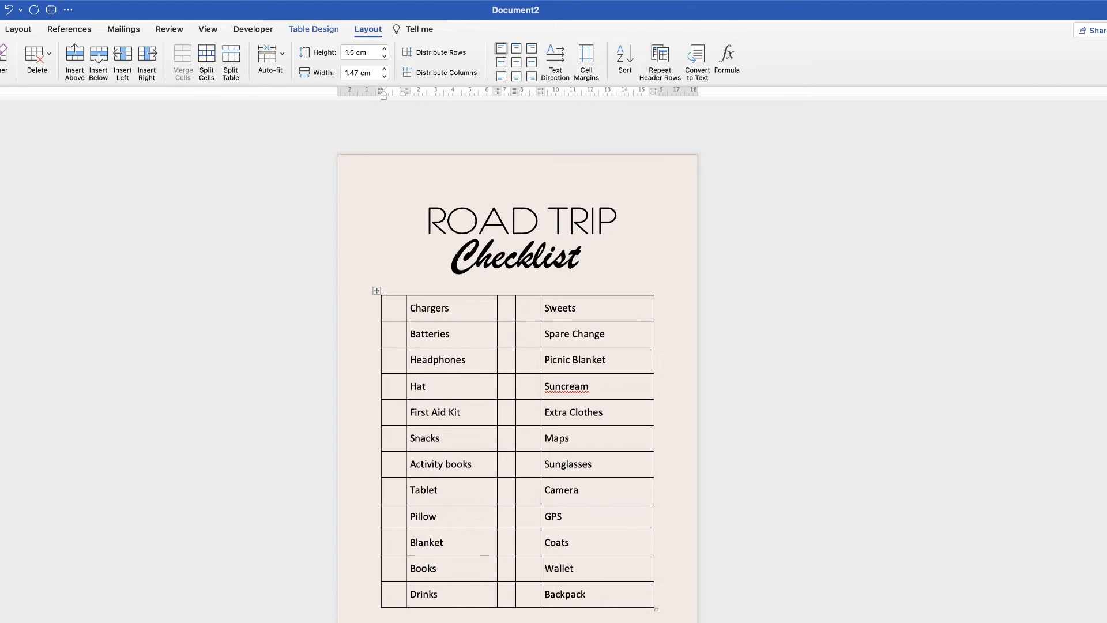
pyautogui.click(393, 298)
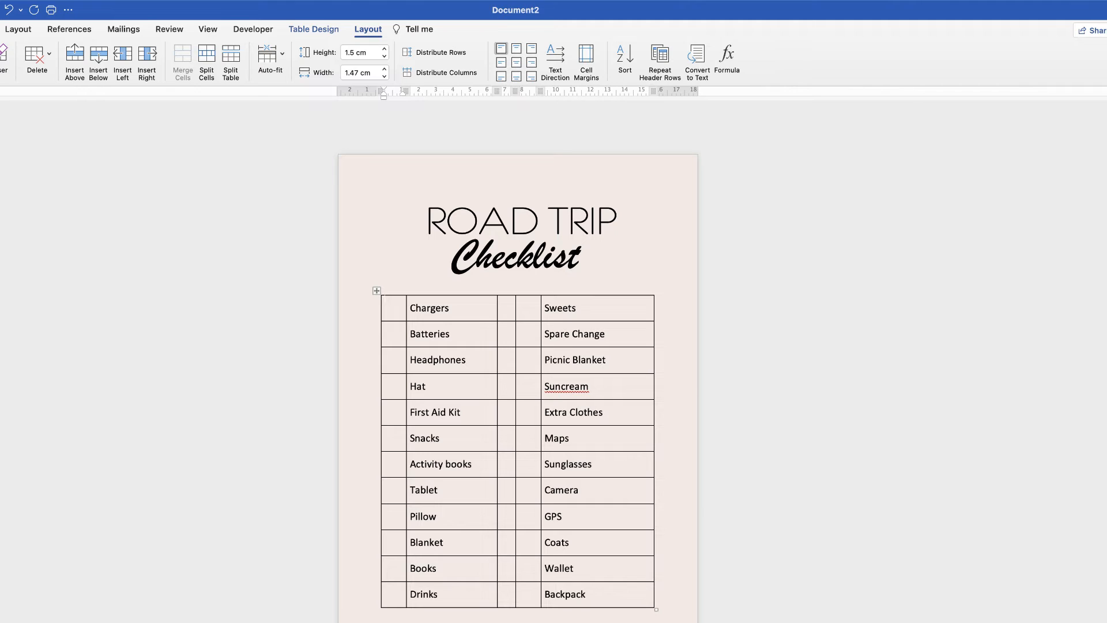
pyautogui.click(394, 308)
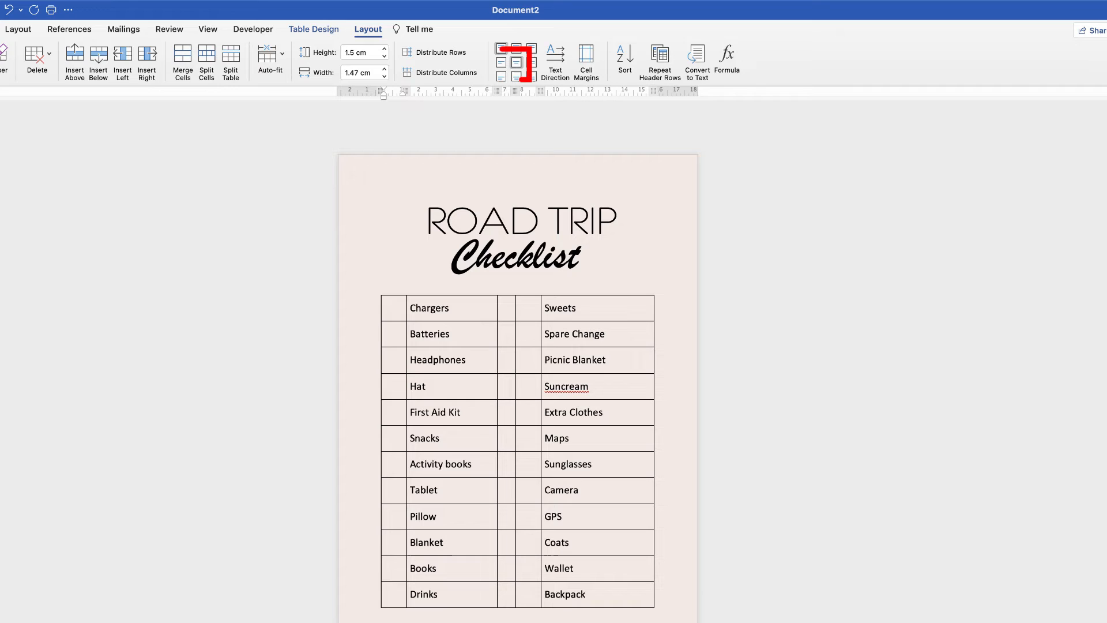
pyautogui.click(514, 63)
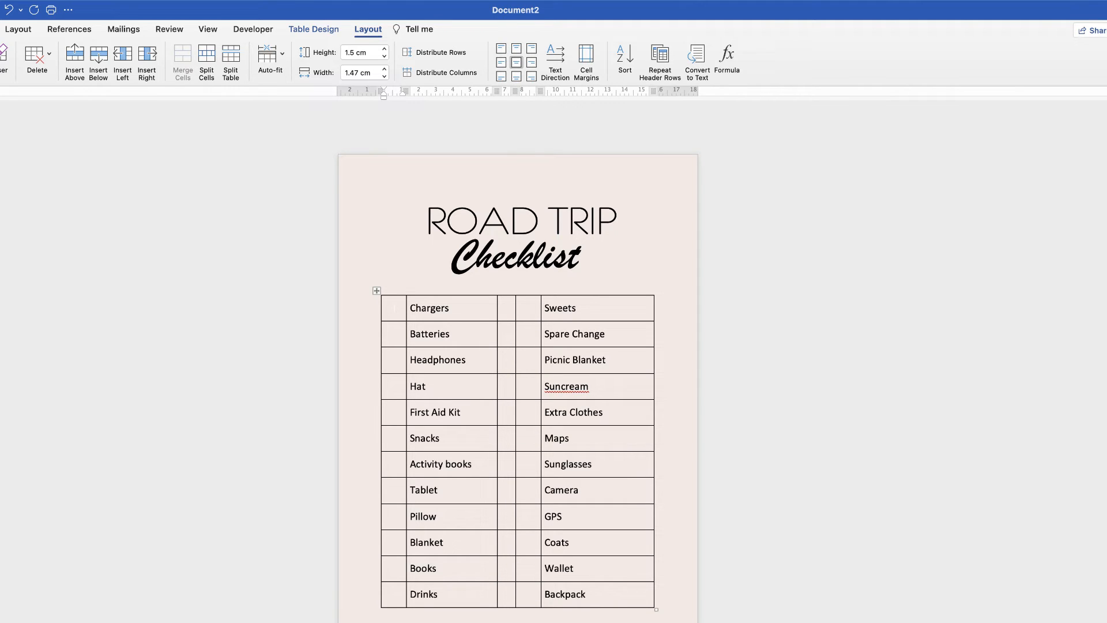
pyautogui.click(393, 307)
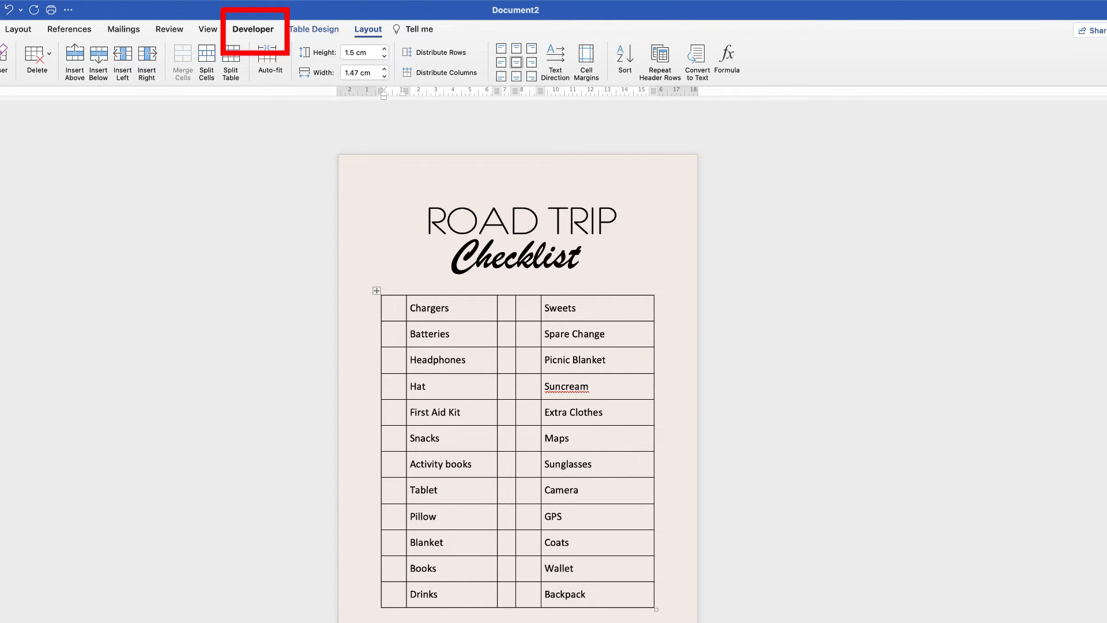
pyautogui.click(394, 307)
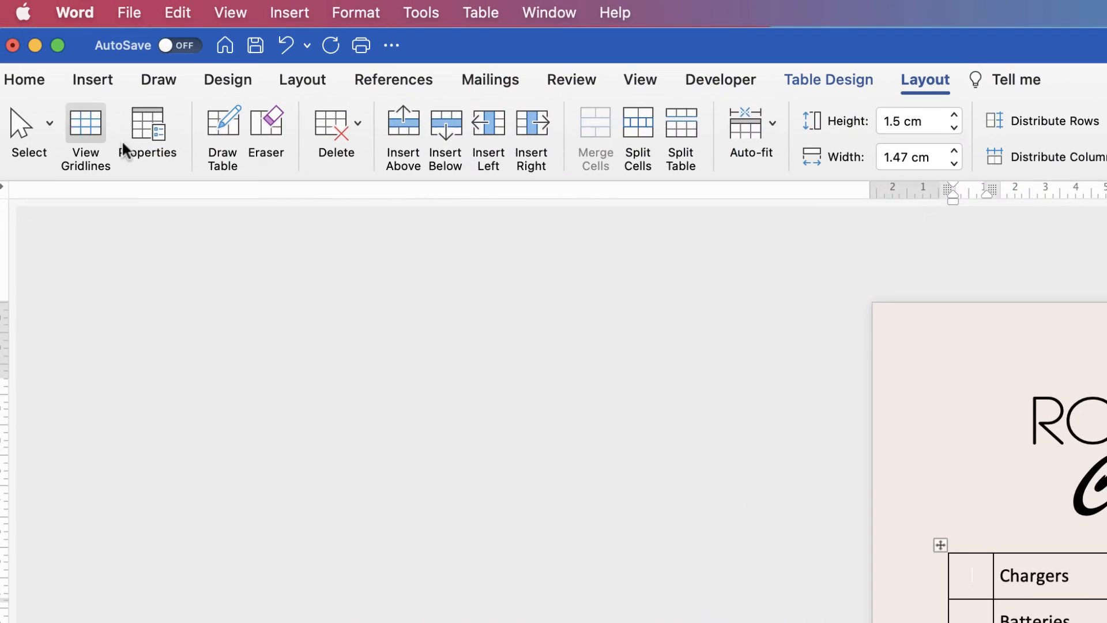
pyautogui.click(75, 12)
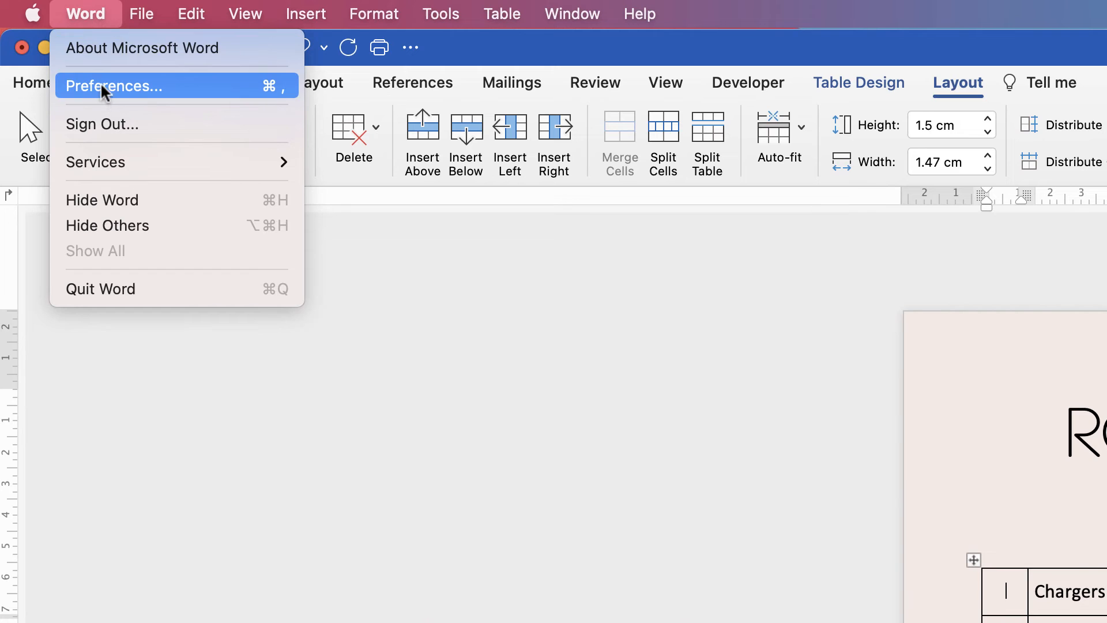
pyautogui.click(119, 85)
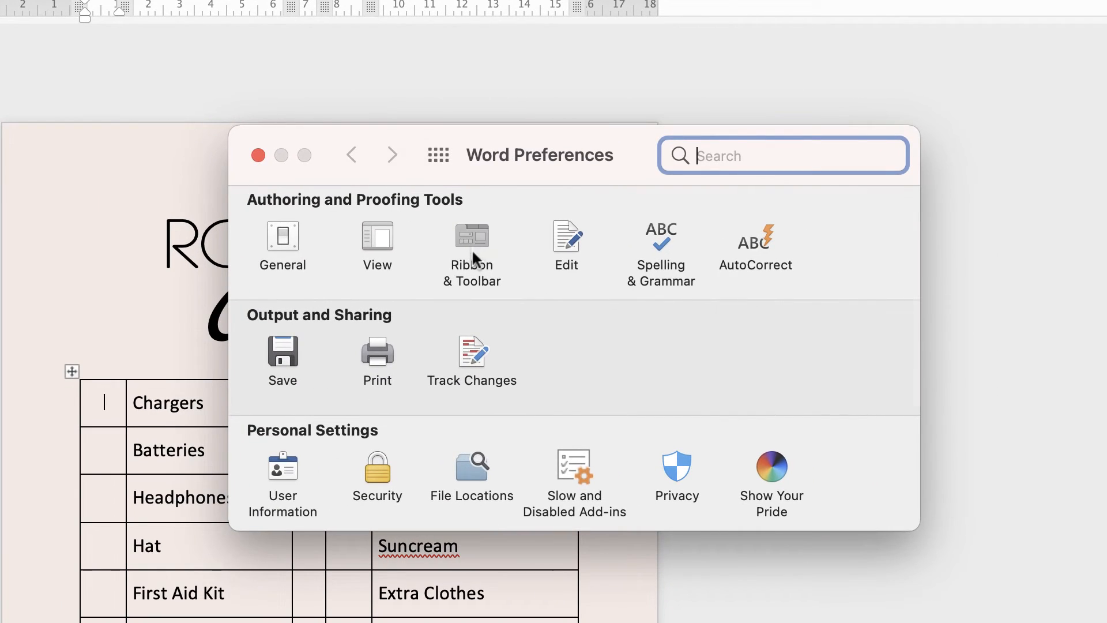
pyautogui.click(472, 235)
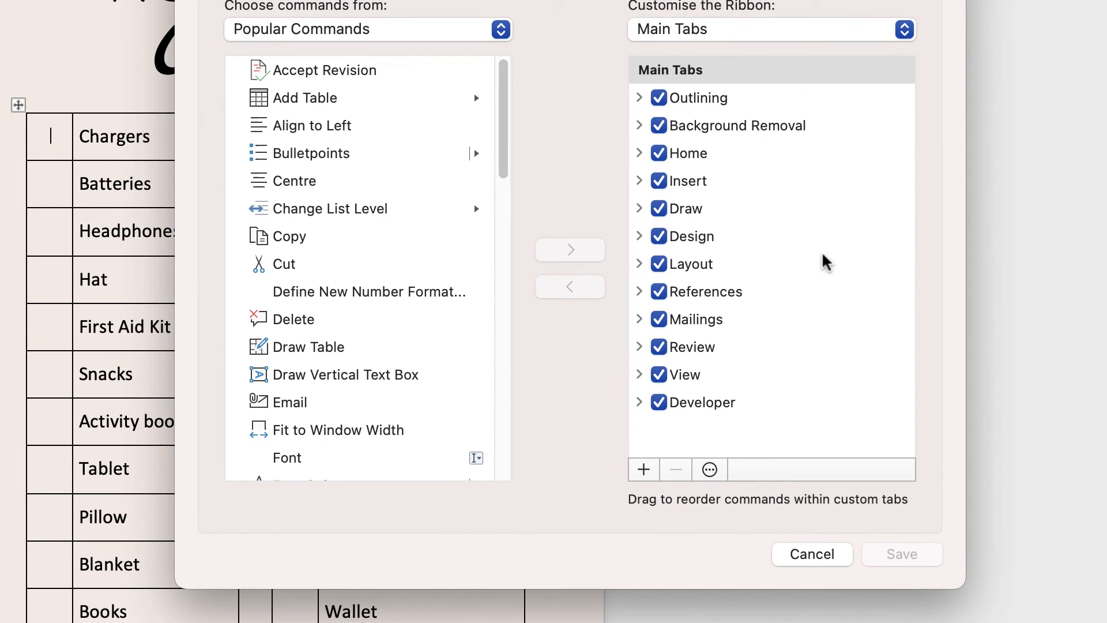
pyautogui.click(690, 263)
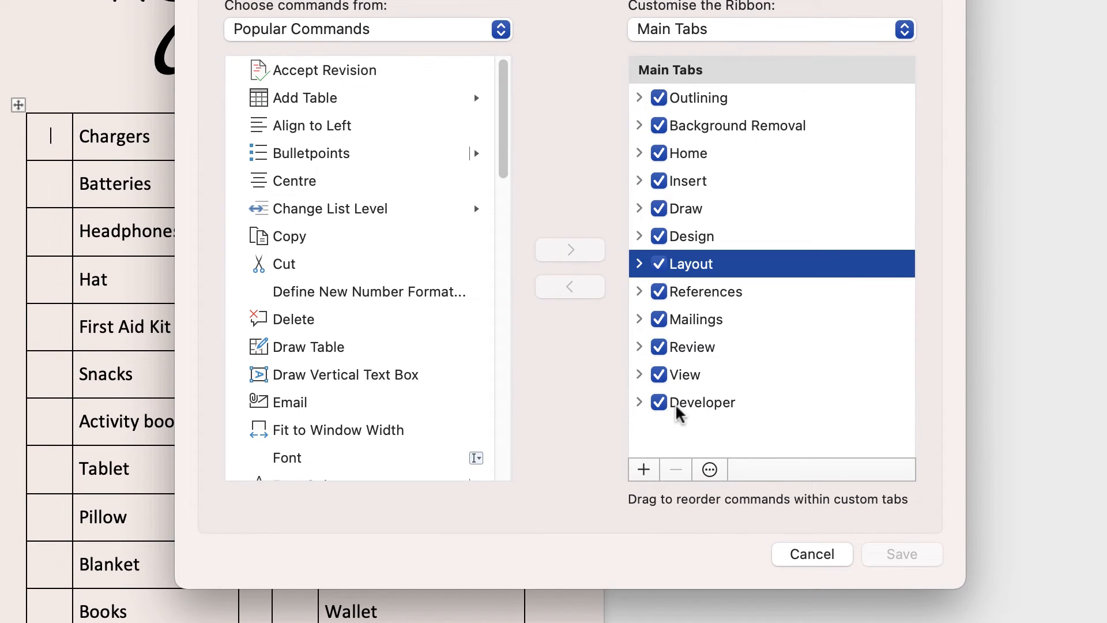
pyautogui.moveTo(708, 402)
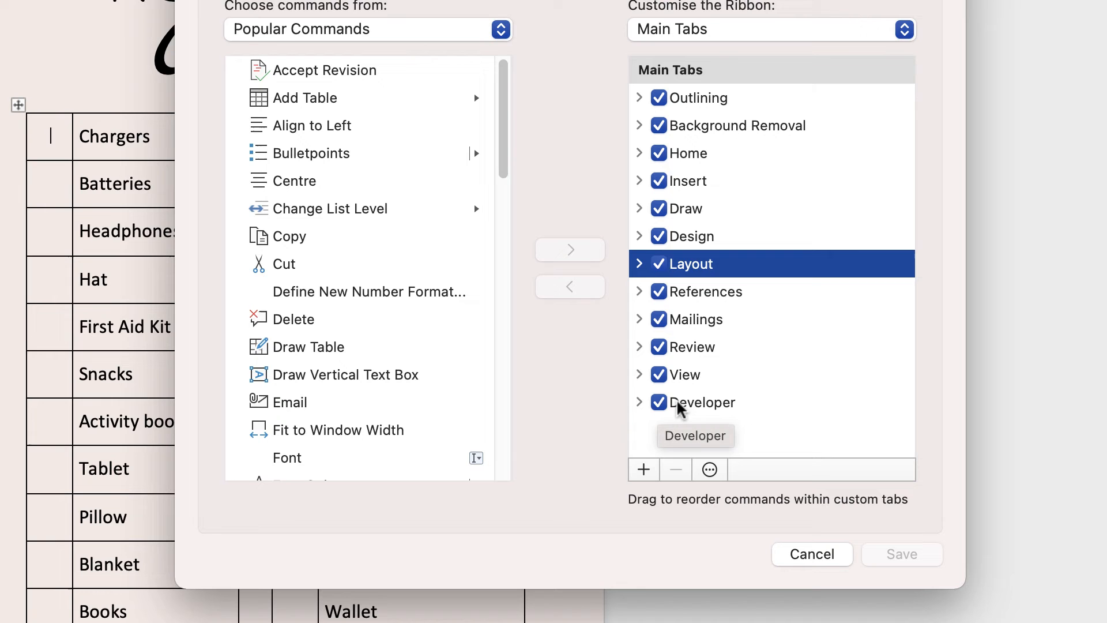
pyautogui.moveTo(911, 572)
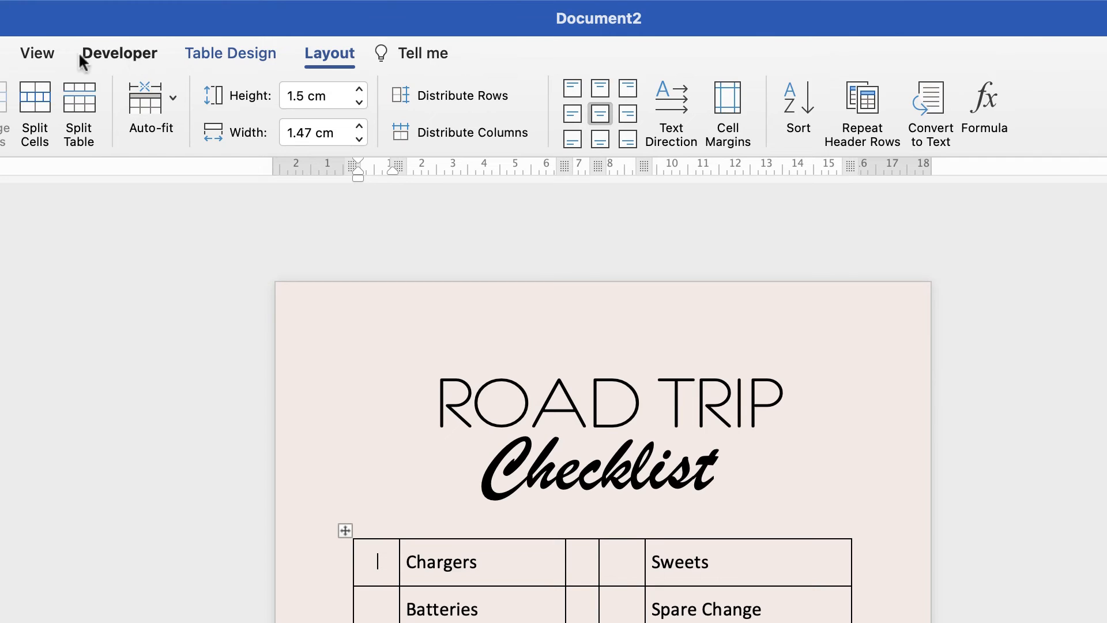
pyautogui.moveTo(145, 293)
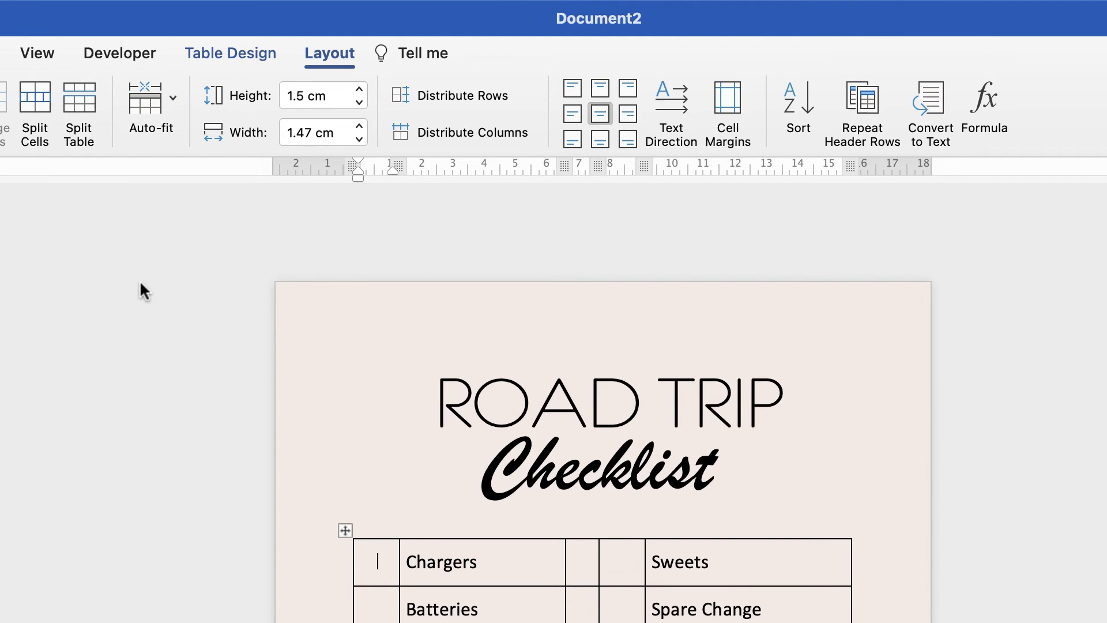
pyautogui.moveTo(147, 285)
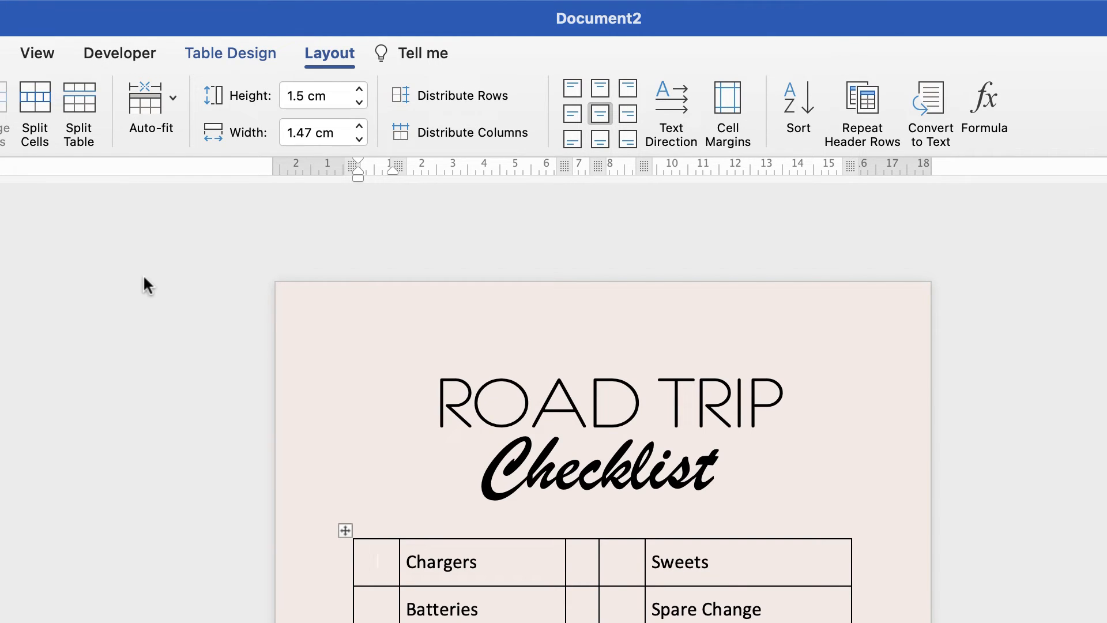
pyautogui.moveTo(84, 318)
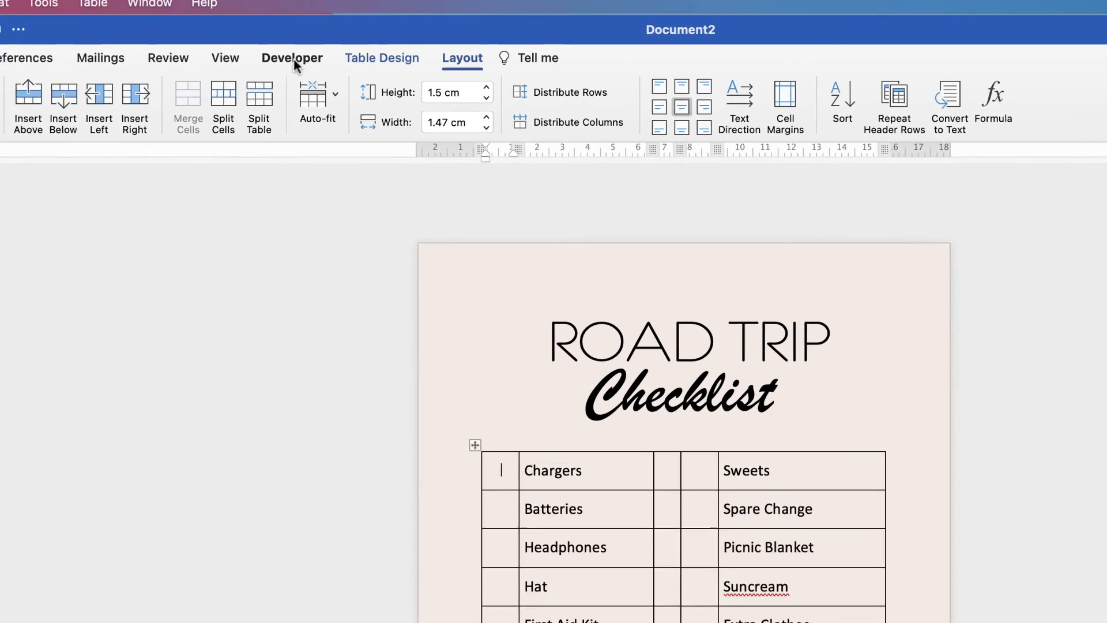
# Insert checkbox form fields beside Chargers and Batteries
pyautogui.click(292, 58)
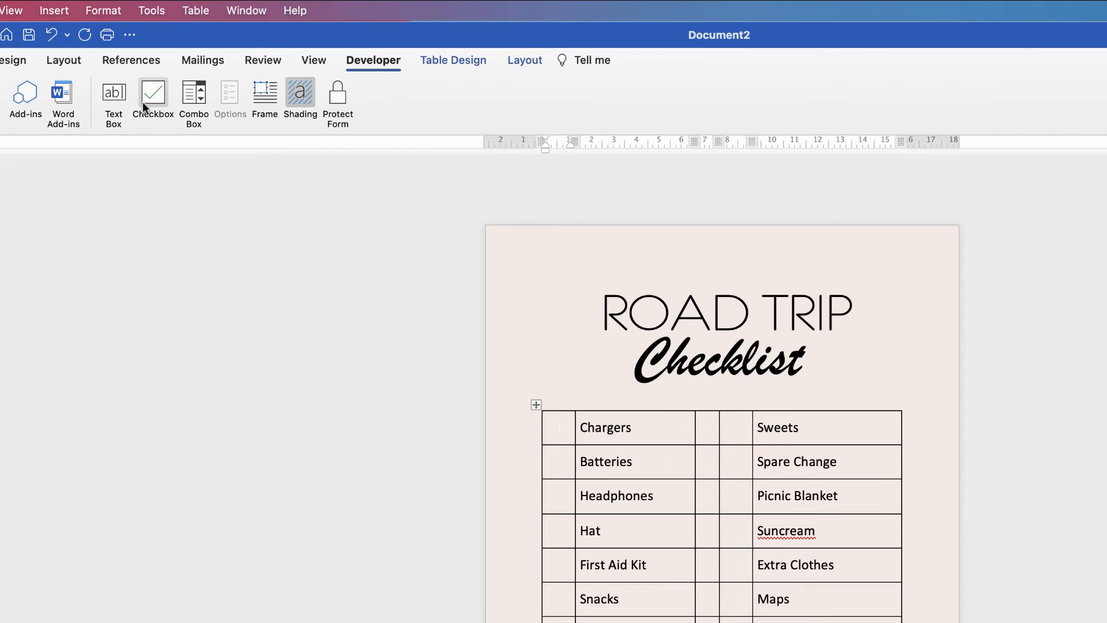
pyautogui.click(152, 97)
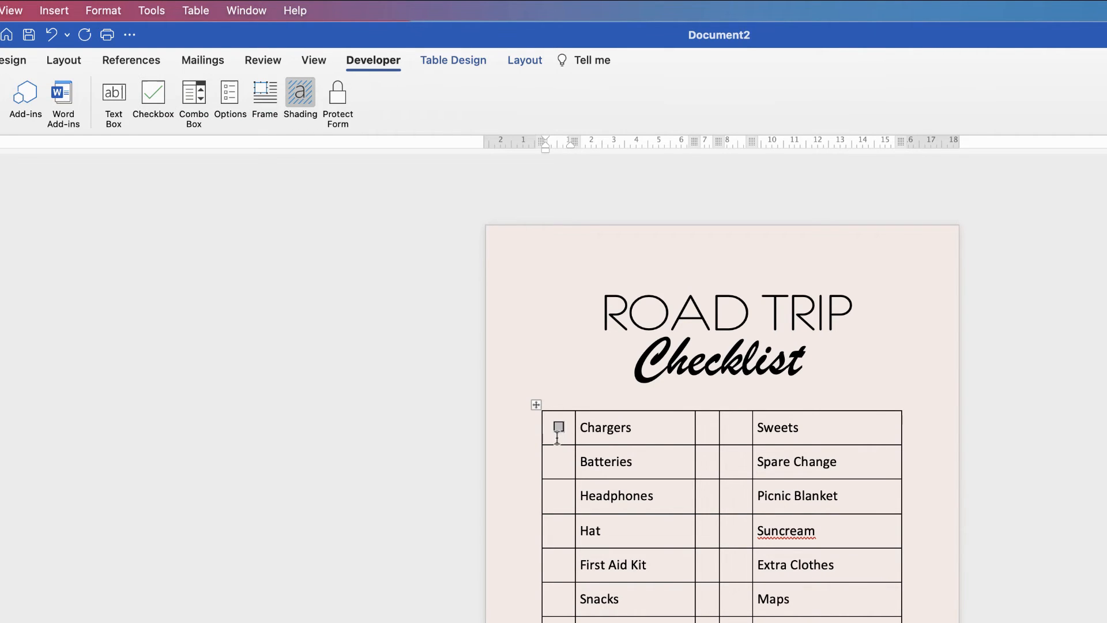
pyautogui.moveTo(558, 428)
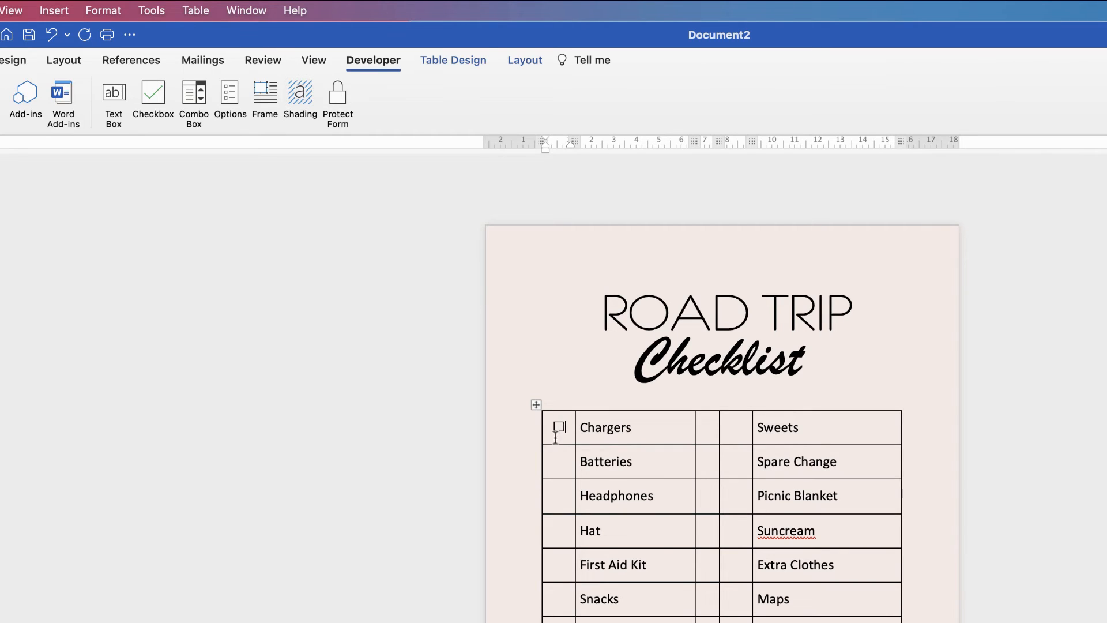
pyautogui.moveTo(564, 463)
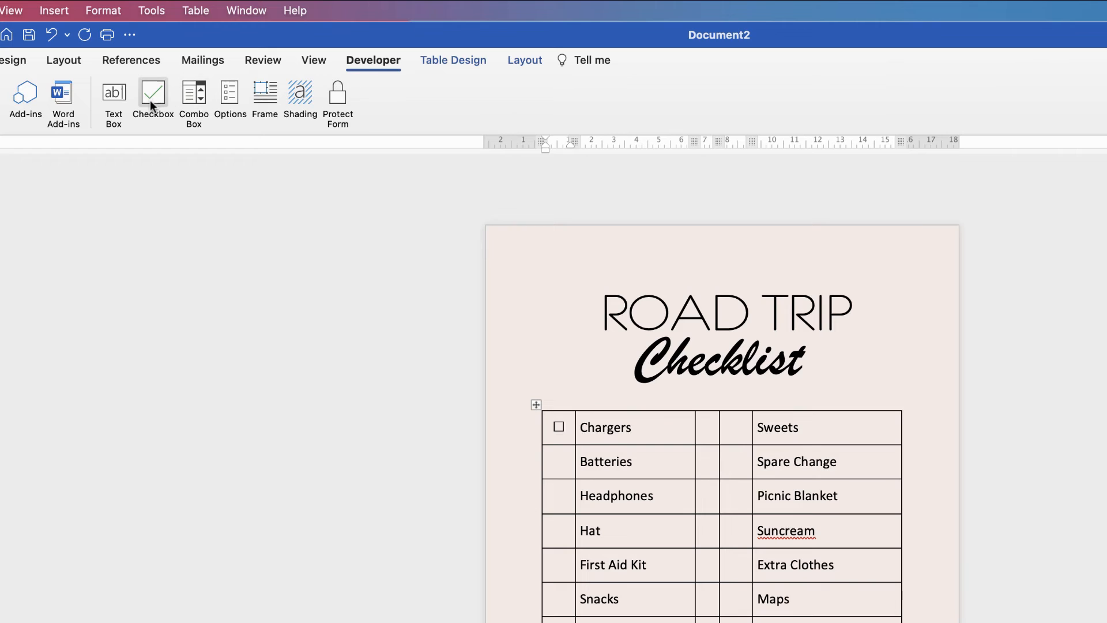
pyautogui.moveTo(152, 92)
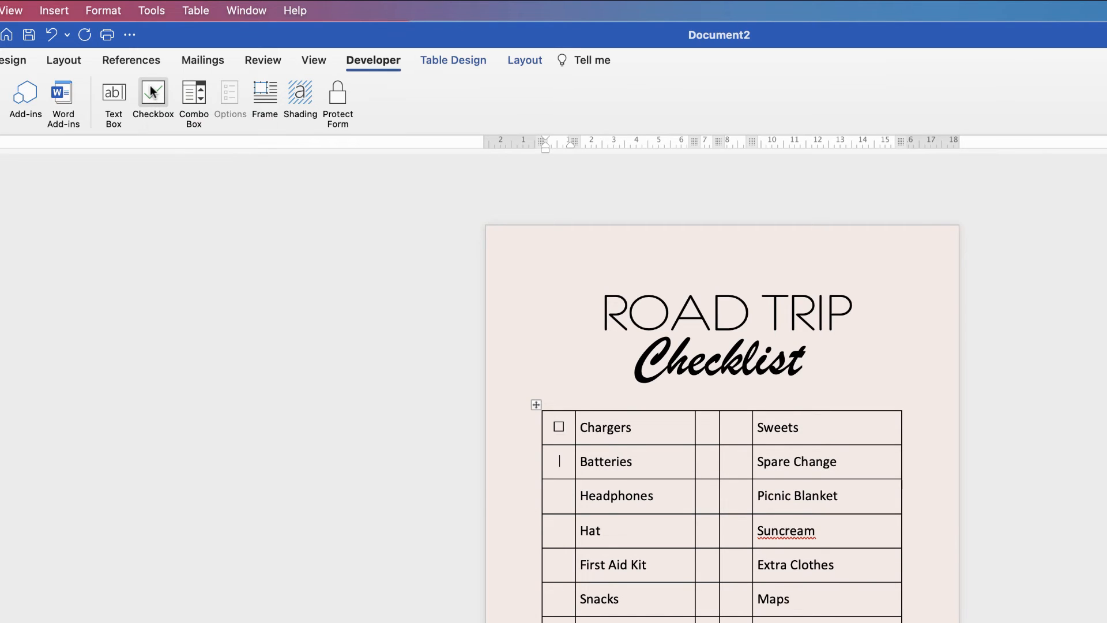
pyautogui.click(152, 93)
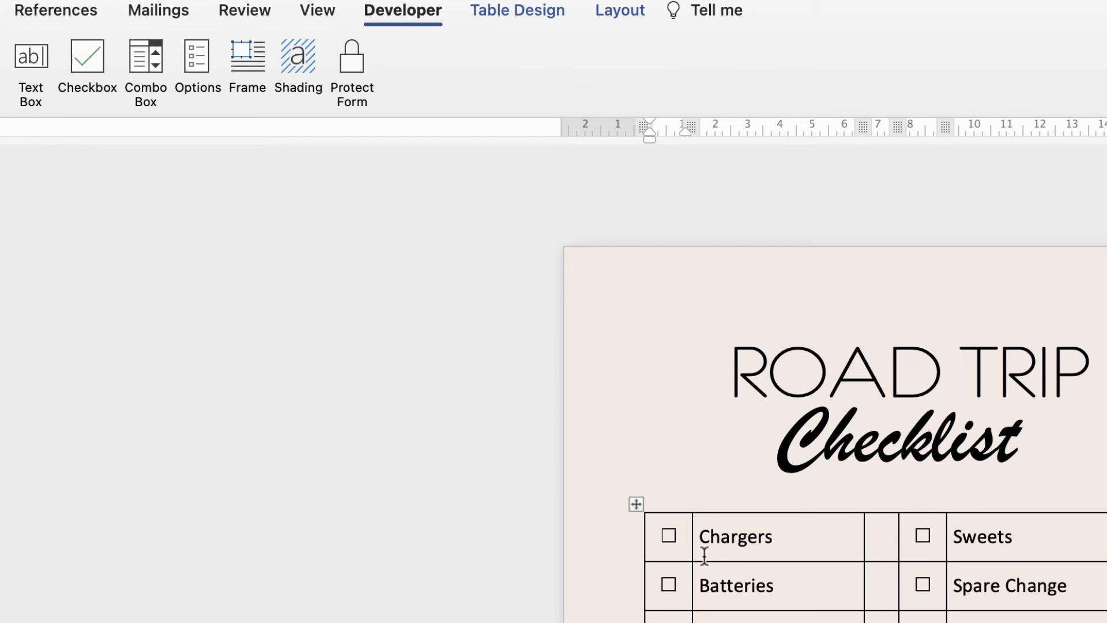
pyautogui.moveTo(684, 545)
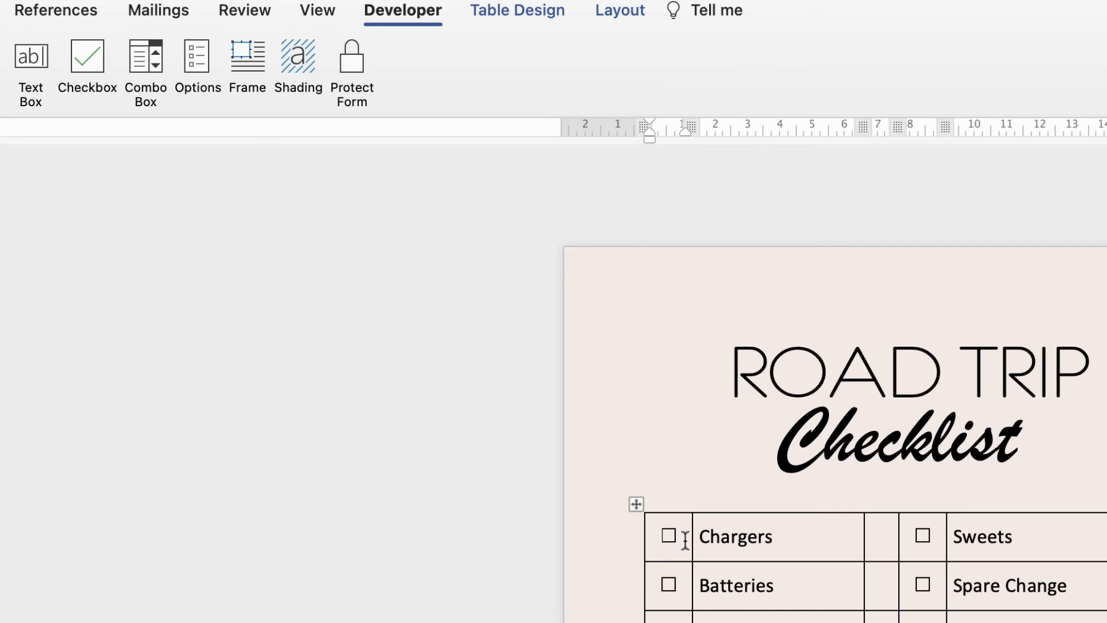
pyautogui.moveTo(351, 56)
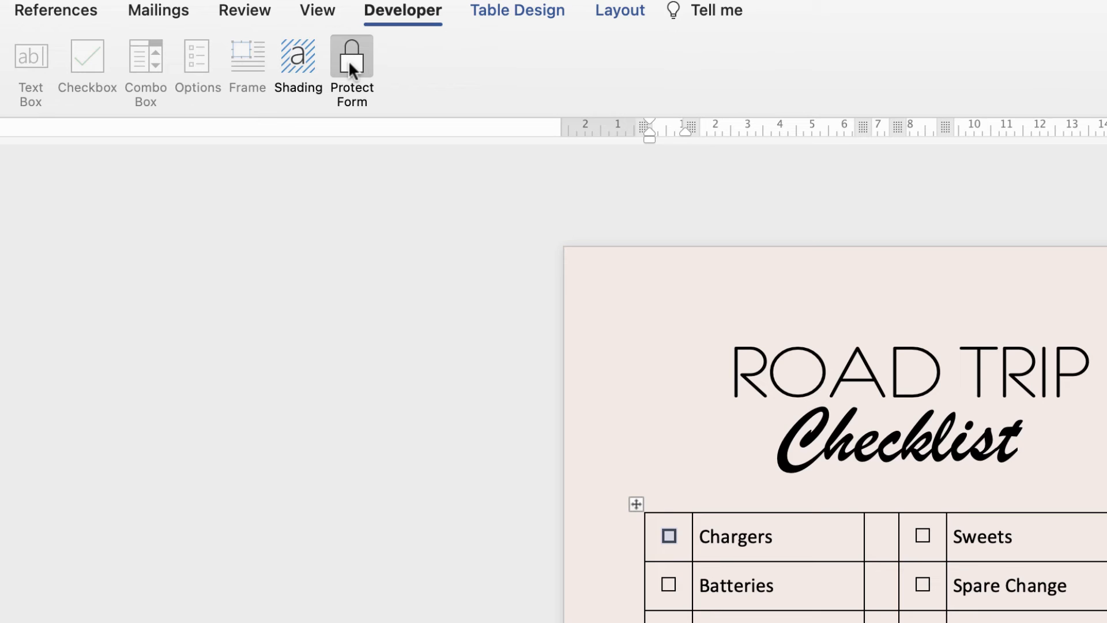
# Untick the Hat and Batteries checkboxes in the protected form
pyautogui.scroll(-3)
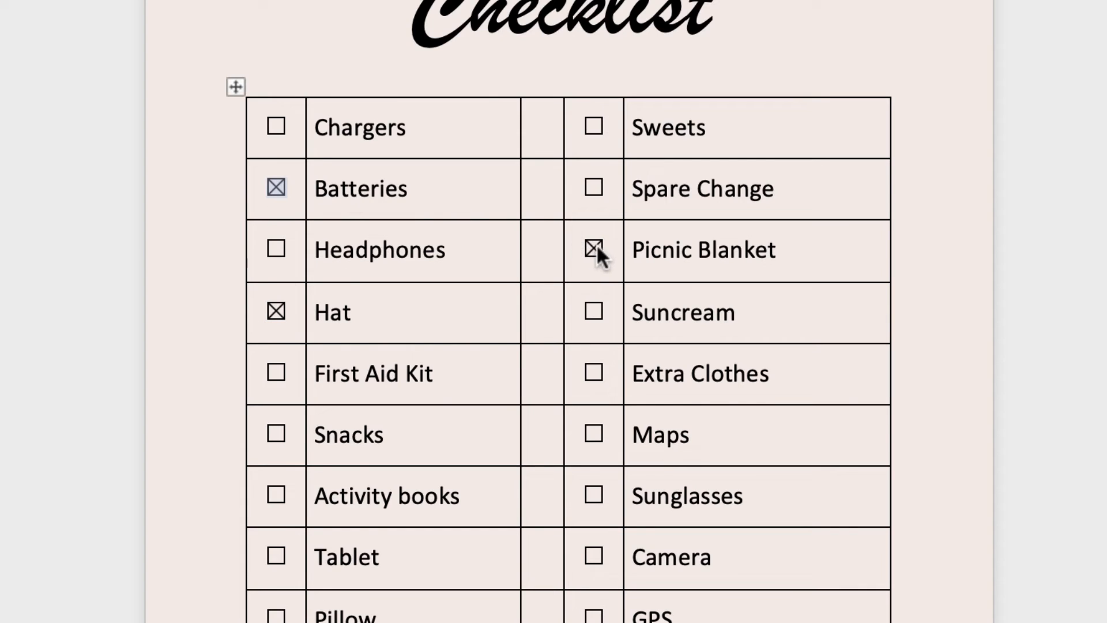
pyautogui.click(593, 248)
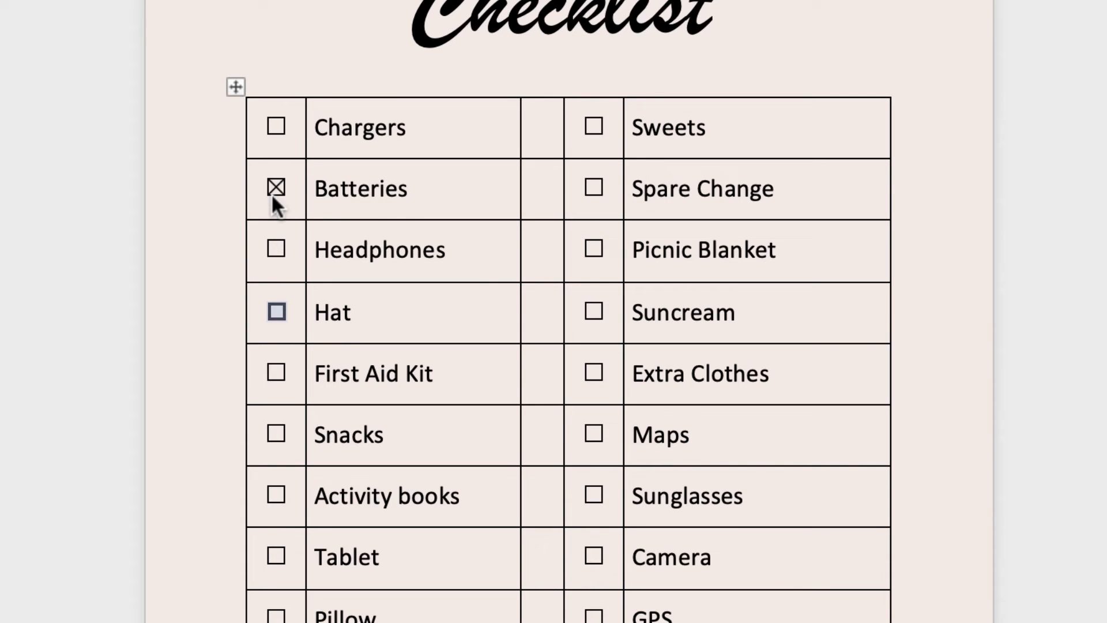
pyautogui.click(276, 188)
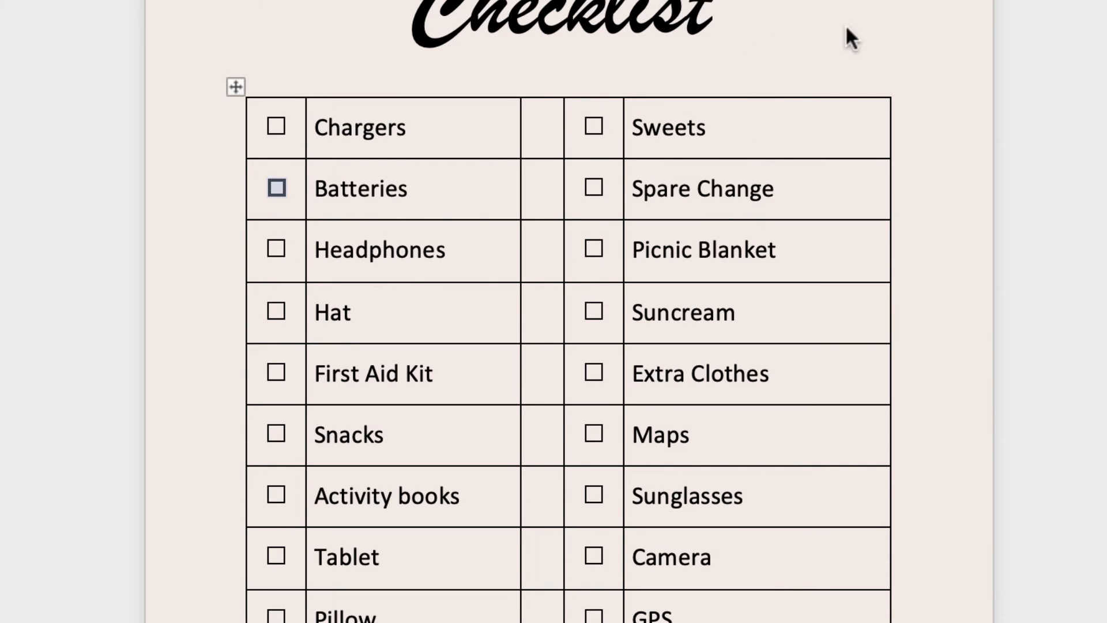
pyautogui.moveTo(671, 32)
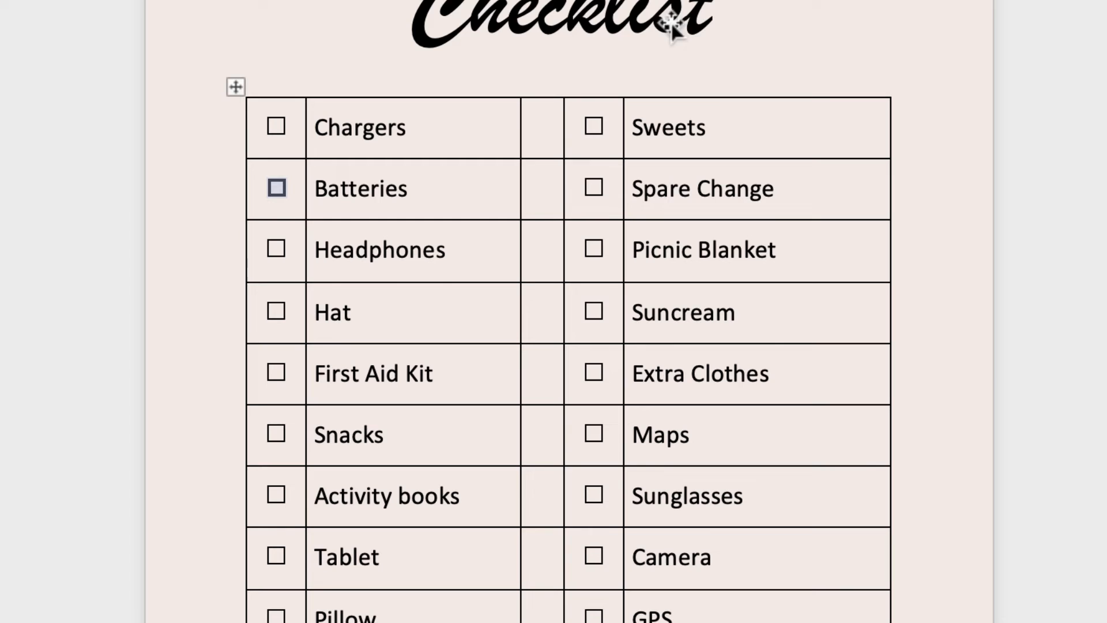
pyautogui.moveTo(388, 23)
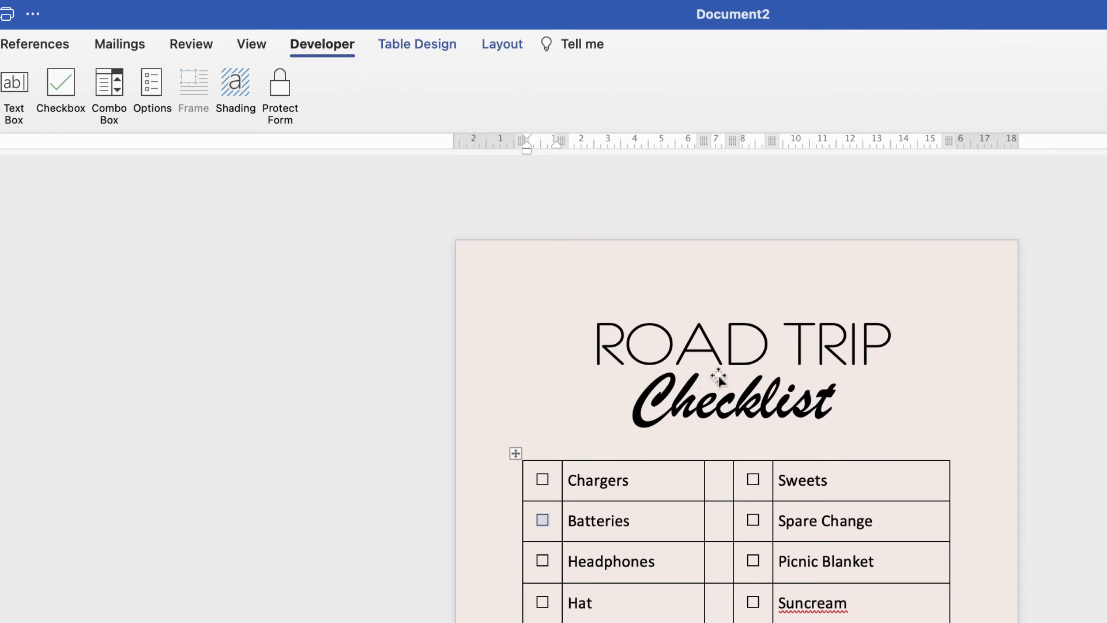
pyautogui.moveTo(280, 87)
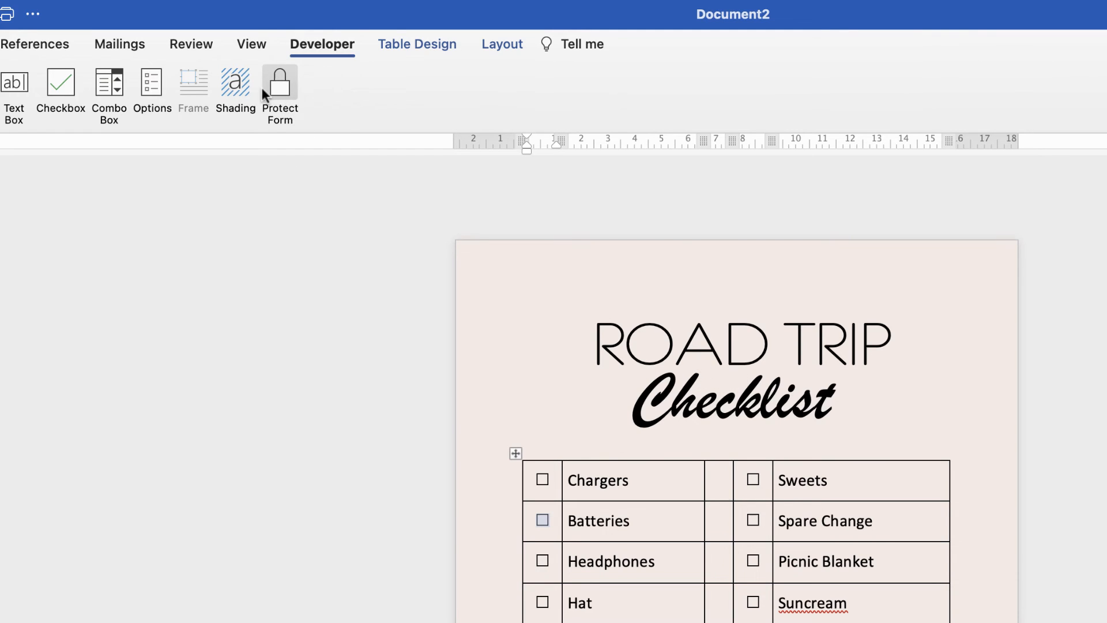
pyautogui.moveTo(281, 101)
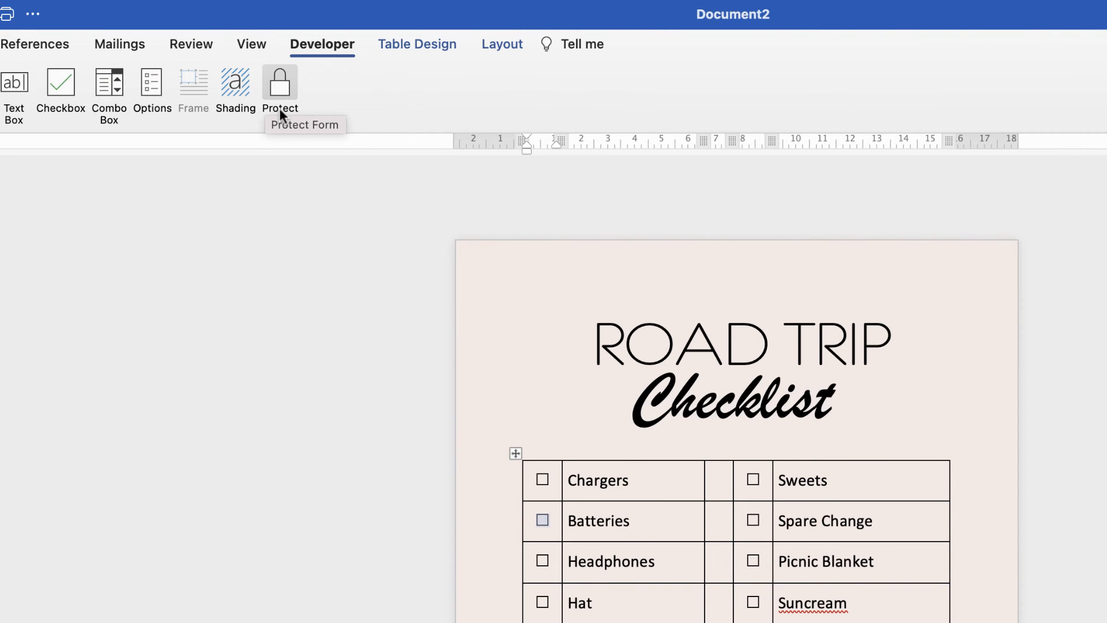
pyautogui.moveTo(607, 480)
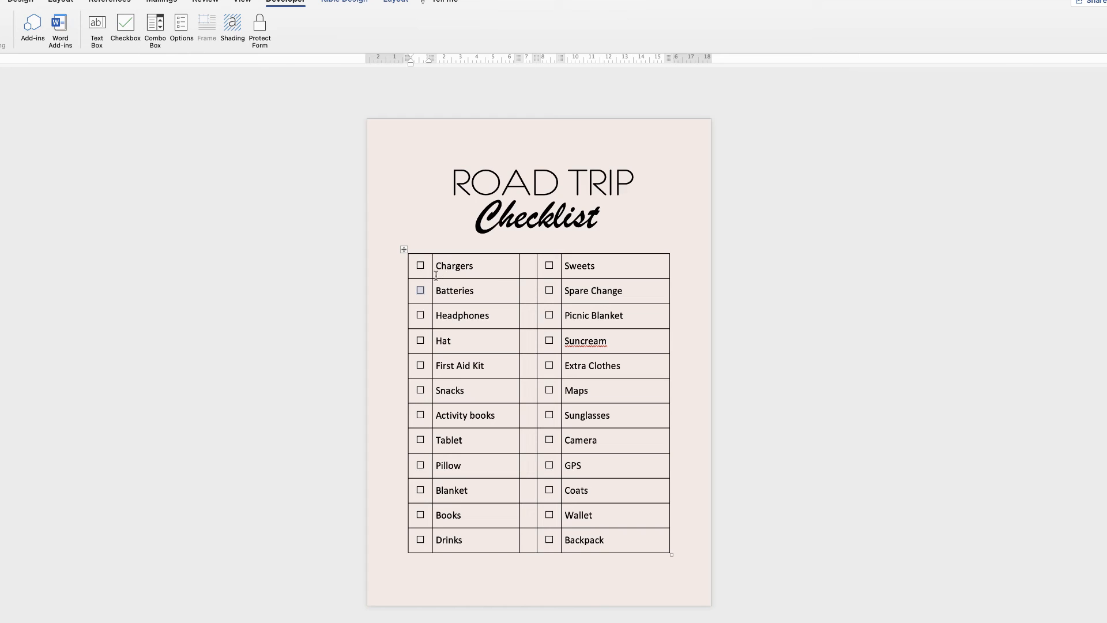
pyautogui.moveTo(512, 298)
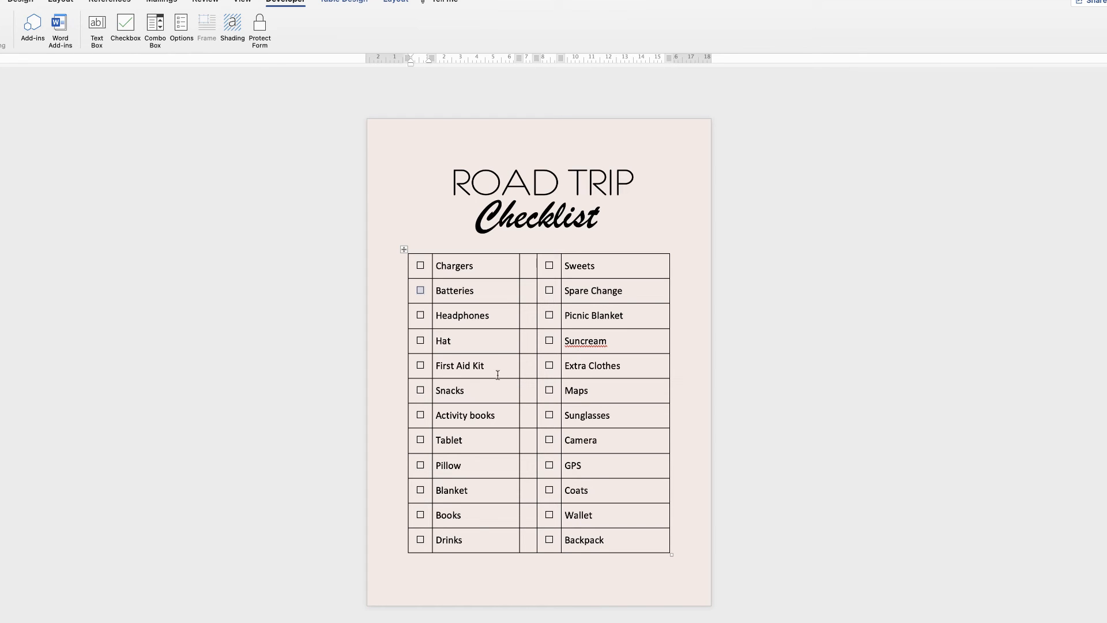
# Select the entire checklist table via its move handle
pyautogui.click(404, 249)
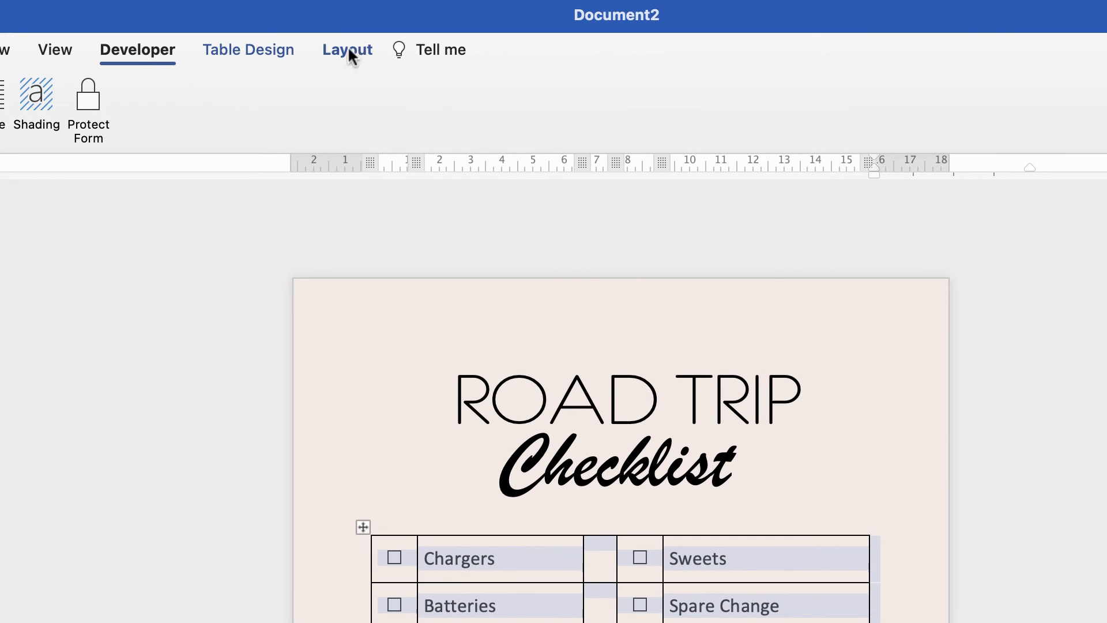
# Give the table cells a White shading fill
pyautogui.click(248, 50)
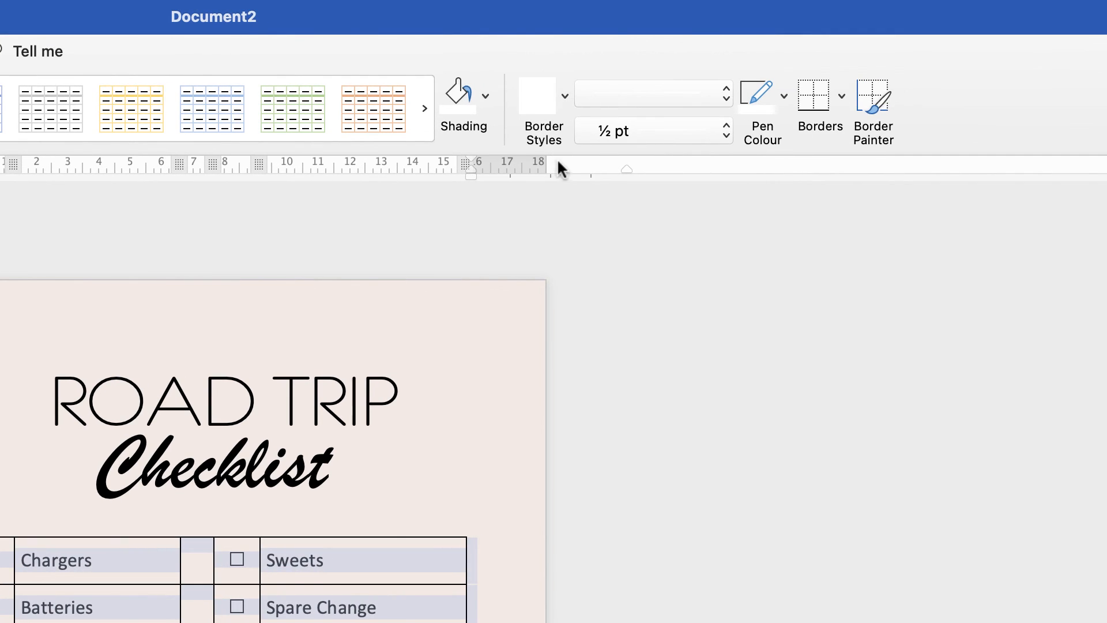
pyautogui.moveTo(499, 150)
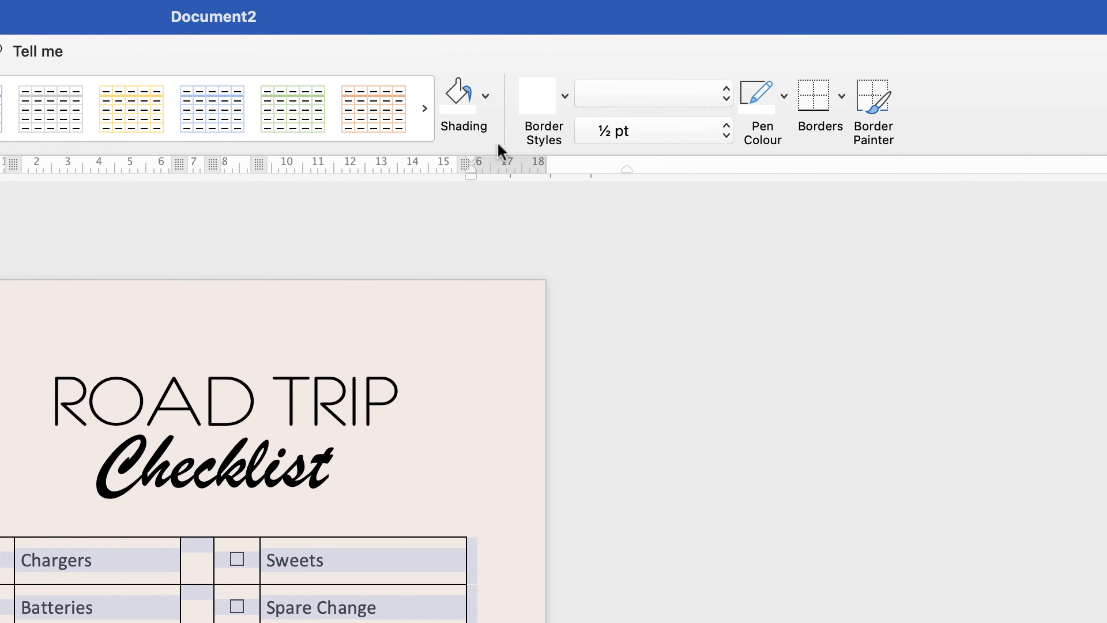
pyautogui.click(485, 95)
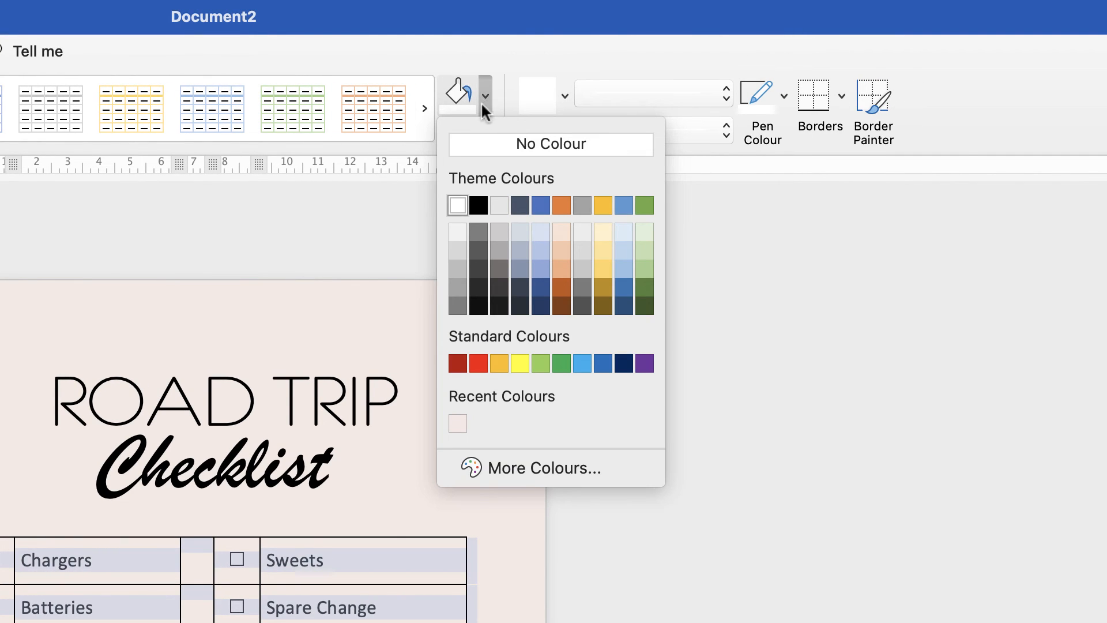
pyautogui.moveTo(643, 289)
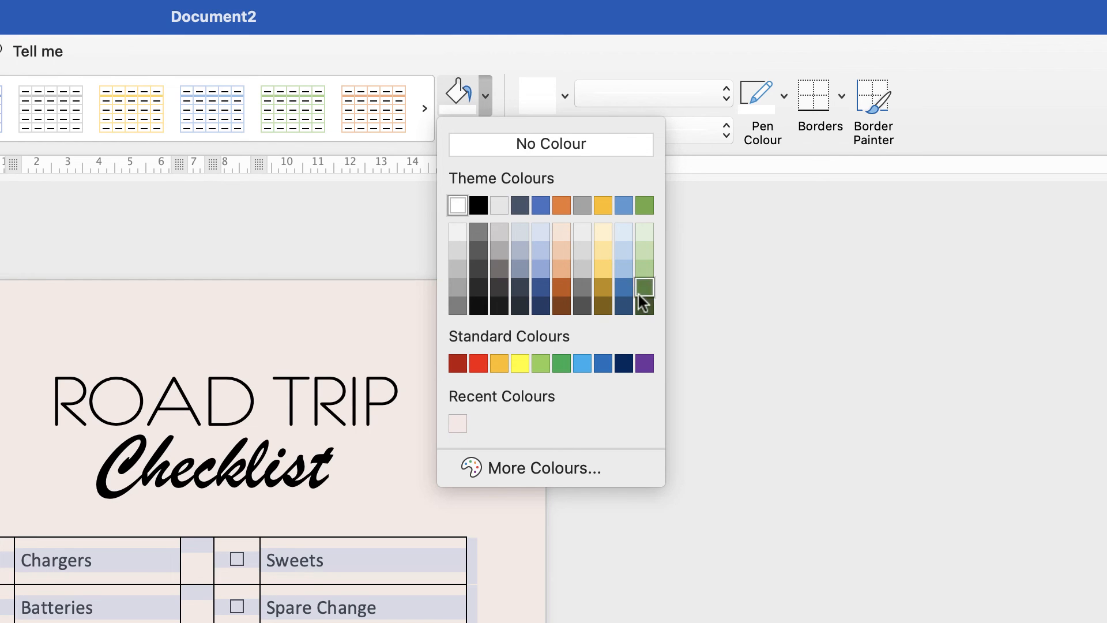
pyautogui.moveTo(478, 305)
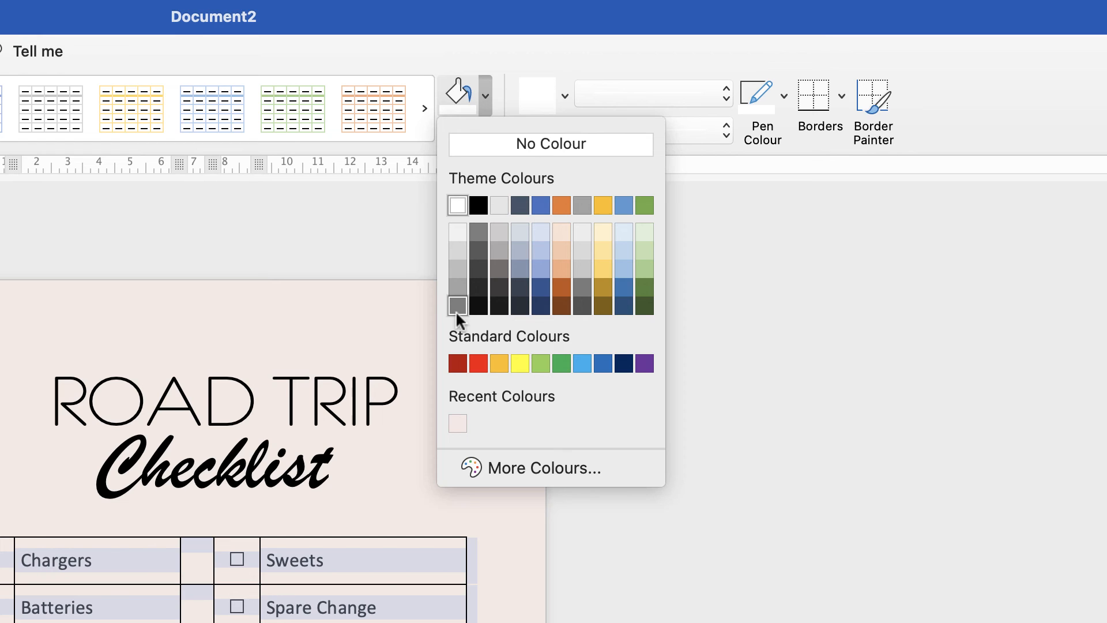
pyautogui.moveTo(458, 210)
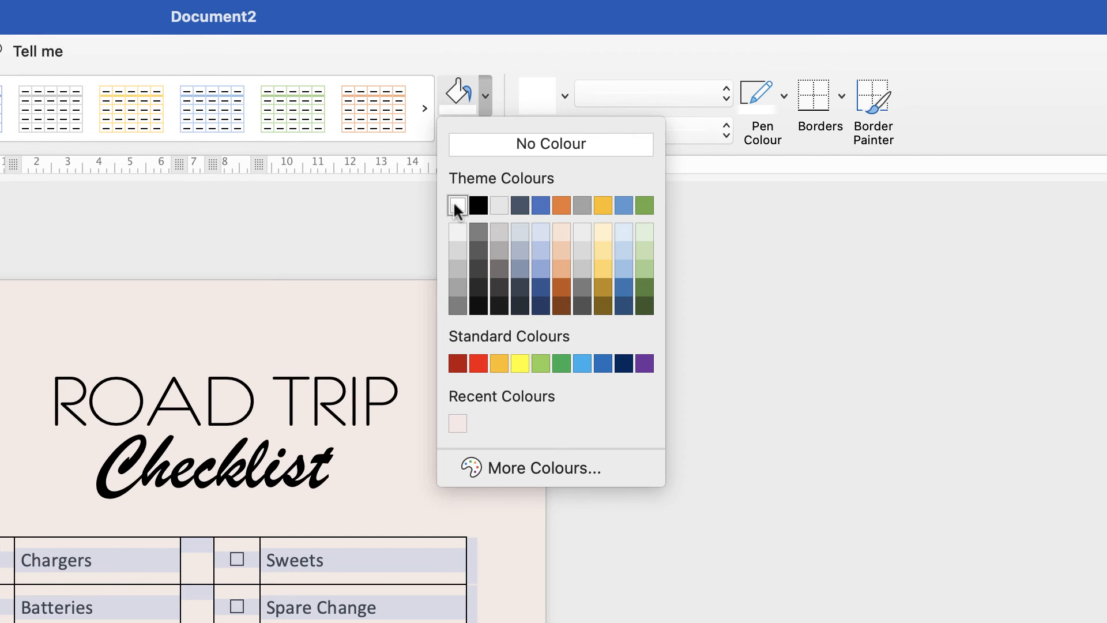
pyautogui.click(457, 205)
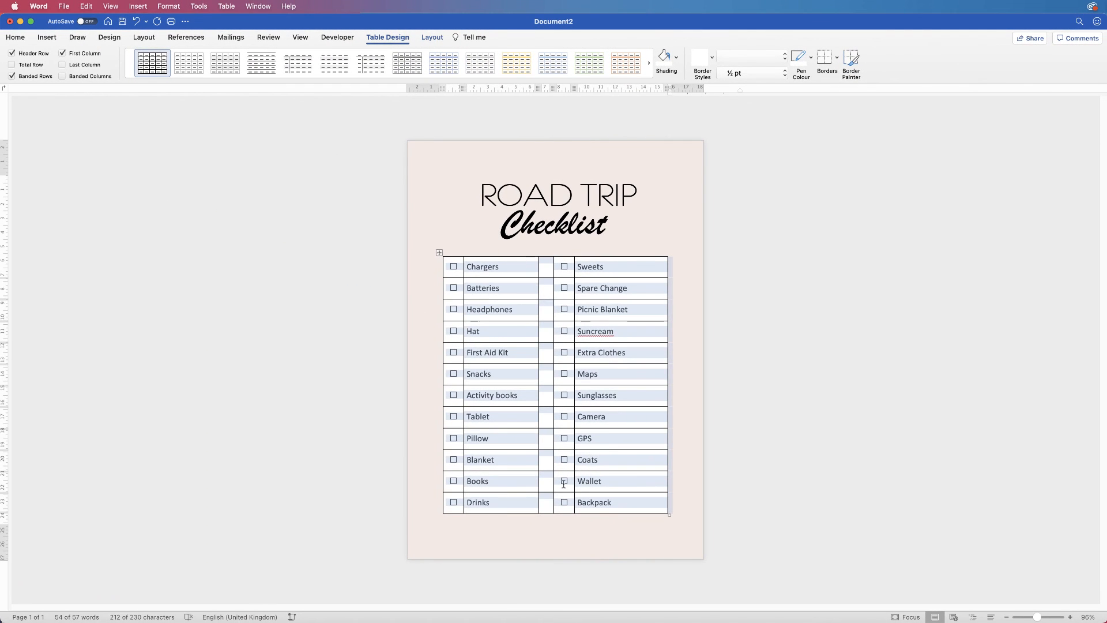
pyautogui.moveTo(555, 390)
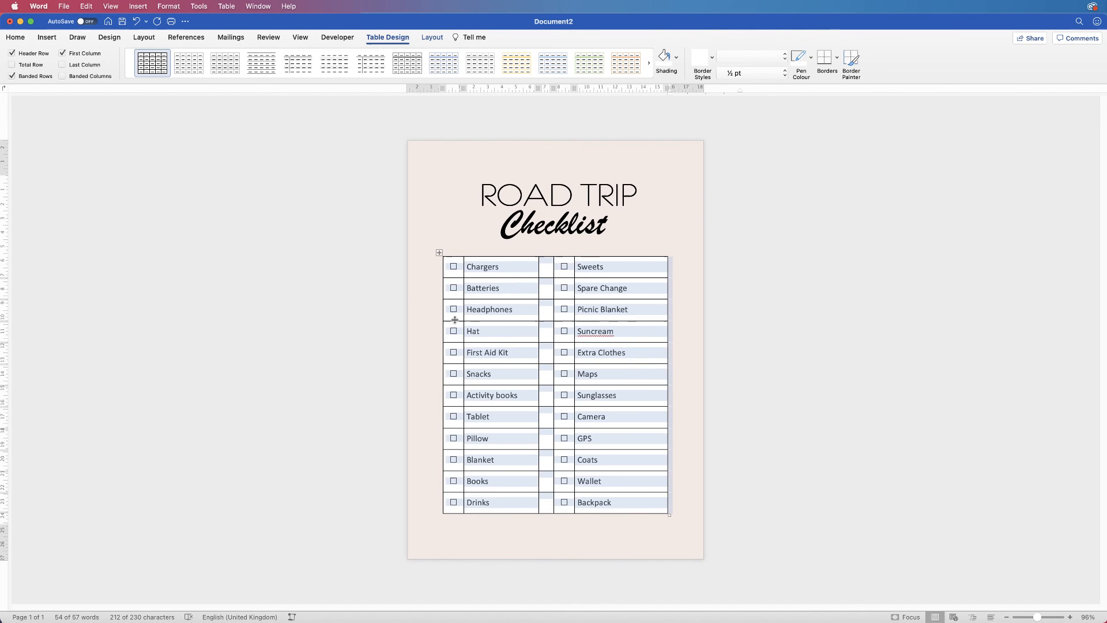
pyautogui.moveTo(628, 319)
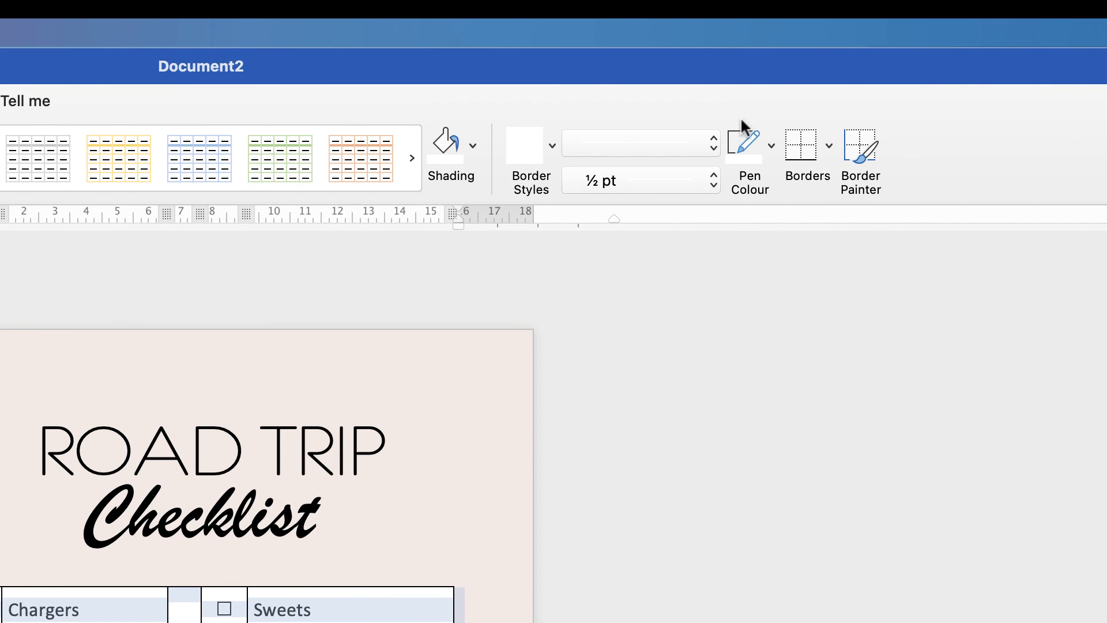
# Set the border pen colour and choose No Border from the Borders list
pyautogui.click(770, 145)
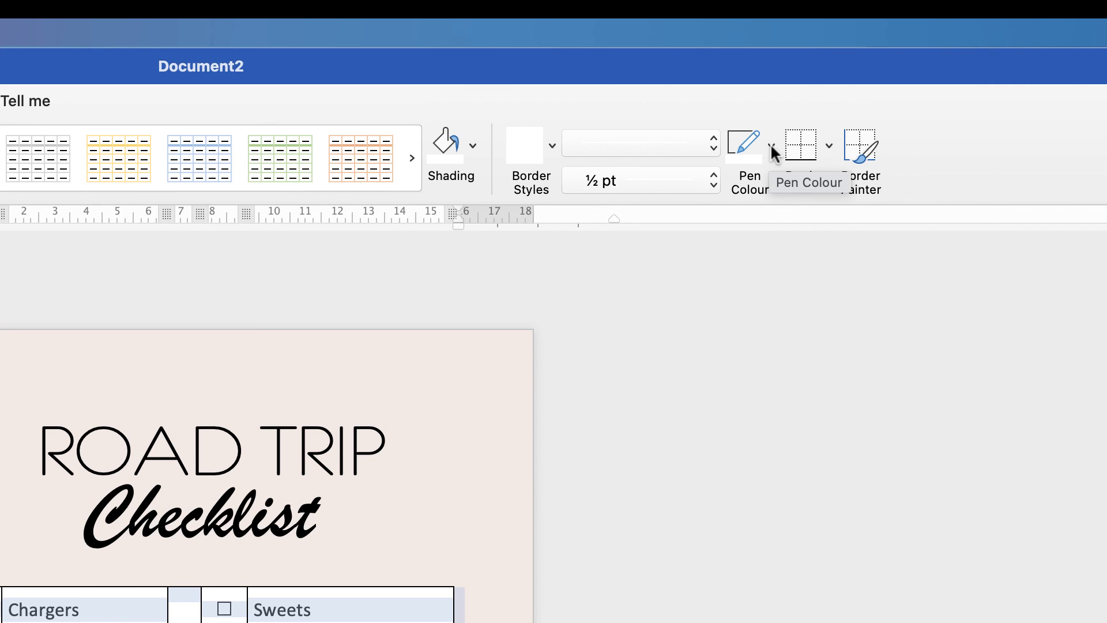
pyautogui.click(771, 144)
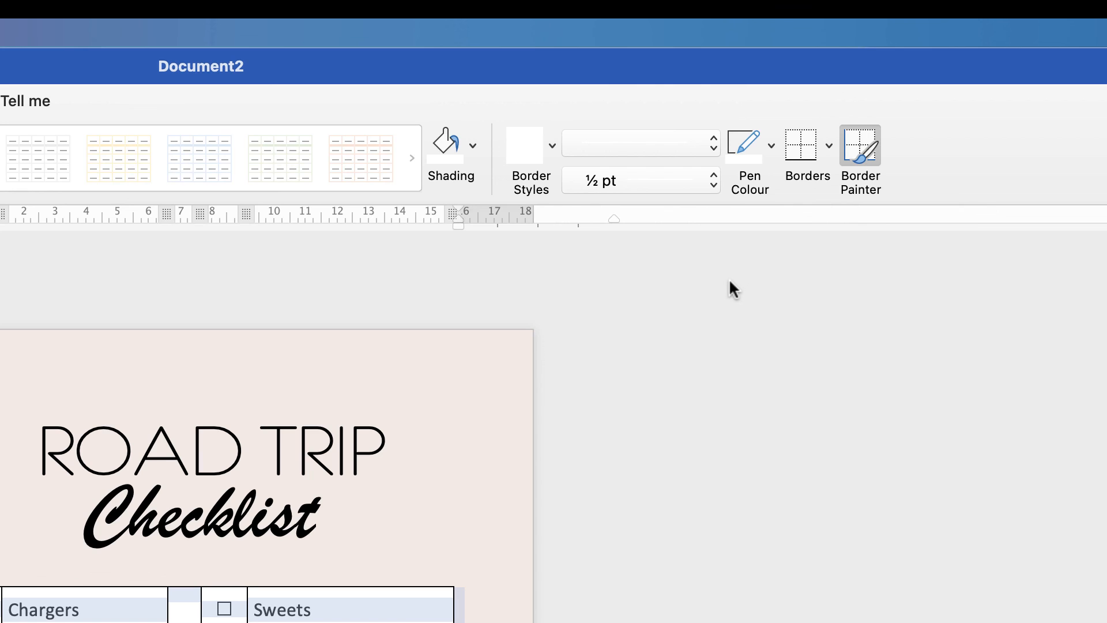
pyautogui.moveTo(800, 148)
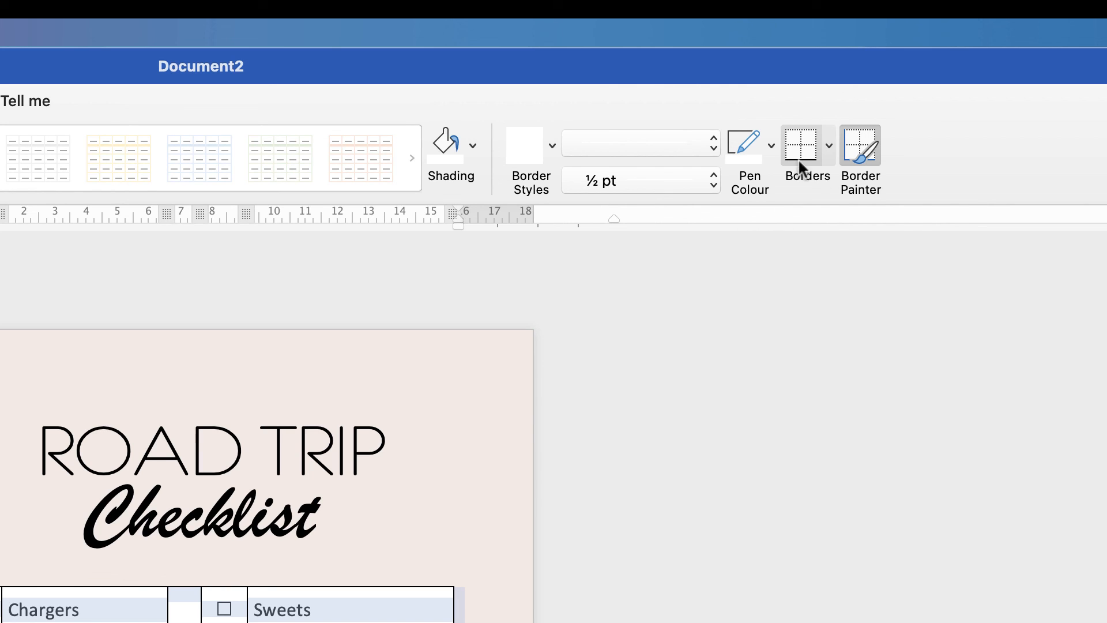
pyautogui.moveTo(819, 168)
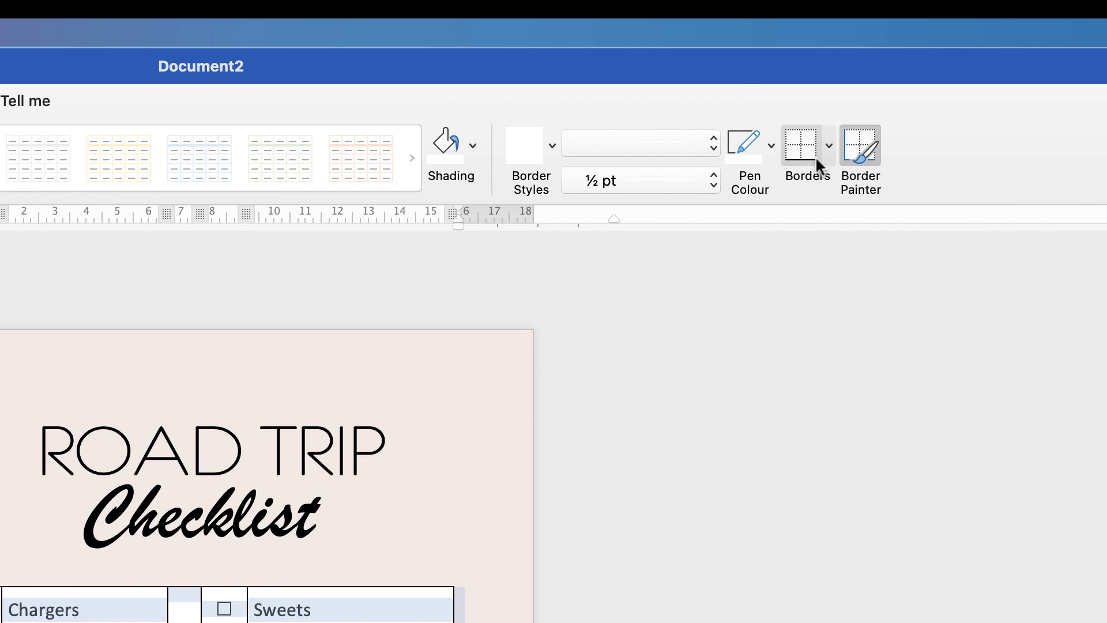
pyautogui.click(828, 145)
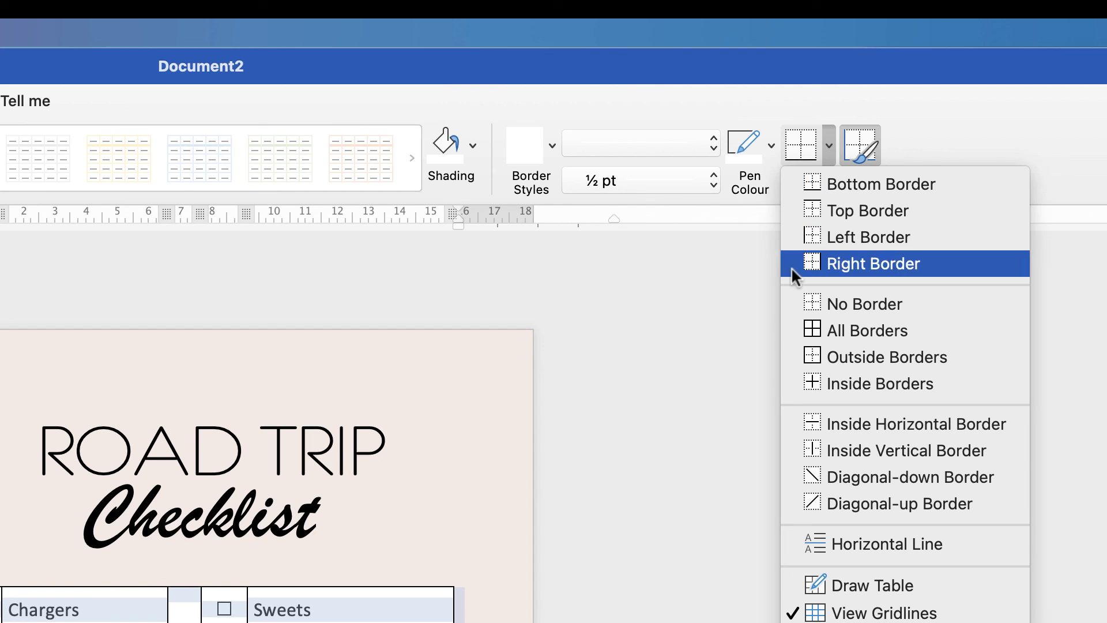
pyautogui.moveTo(830, 336)
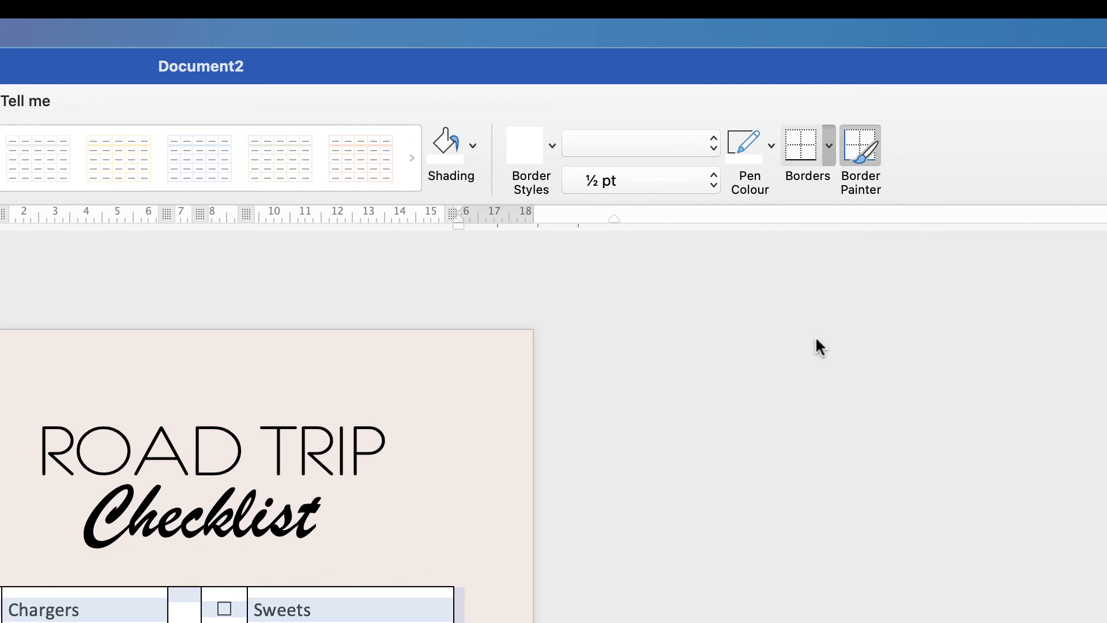
pyautogui.scroll(-3)
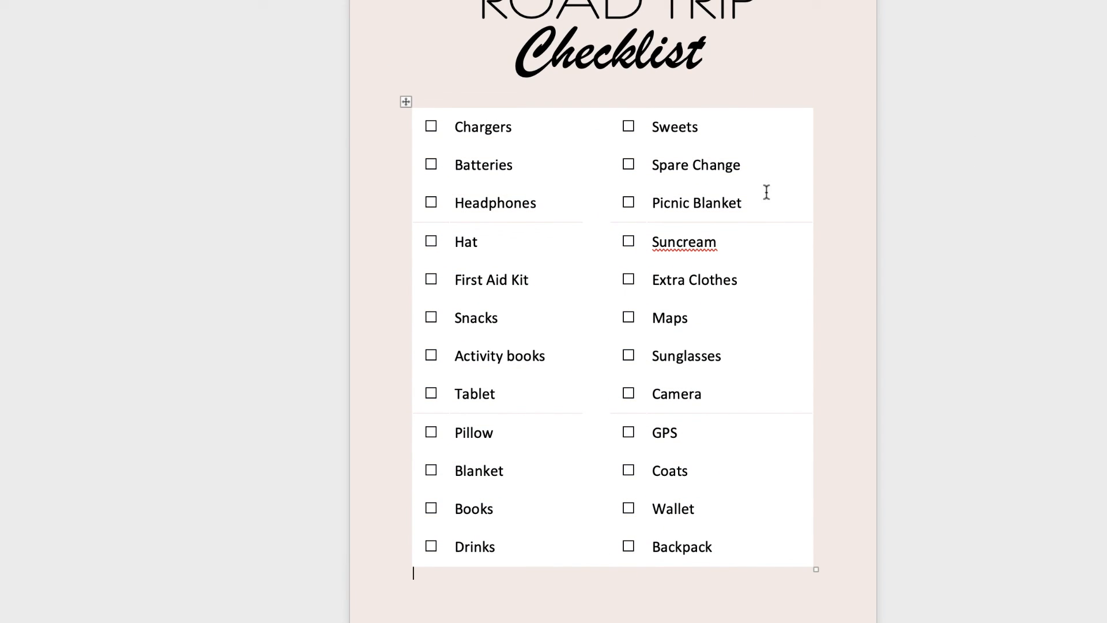
pyautogui.moveTo(624, 248)
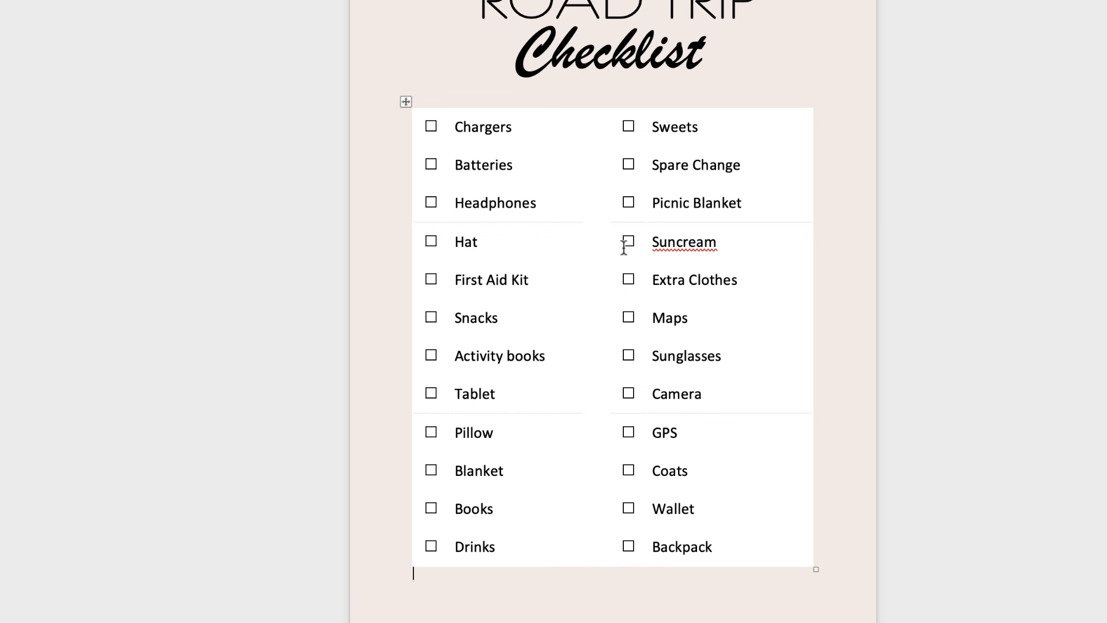
pyautogui.moveTo(925, 526)
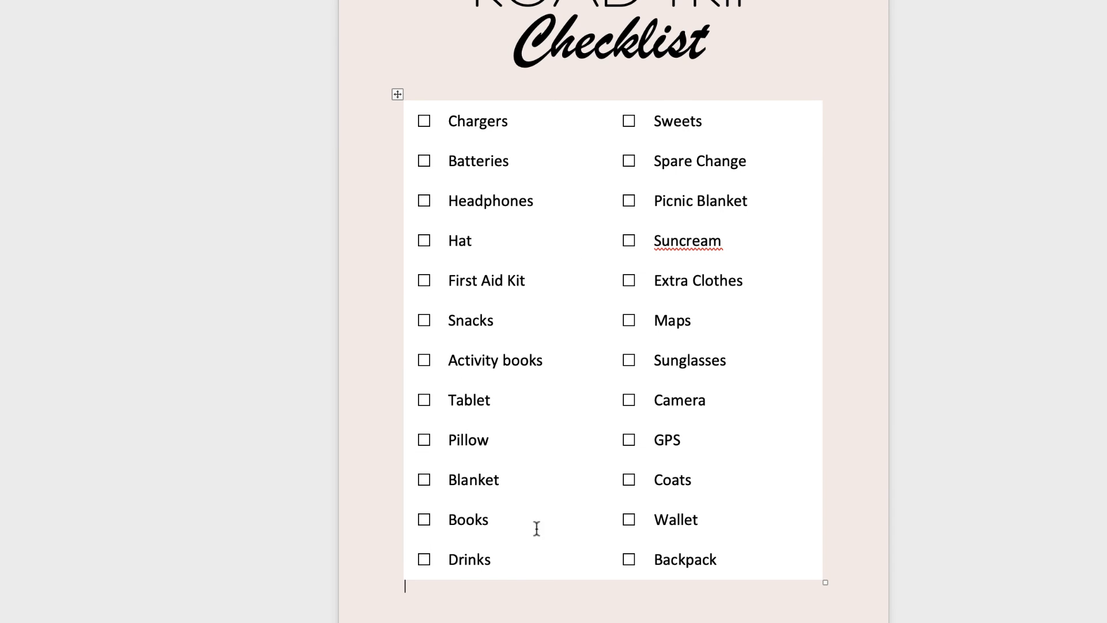
pyautogui.moveTo(492, 454)
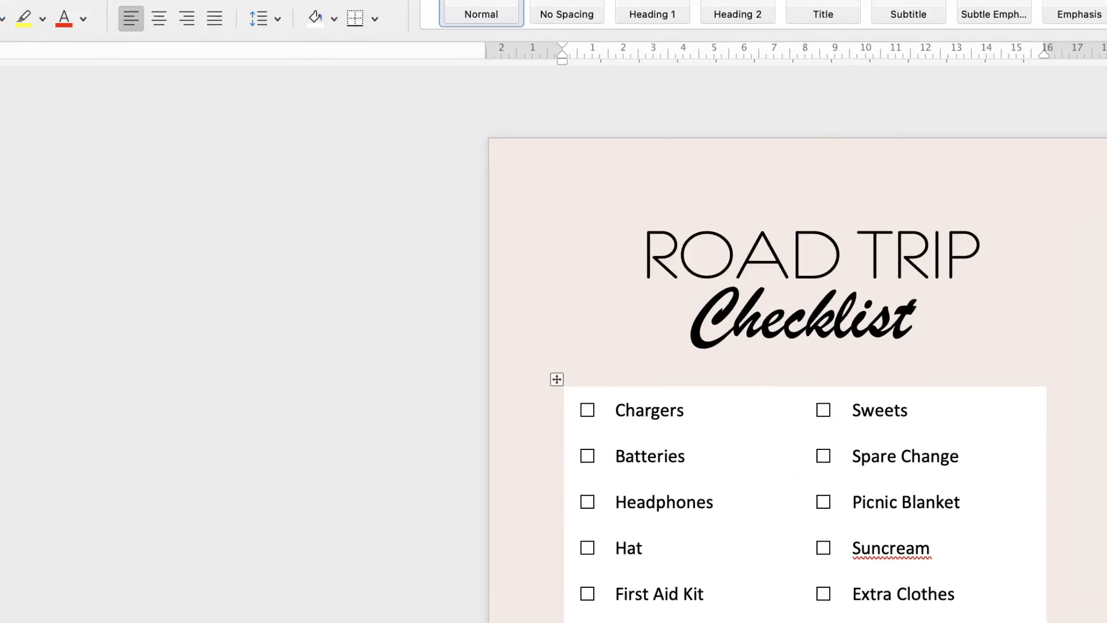
# Show the Developer tools and deselect the table by clicking the line below
pyautogui.click(437, 82)
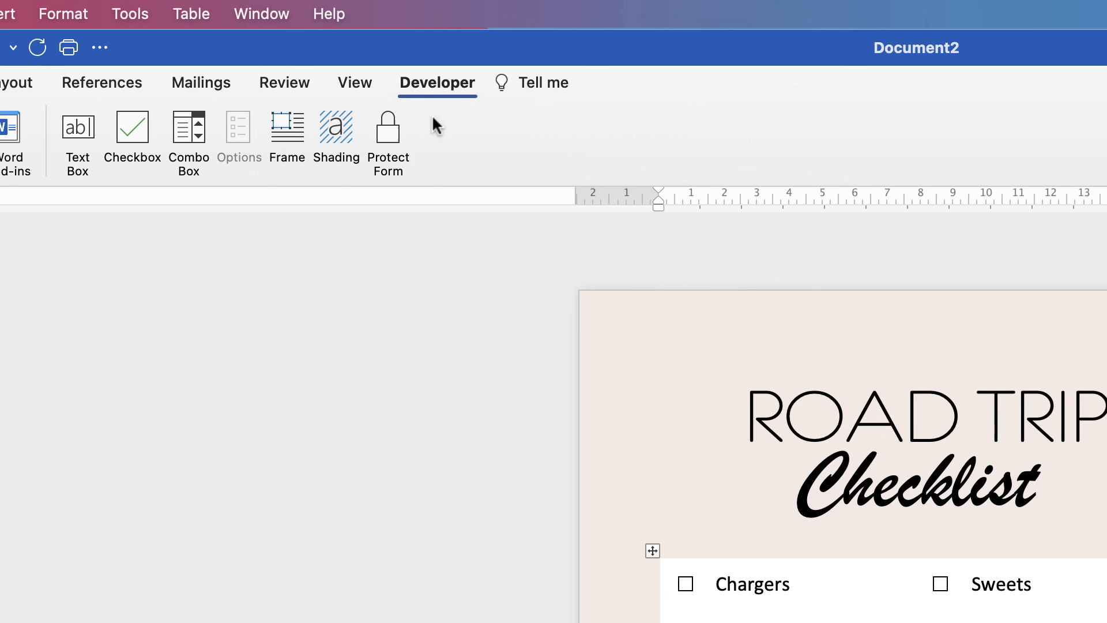
pyautogui.moveTo(388, 130)
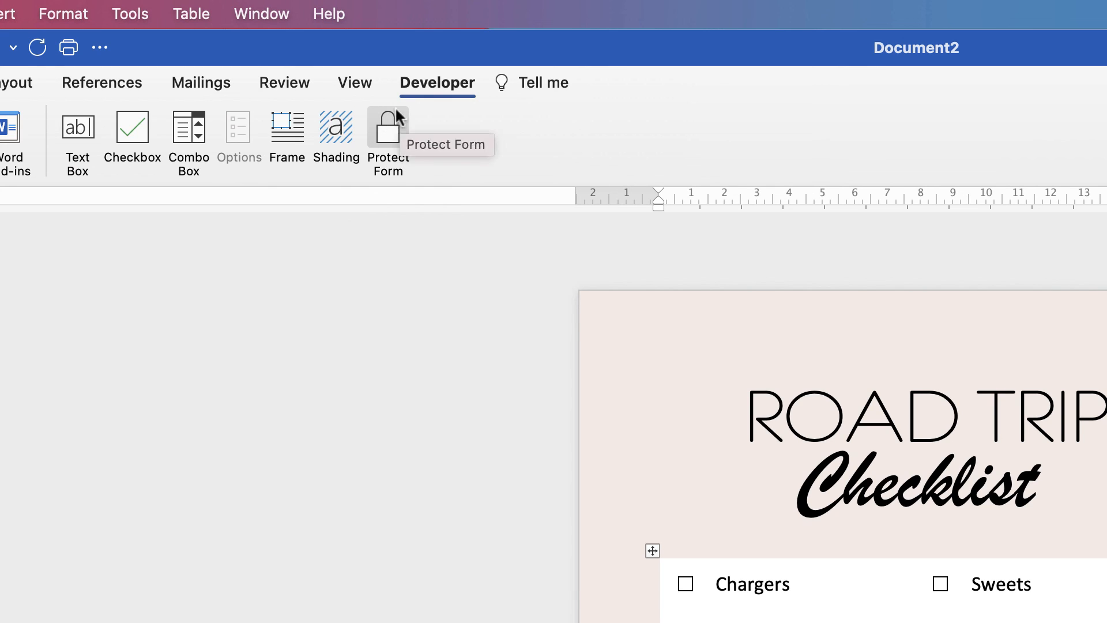
pyautogui.moveTo(396, 138)
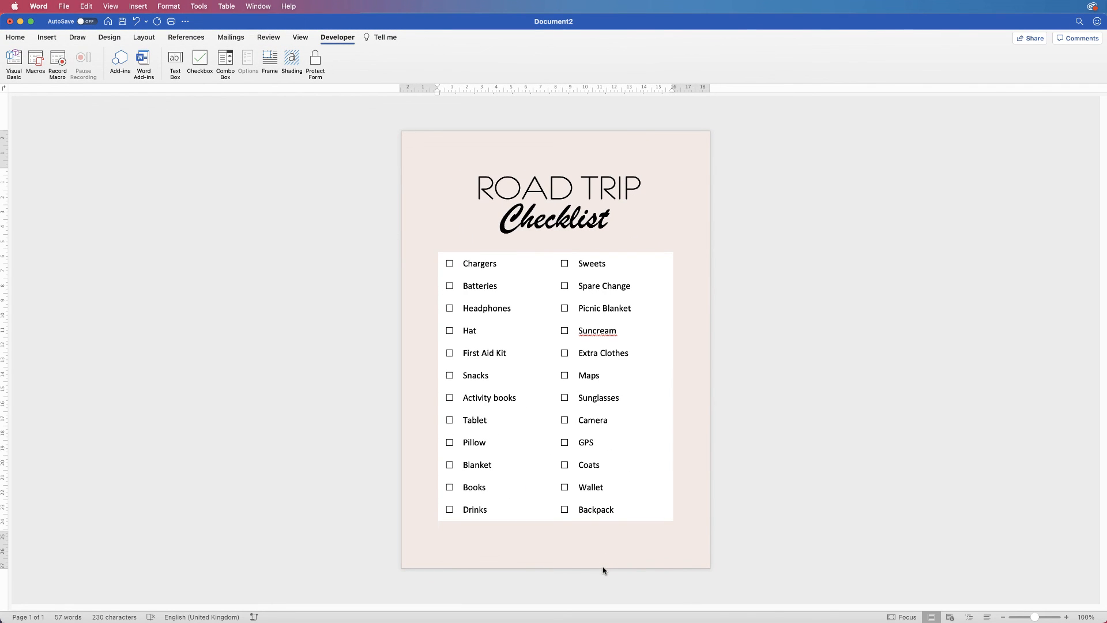
pyautogui.moveTo(636, 565)
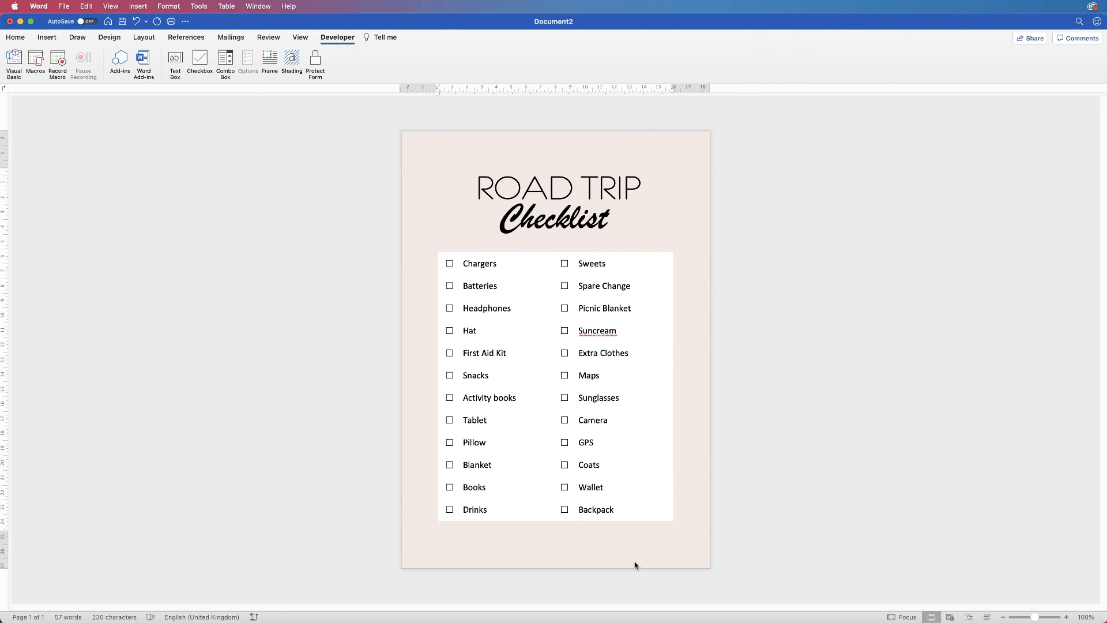
pyautogui.moveTo(639, 562)
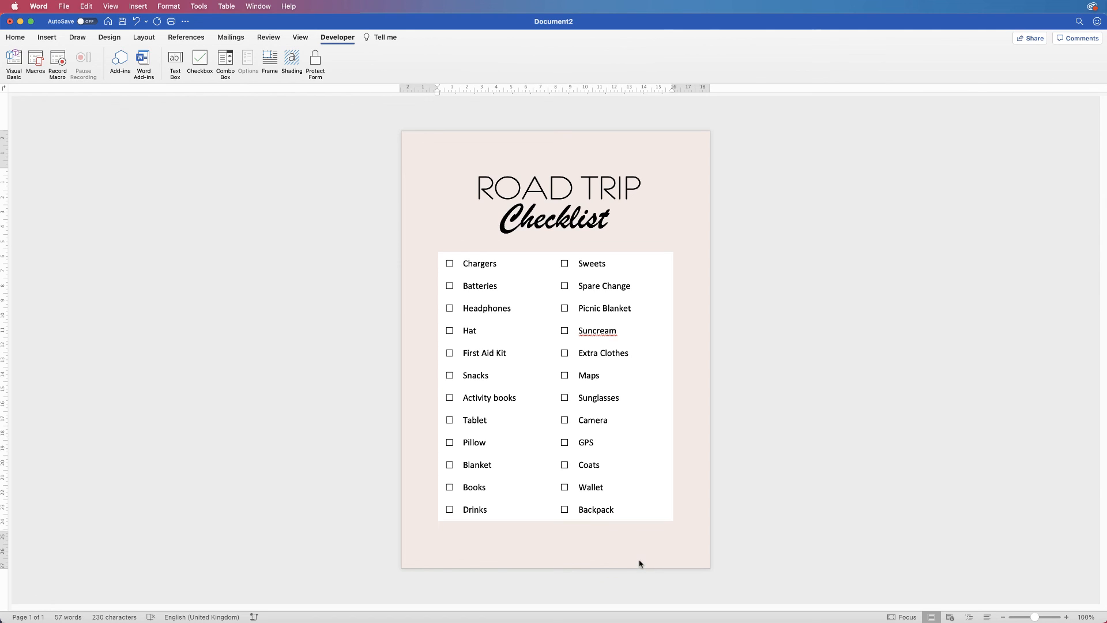
pyautogui.click(439, 525)
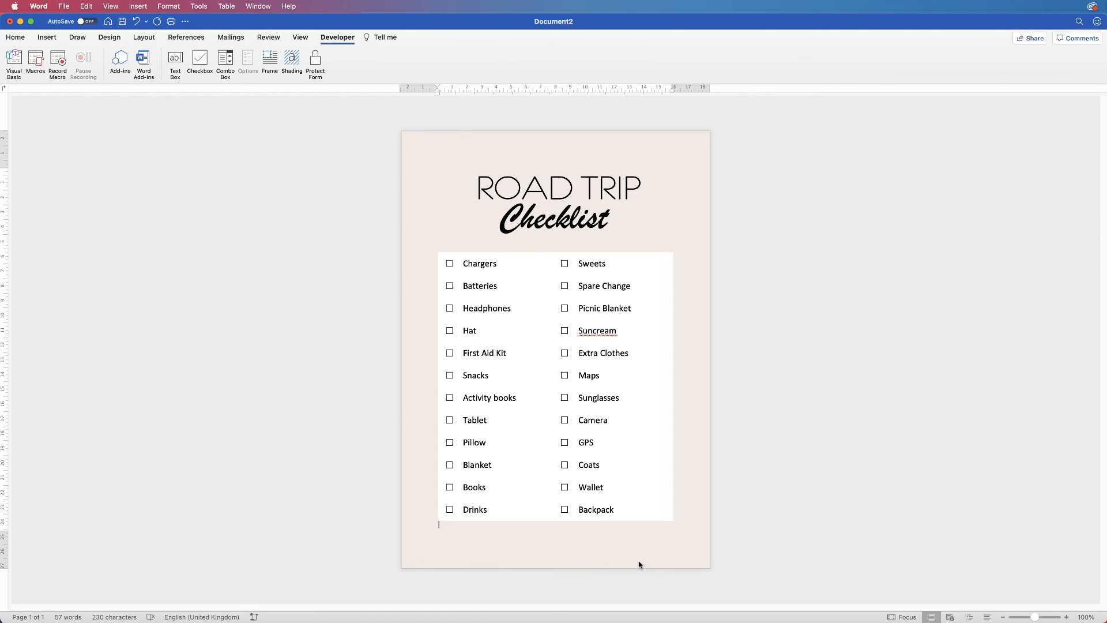